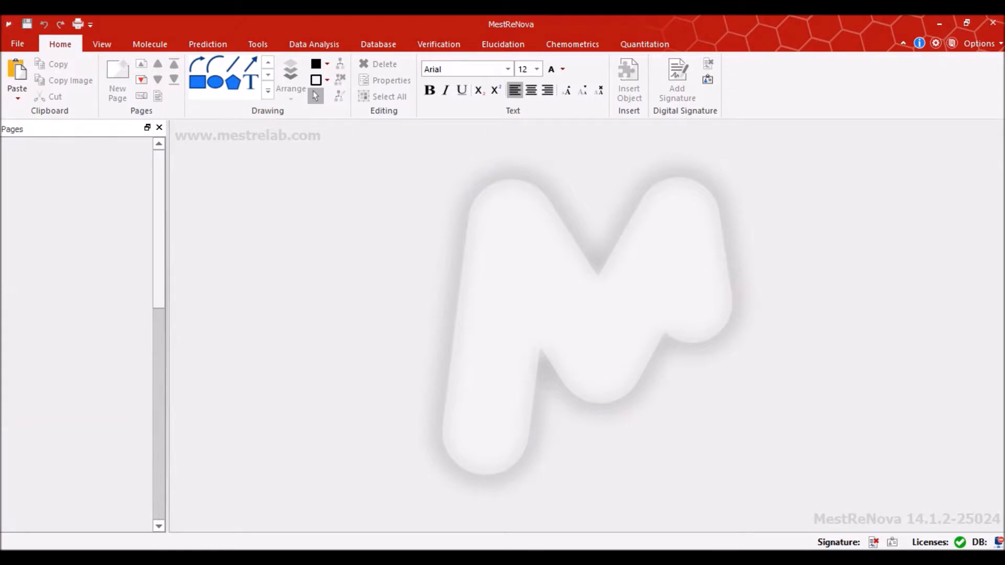
# Open the fid from TTO NMR/TTO_Art_Naturals/10 as a proton spectrum
pyautogui.click(101, 44)
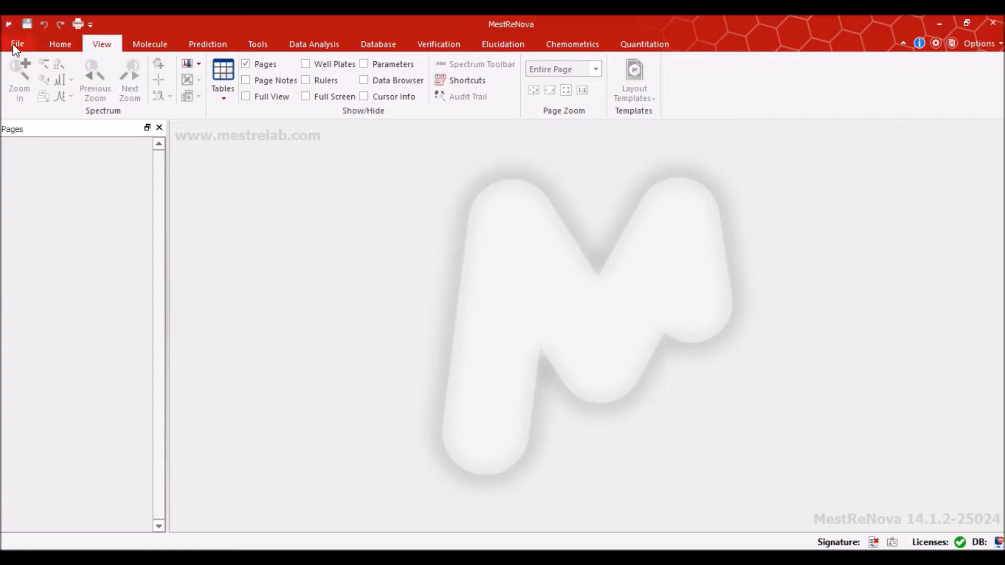
pyautogui.click(17, 43)
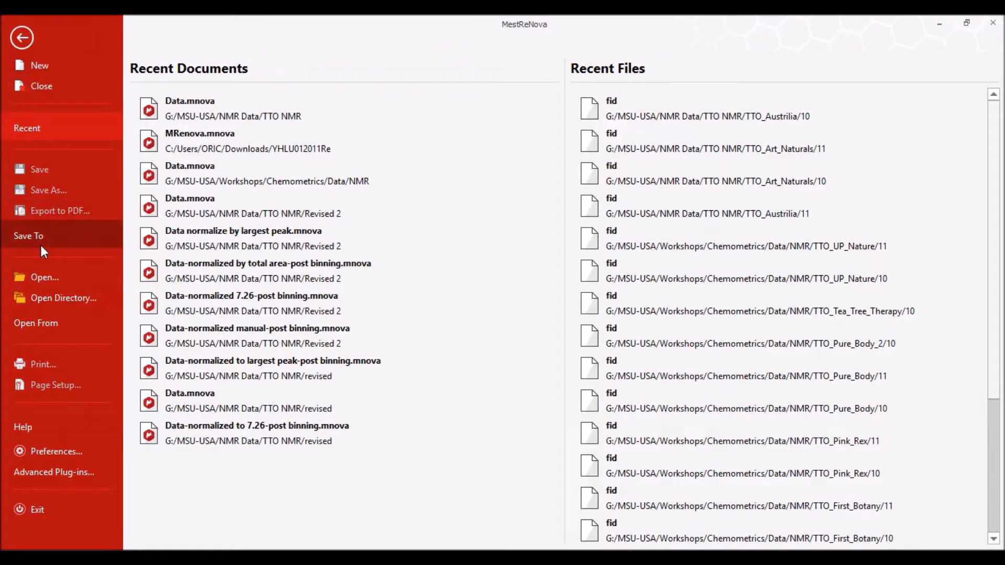
pyautogui.click(44, 277)
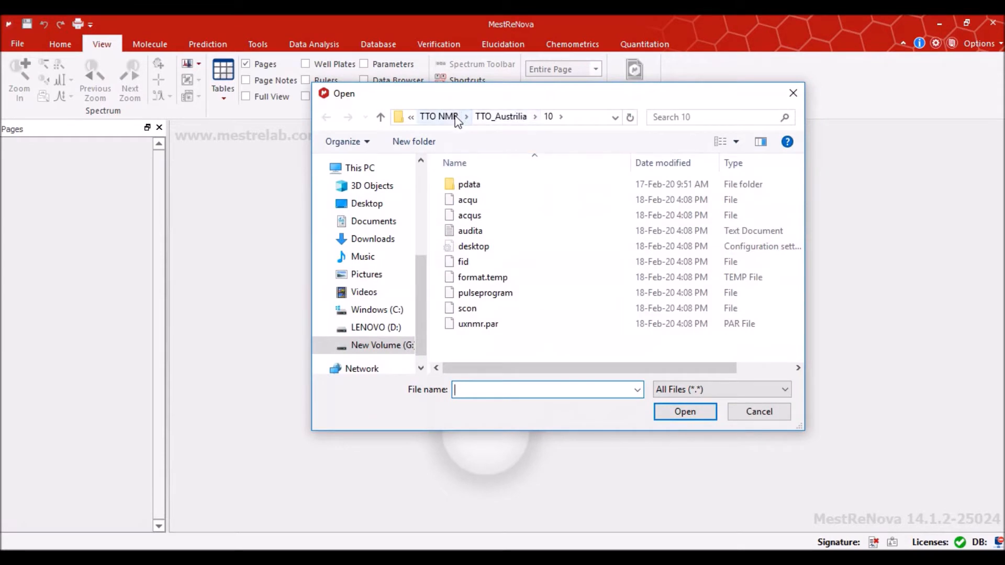
pyautogui.click(439, 117)
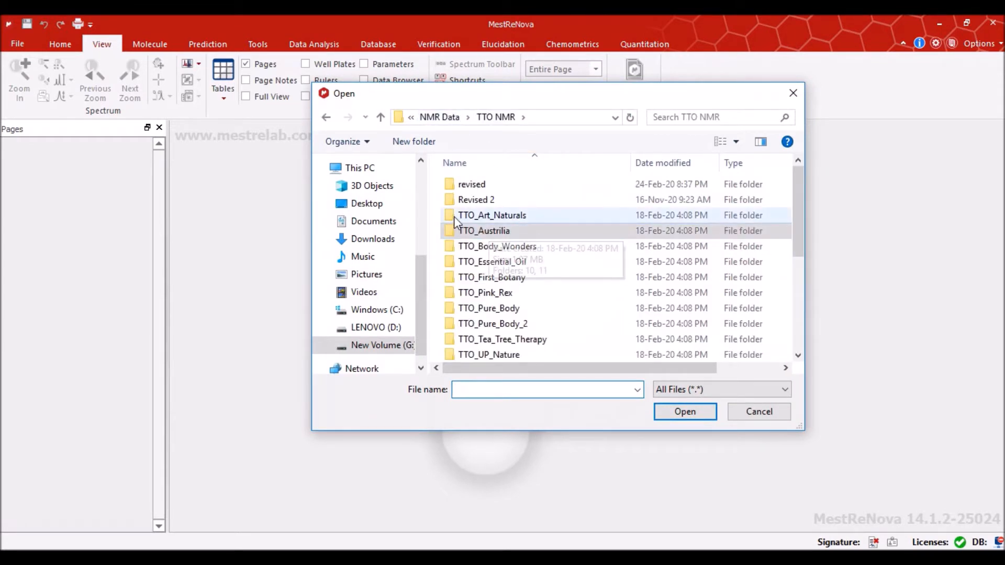
pyautogui.doubleClick(491, 215)
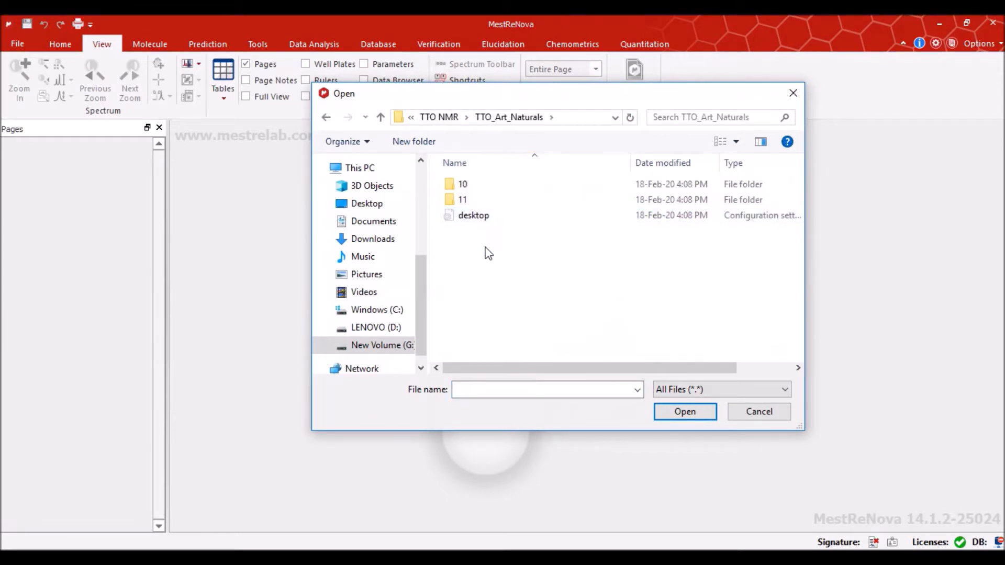
pyautogui.doubleClick(462, 184)
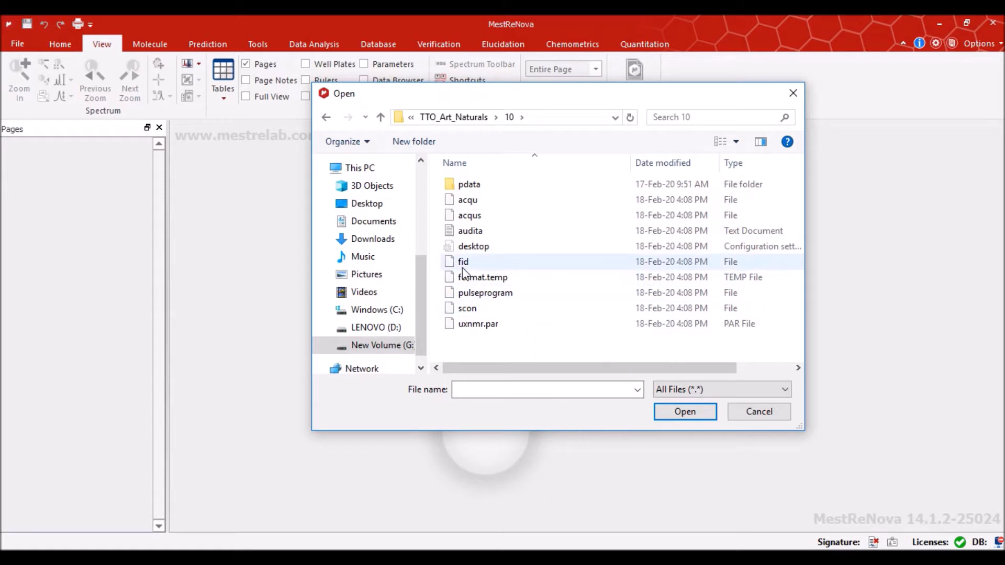
pyautogui.moveTo(463, 261)
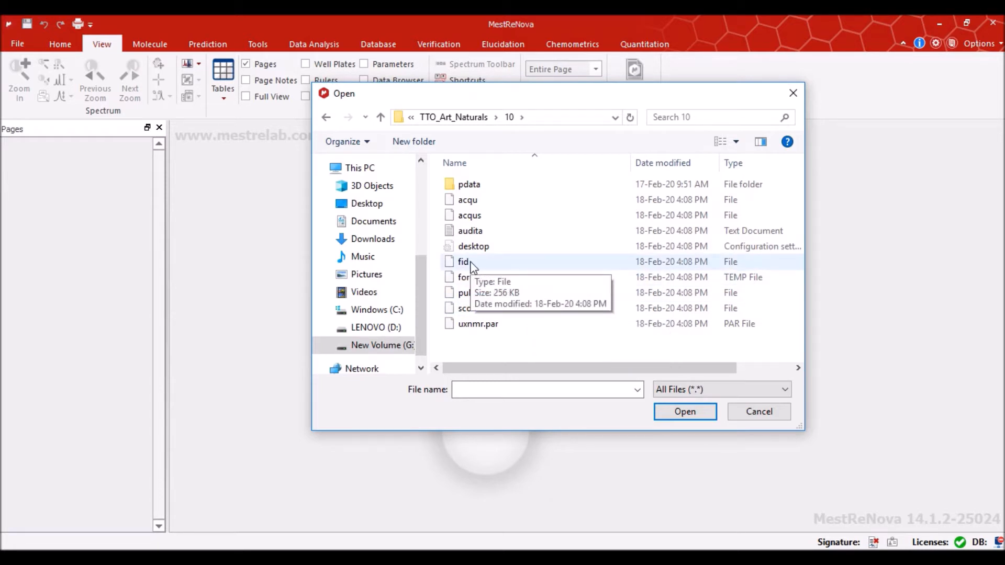
pyautogui.click(462, 261)
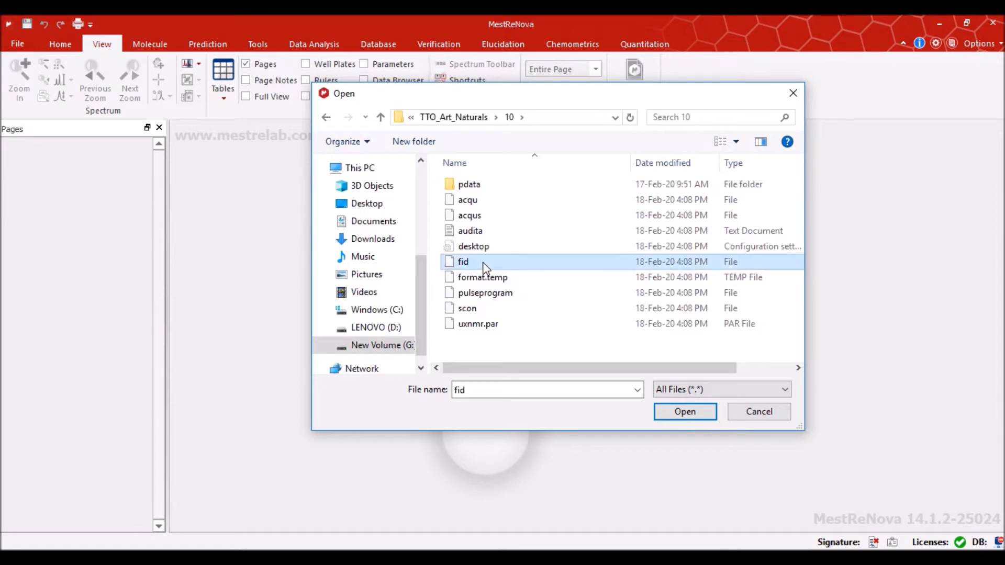
pyautogui.click(684, 412)
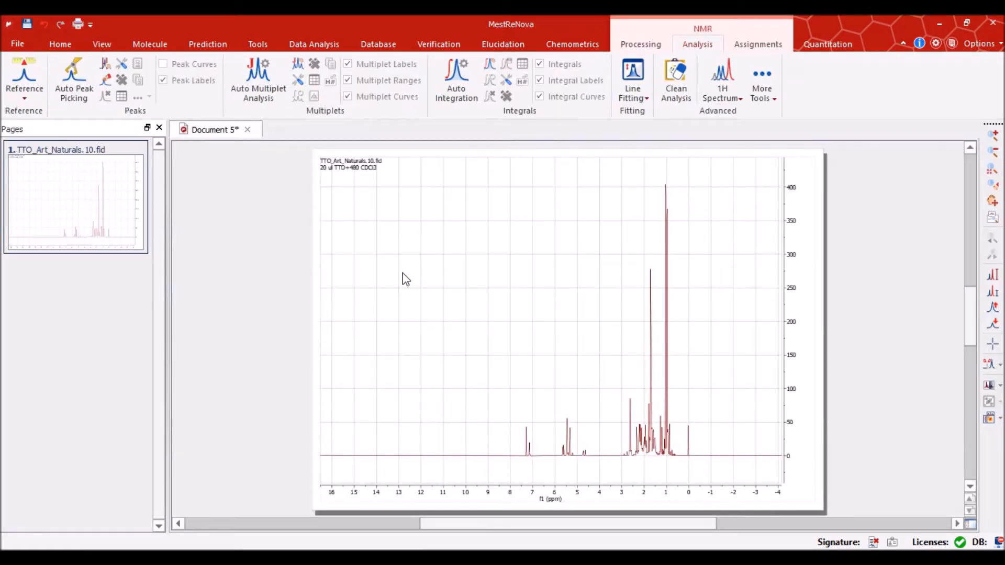
# Open the TTO_Art_Naturals experiment 11 fid as a new page
pyautogui.click(17, 44)
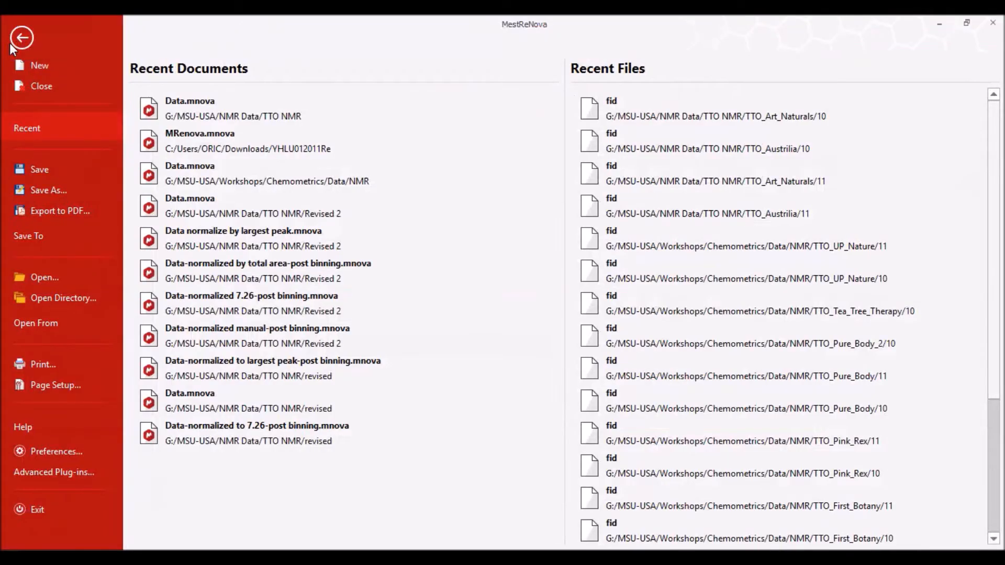
pyautogui.click(44, 277)
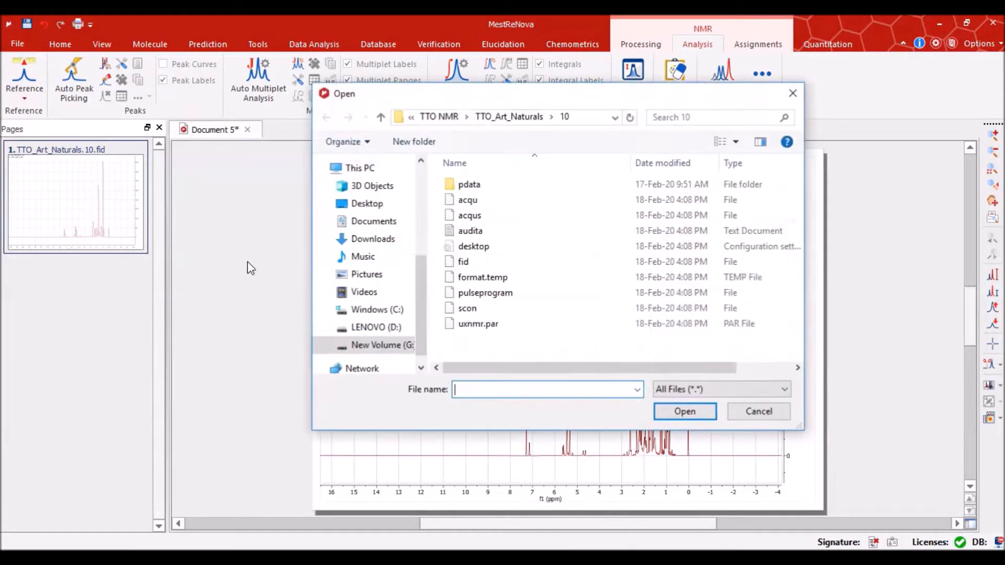
pyautogui.click(509, 117)
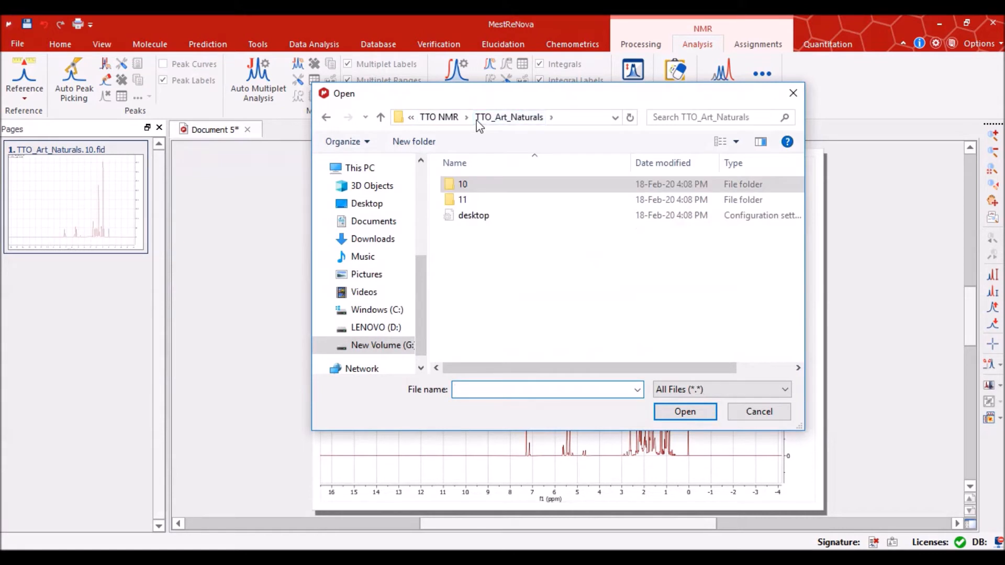
pyautogui.click(462, 199)
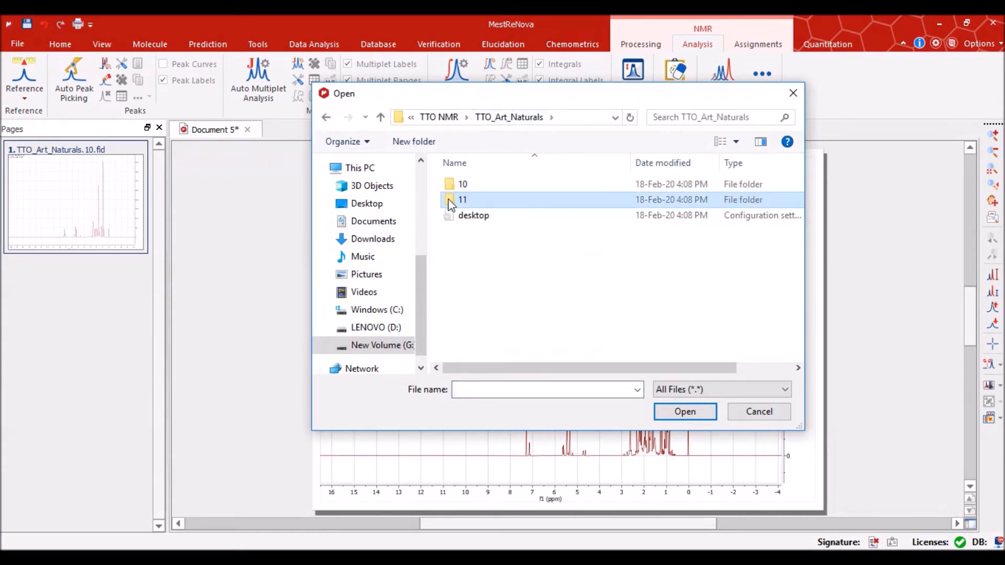
pyautogui.doubleClick(463, 200)
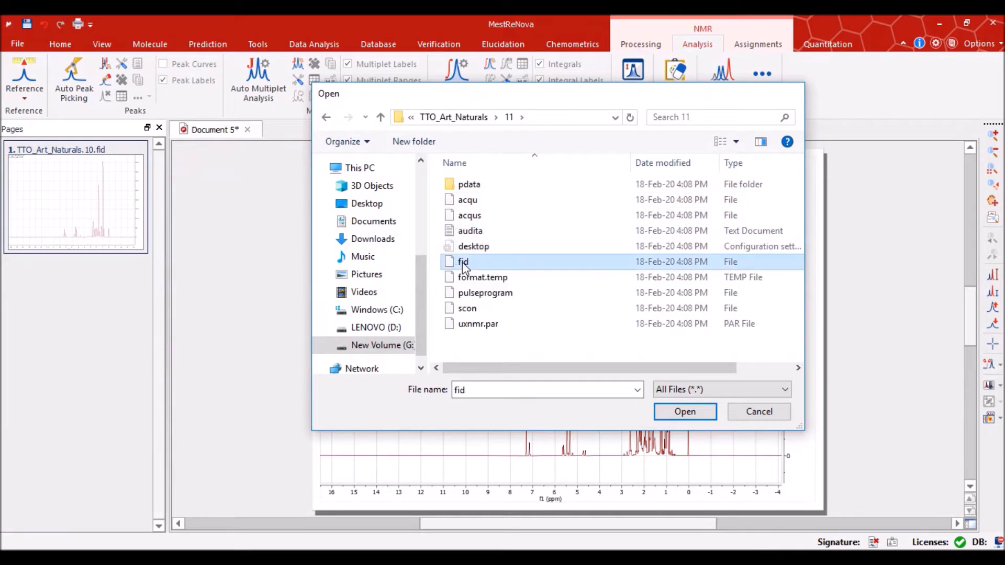
pyautogui.click(685, 412)
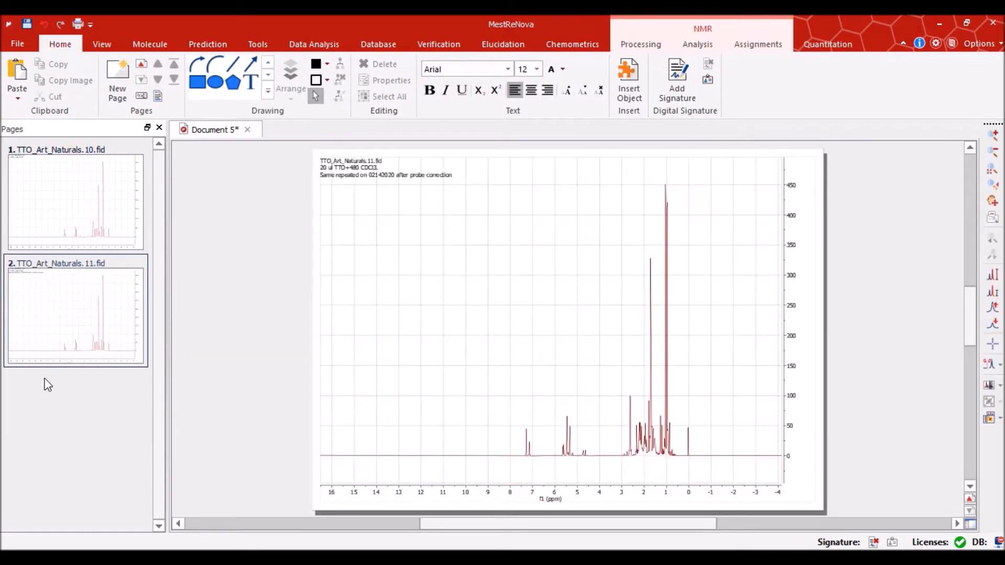
# Open the TTO_Austrilia experiment 10 fid as a new page
pyautogui.click(18, 43)
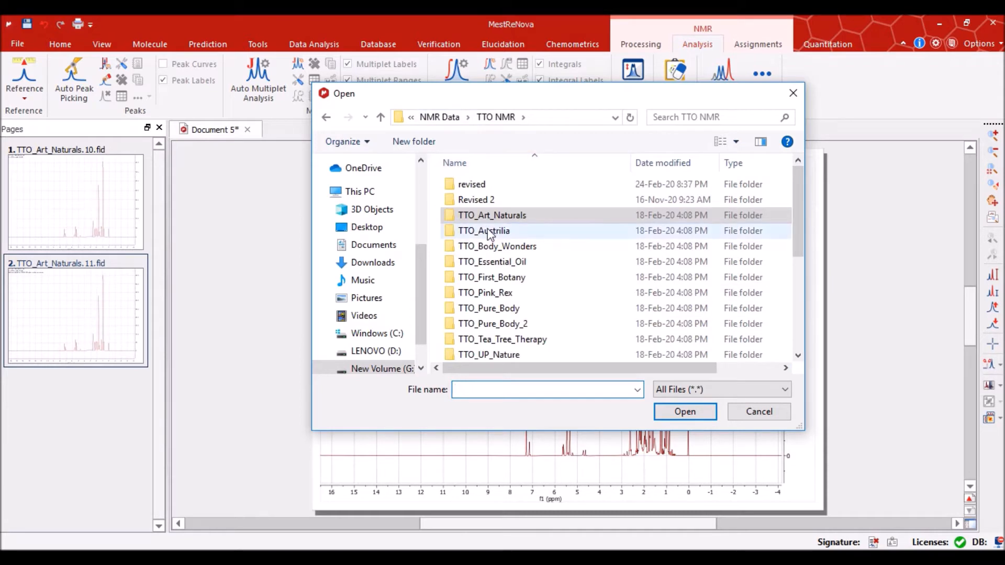
pyautogui.doubleClick(484, 230)
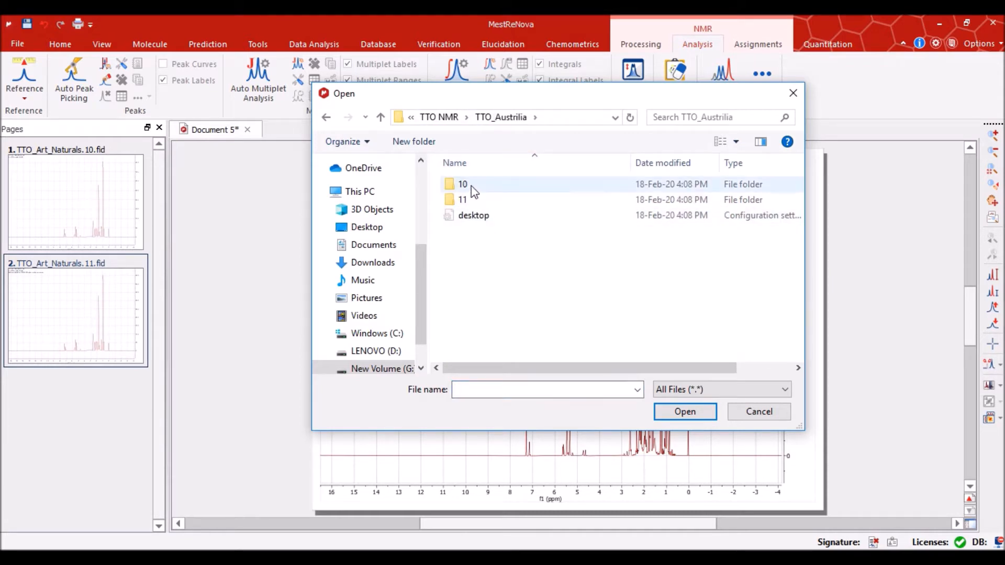
pyautogui.doubleClick(462, 184)
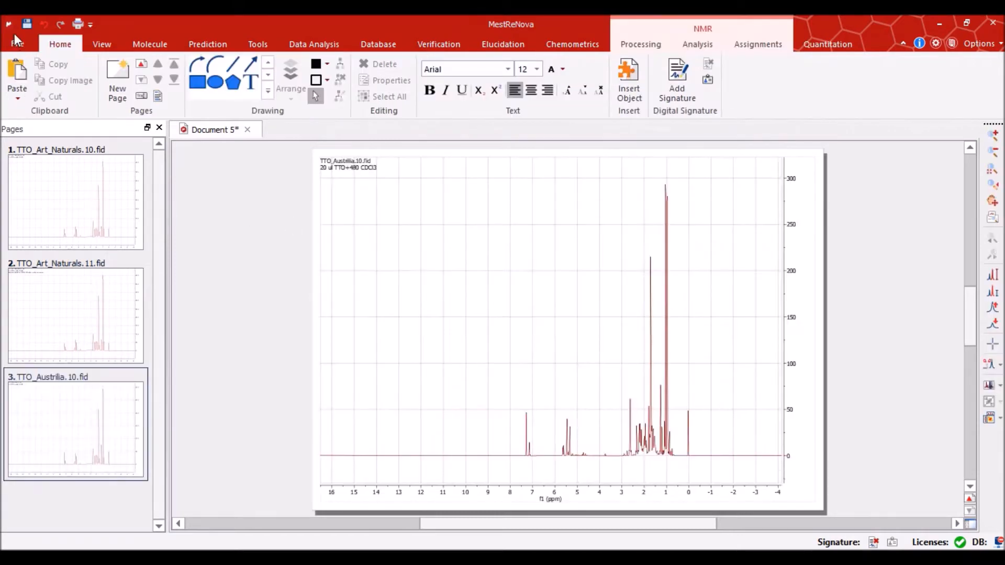
# Open the TTO_Austrilia experiment 11 fid as a new page
pyautogui.click(16, 44)
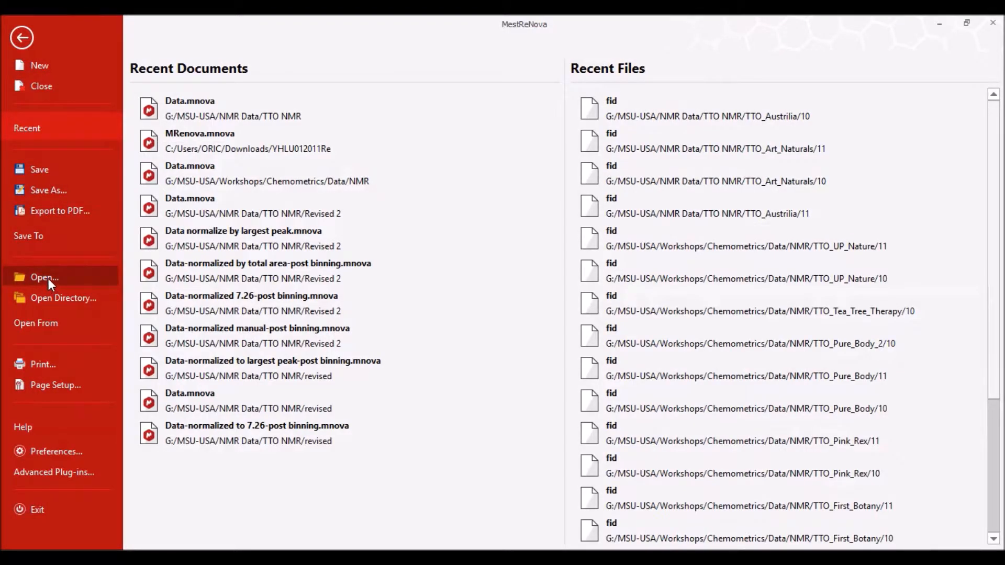
pyautogui.click(44, 277)
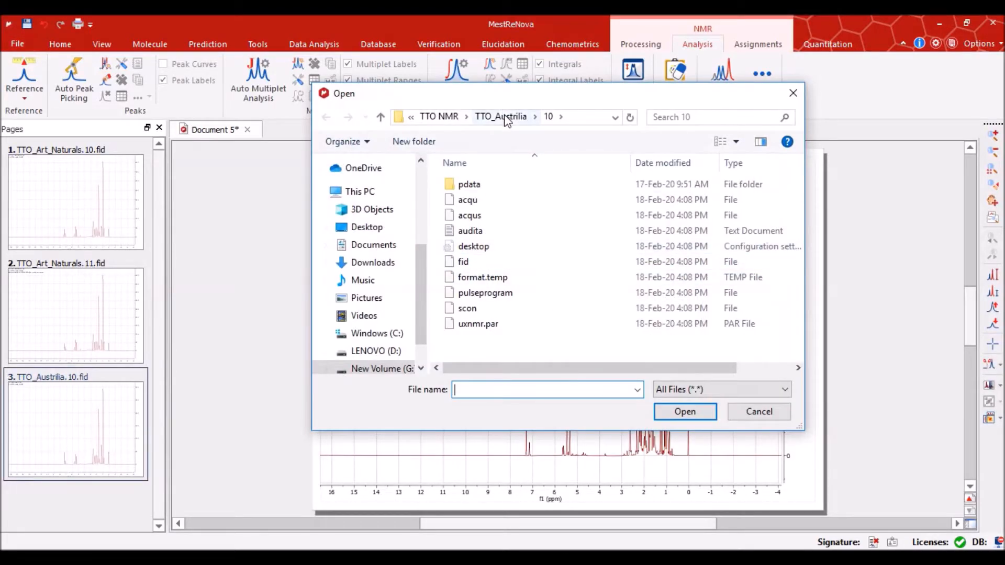
pyautogui.click(462, 261)
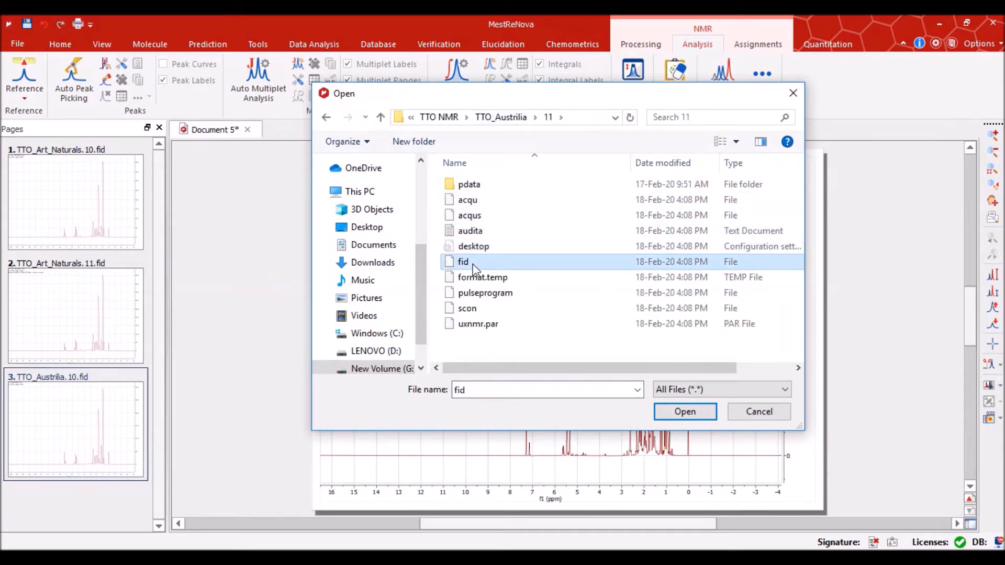
pyautogui.click(684, 412)
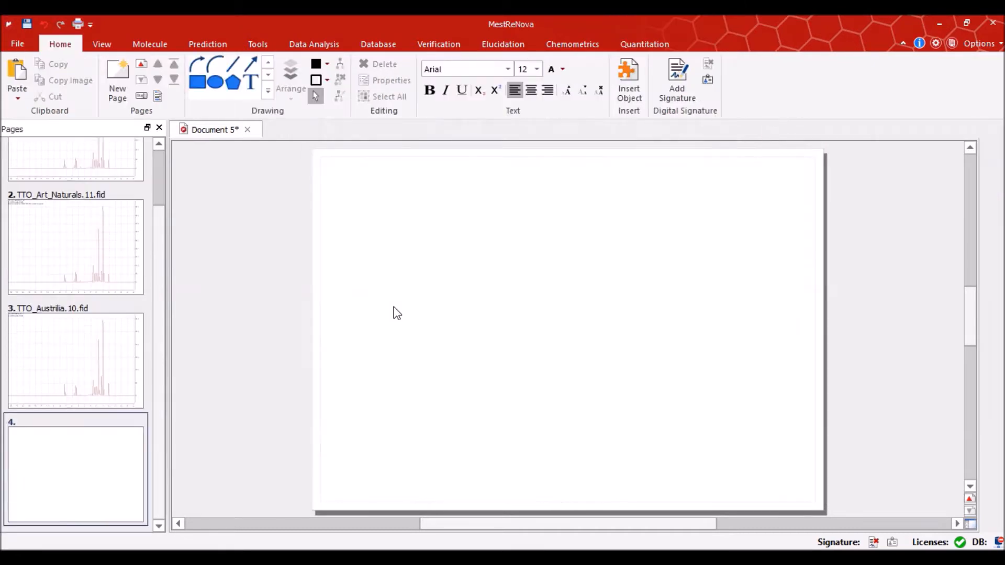
# Open the TTO_Body_Wonders experiment 10 and 11 fid files
pyautogui.click(17, 43)
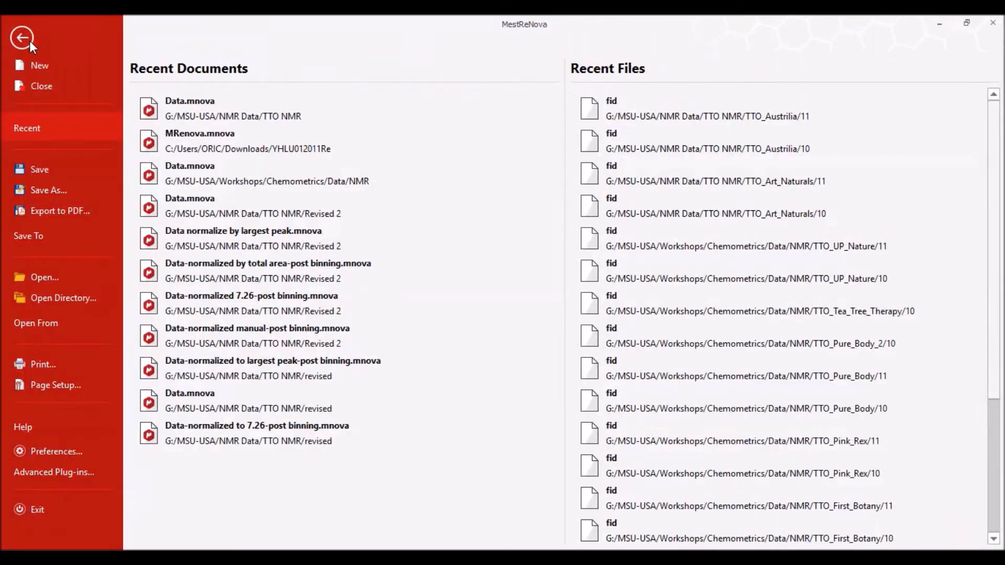
pyautogui.click(44, 277)
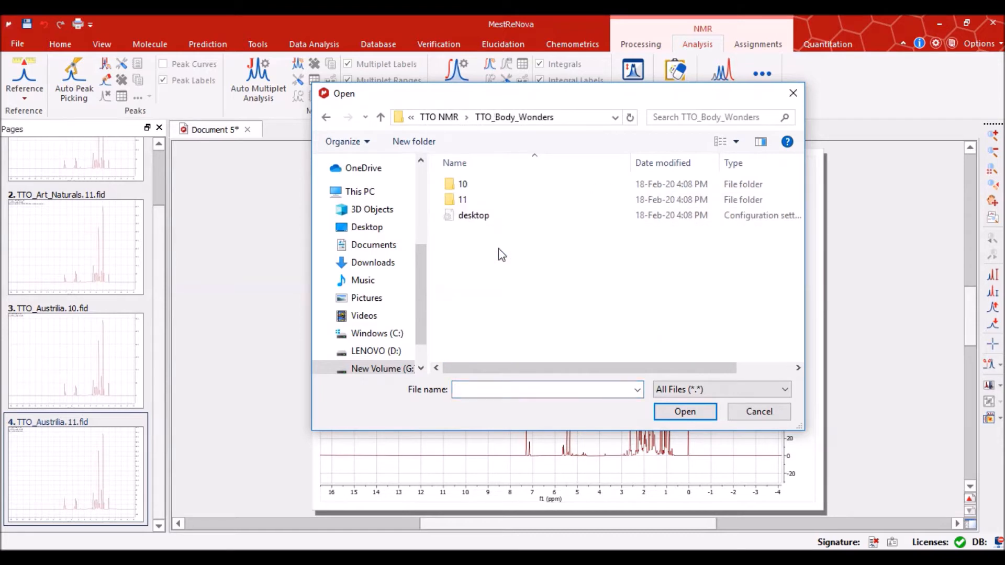
pyautogui.doubleClick(463, 183)
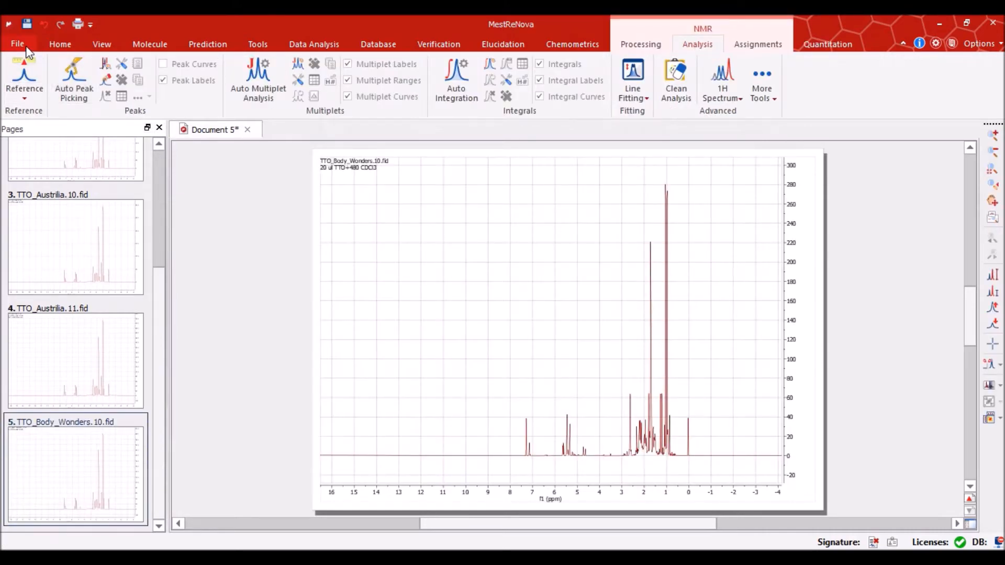
pyautogui.click(18, 43)
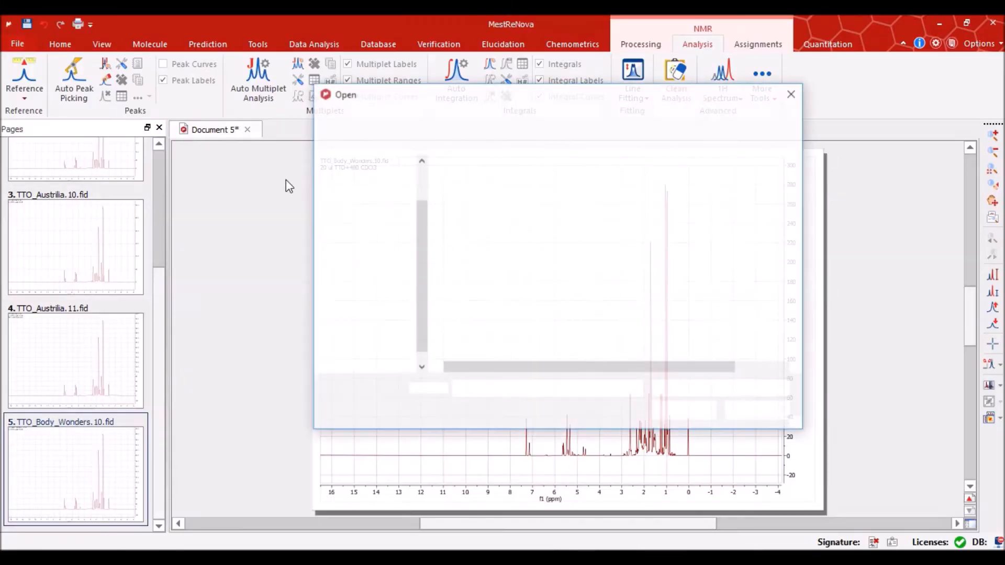
pyautogui.click(463, 199)
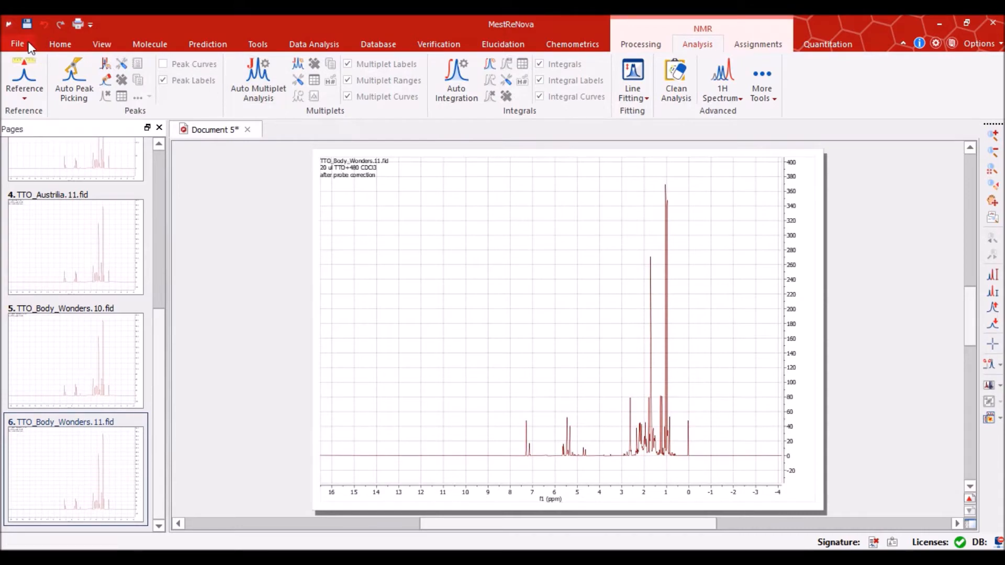
# Open the TTO_Essential_Oil experiment 10 and 11 fid files
pyautogui.click(17, 44)
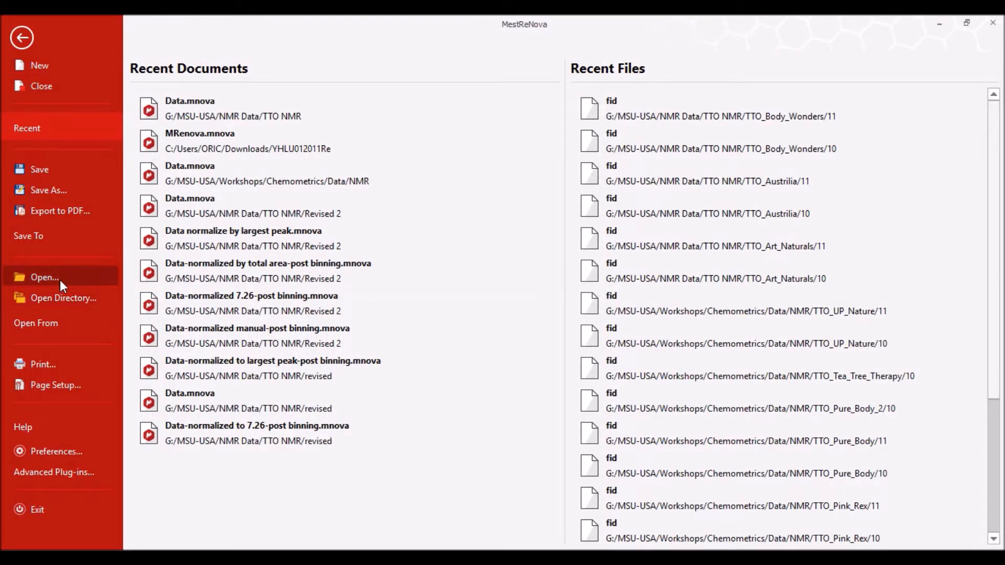
pyautogui.click(44, 277)
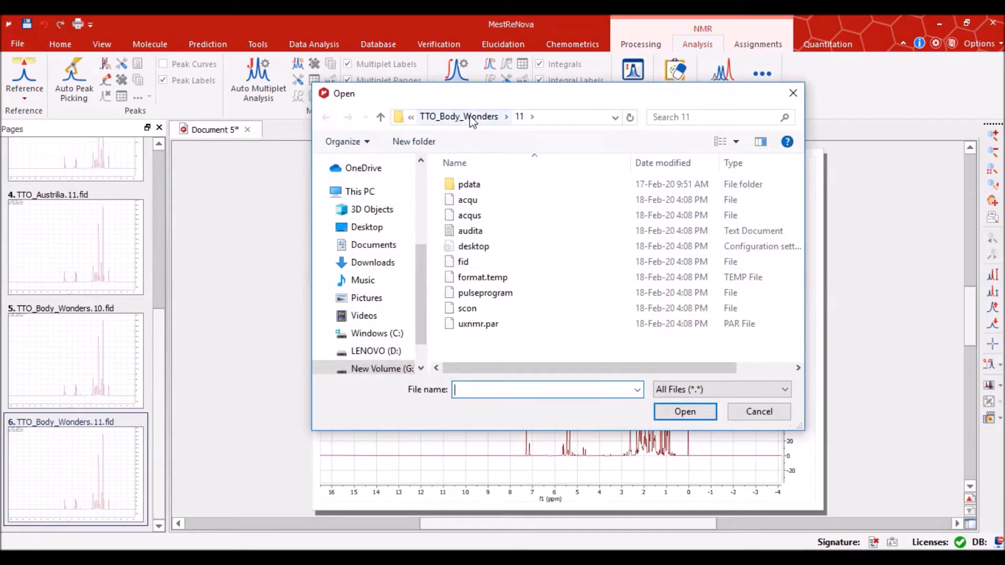
pyautogui.click(381, 117)
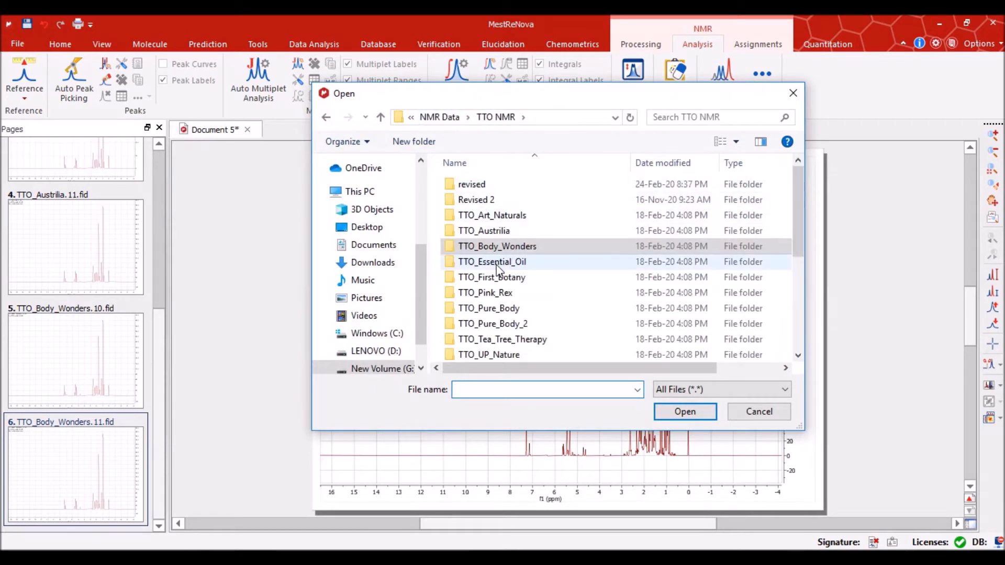
pyautogui.doubleClick(492, 262)
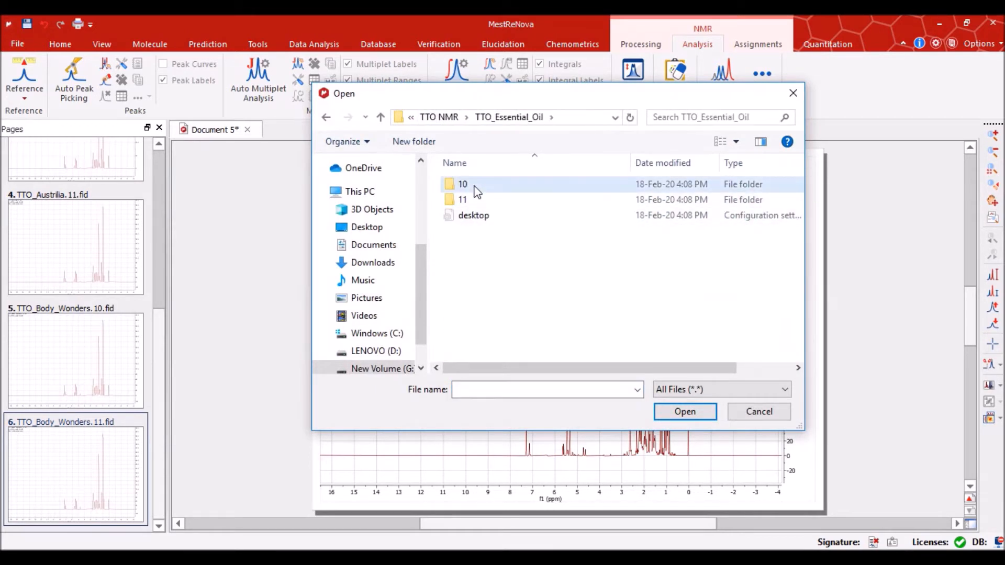
pyautogui.doubleClick(463, 184)
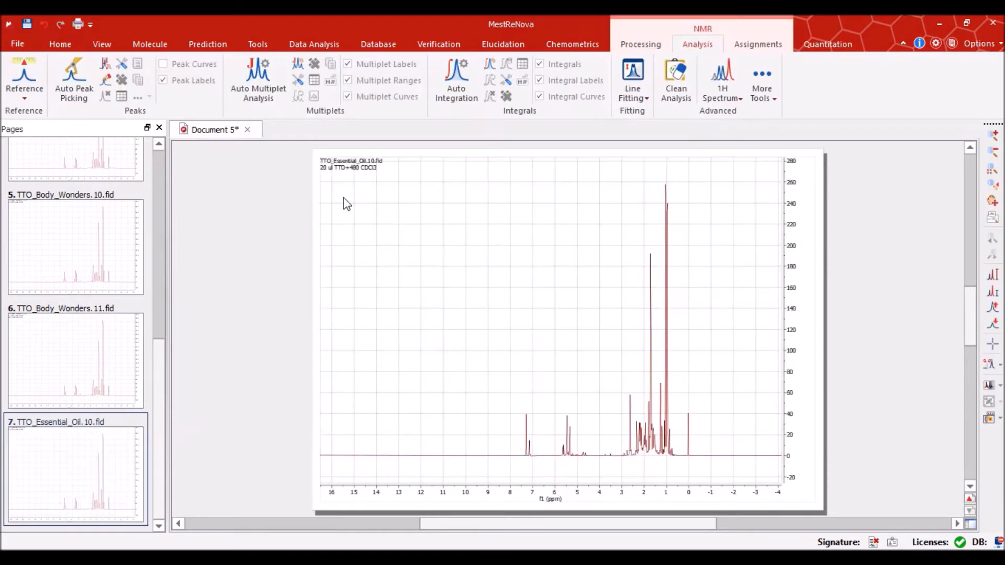
pyautogui.click(17, 43)
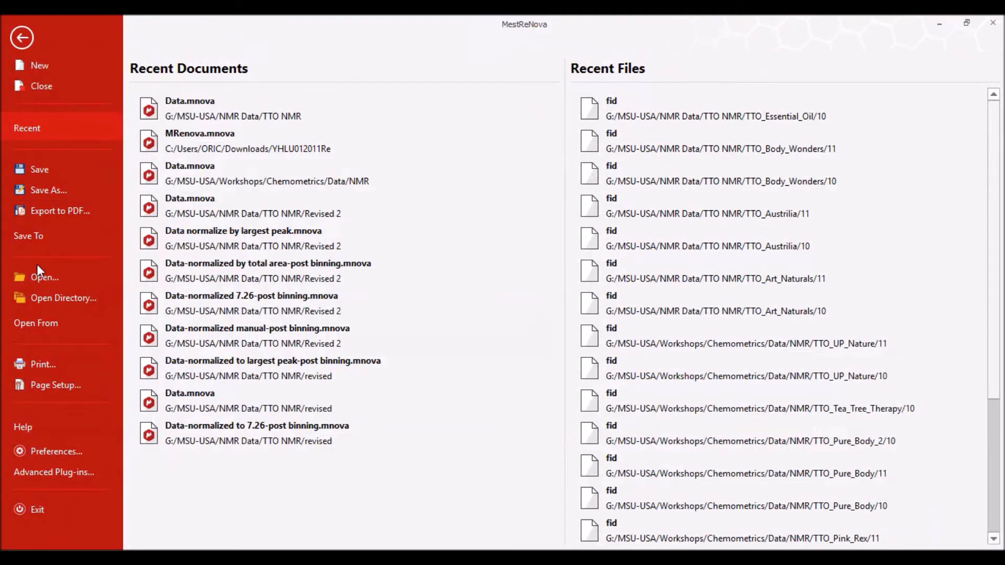
pyautogui.click(44, 276)
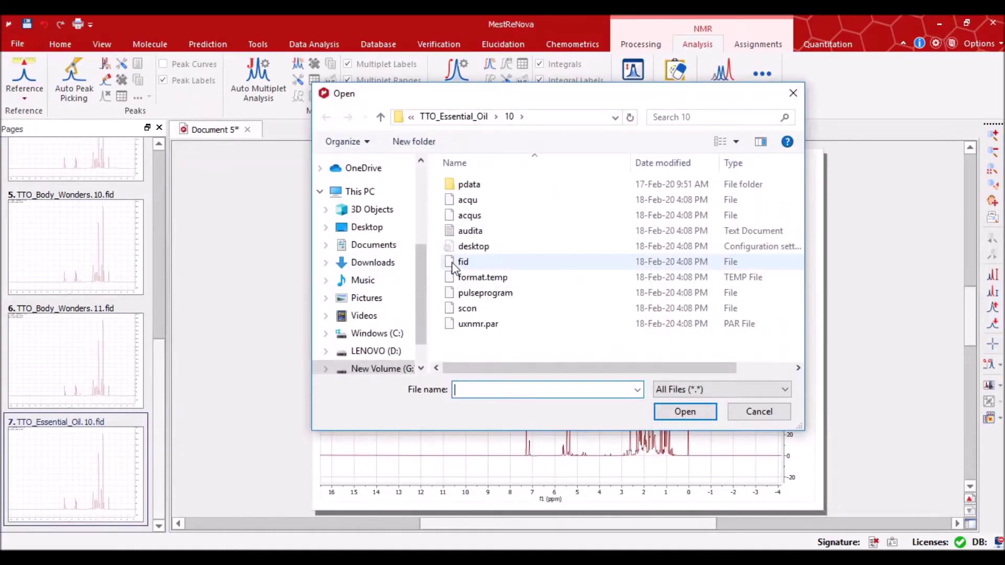
pyautogui.click(381, 117)
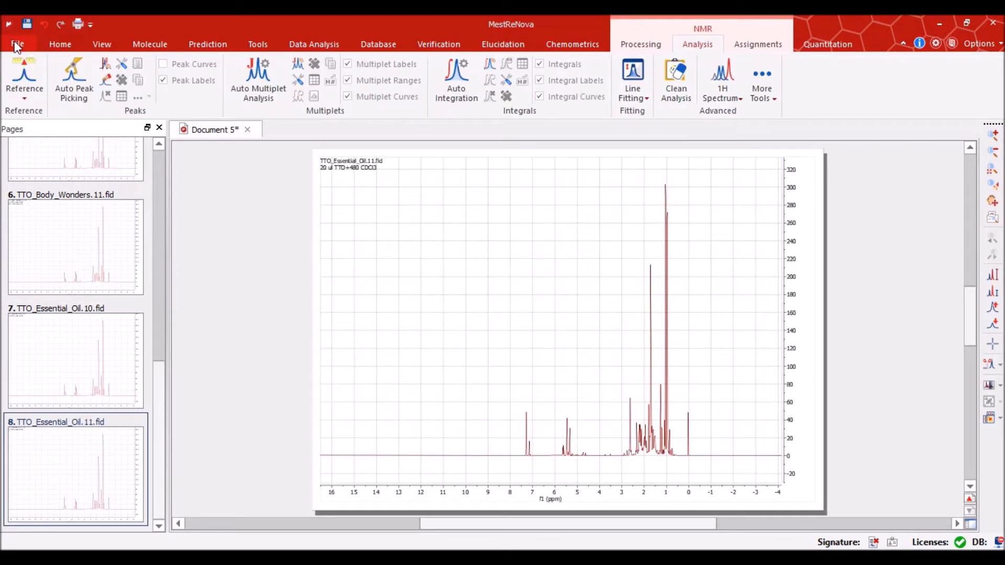
# Open the TTO_First_Botany experiment 10 and 11 fid files
pyautogui.click(17, 44)
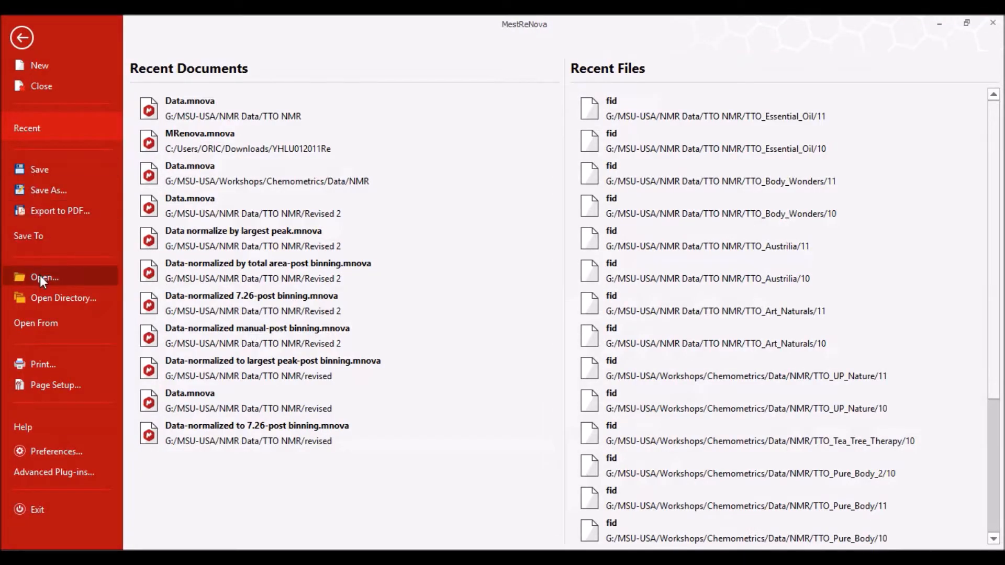
pyautogui.click(44, 277)
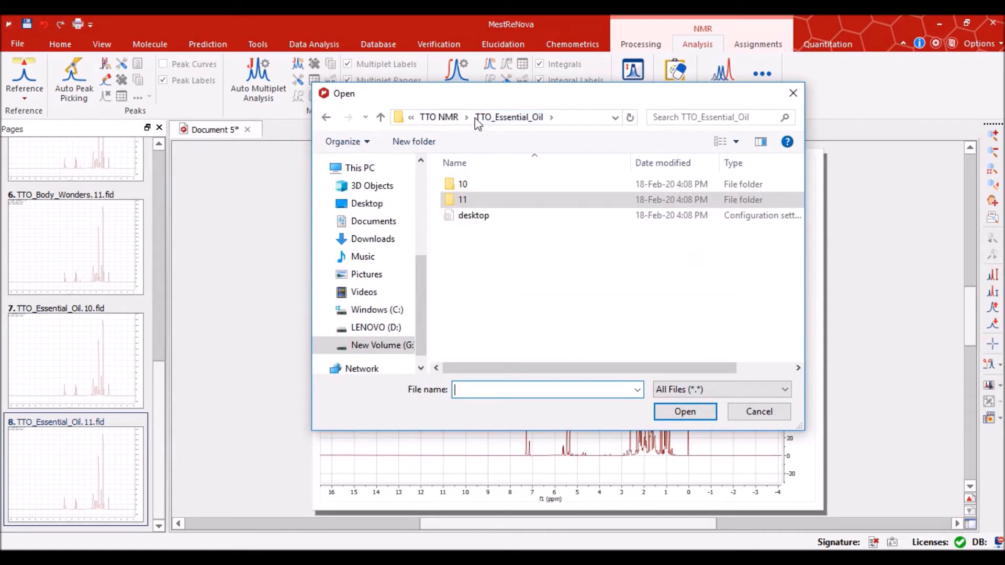
pyautogui.click(438, 117)
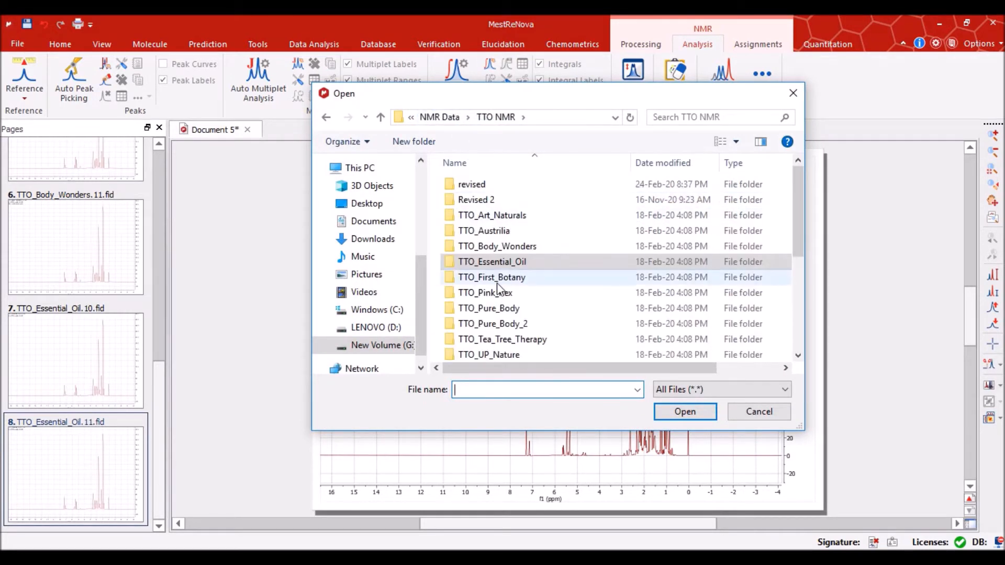
pyautogui.doubleClick(492, 277)
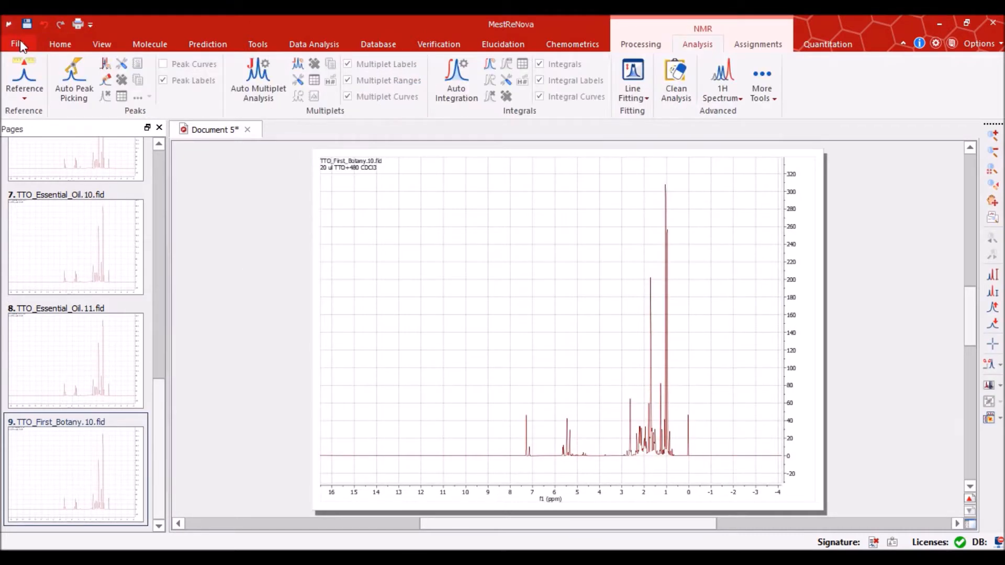
pyautogui.click(17, 43)
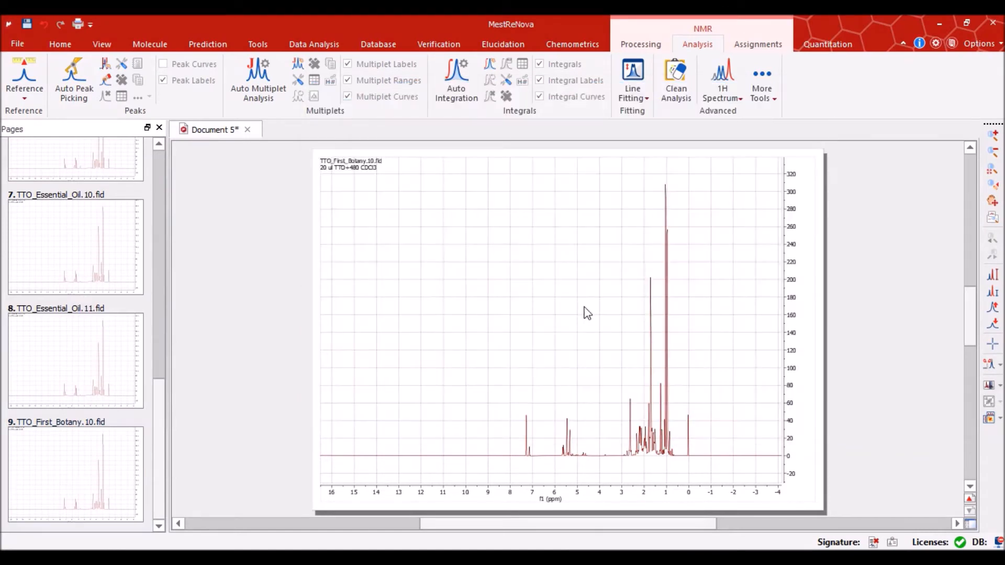
pyautogui.click(74, 471)
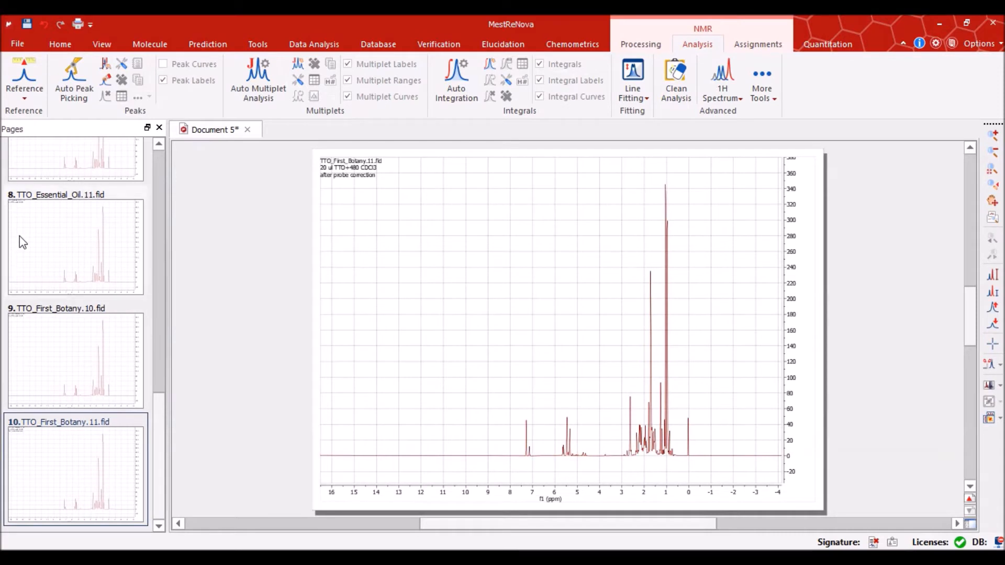
pyautogui.moveTo(34, 237)
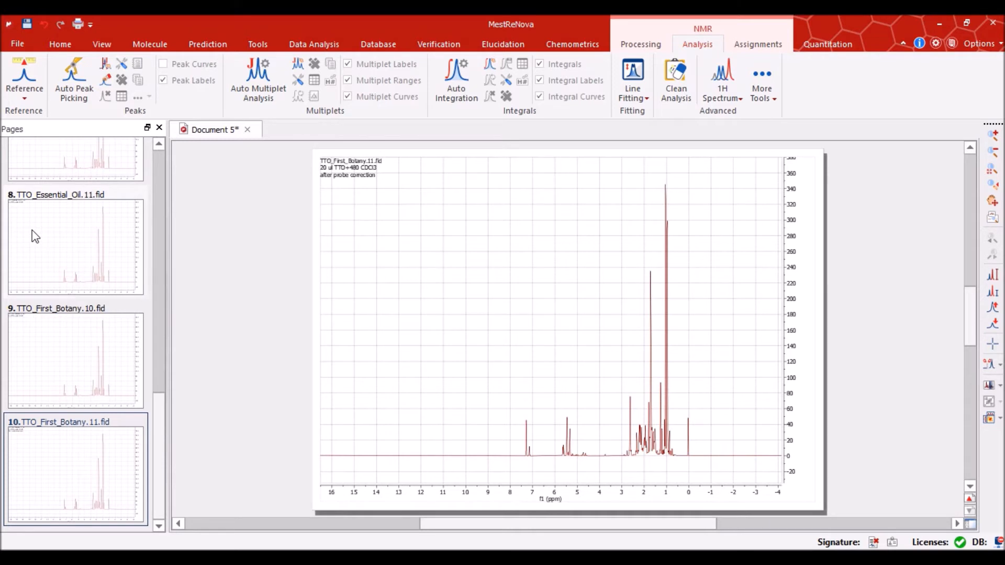
pyautogui.scroll(3)
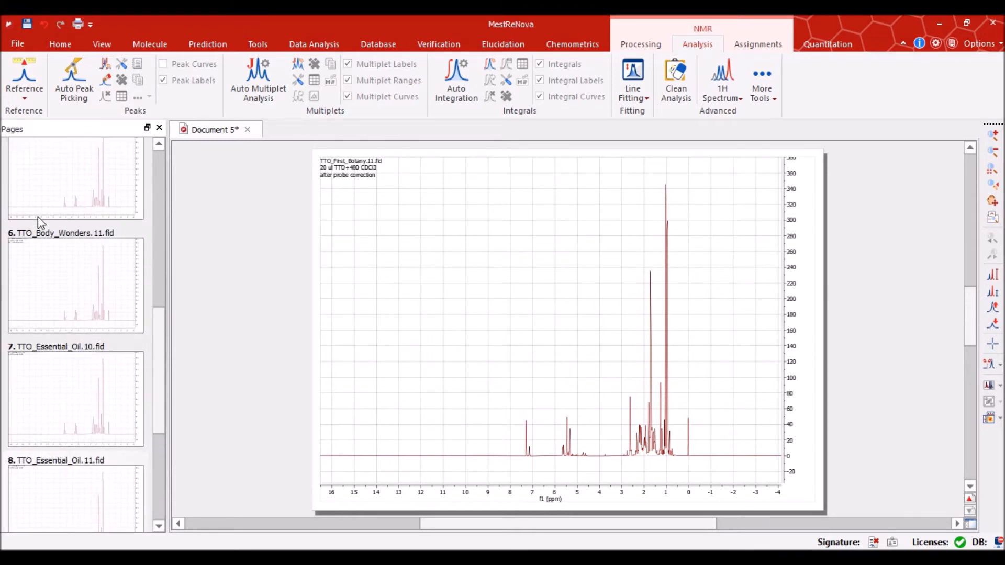
pyautogui.scroll(3)
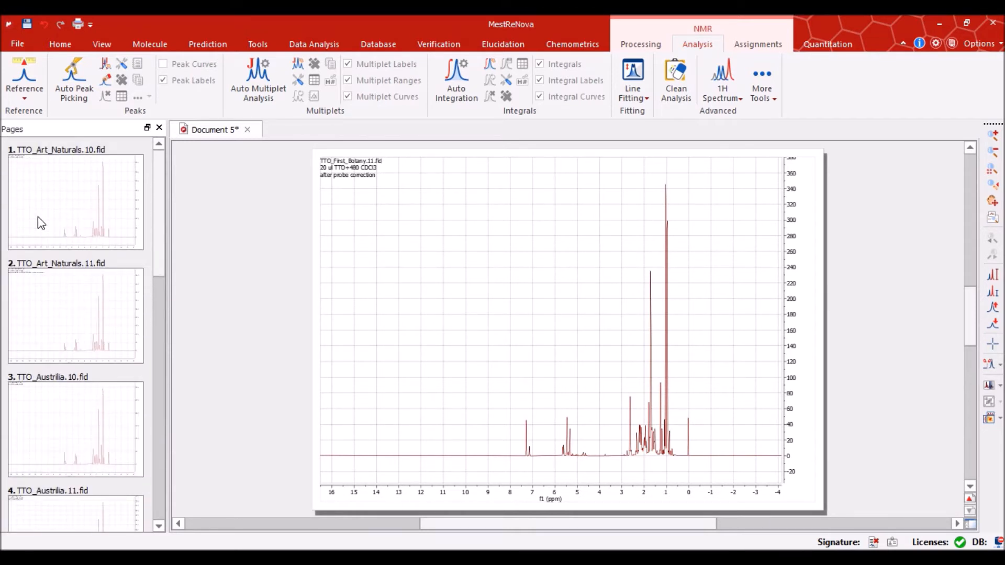
pyautogui.moveTo(51, 214)
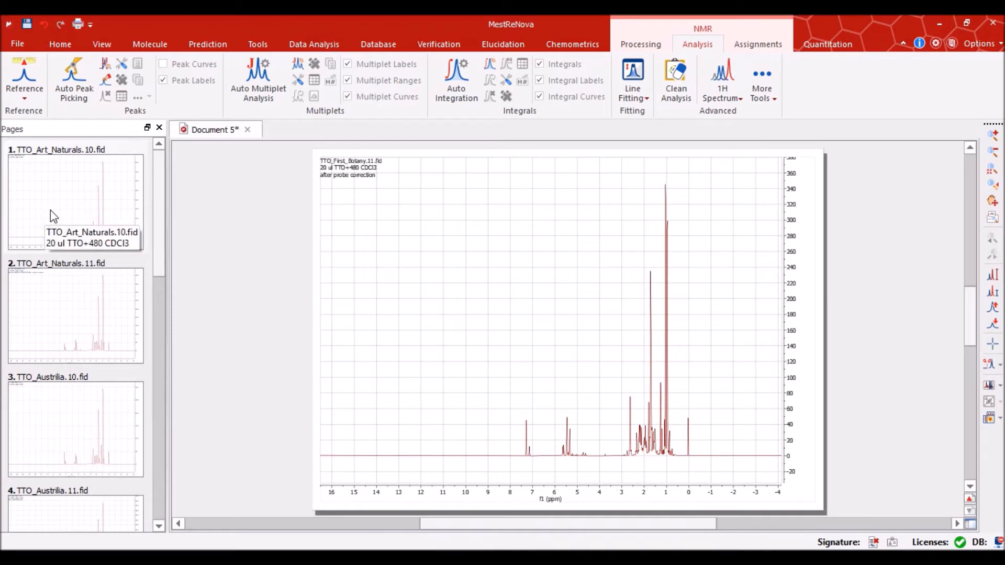
# Select TTO_Art_Naturals 10 and the following spectrum pages together in the Pages panel
pyautogui.click(74, 199)
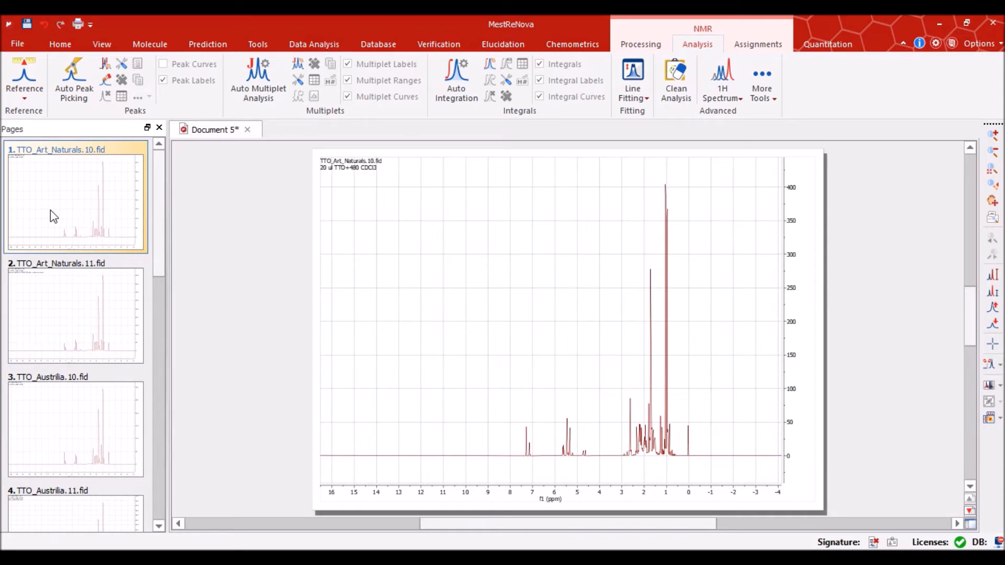
pyautogui.moveTo(68, 331)
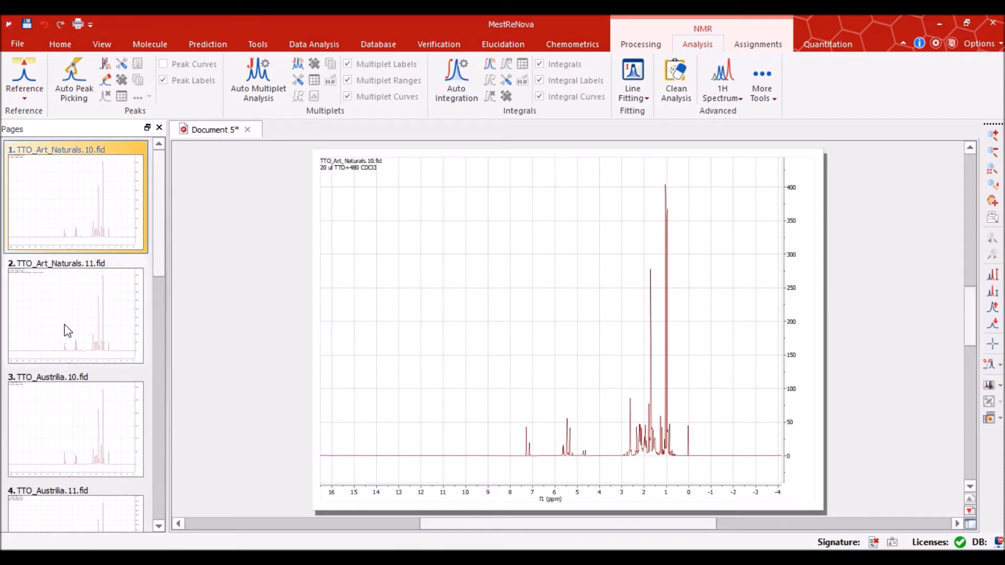
pyautogui.click(74, 313)
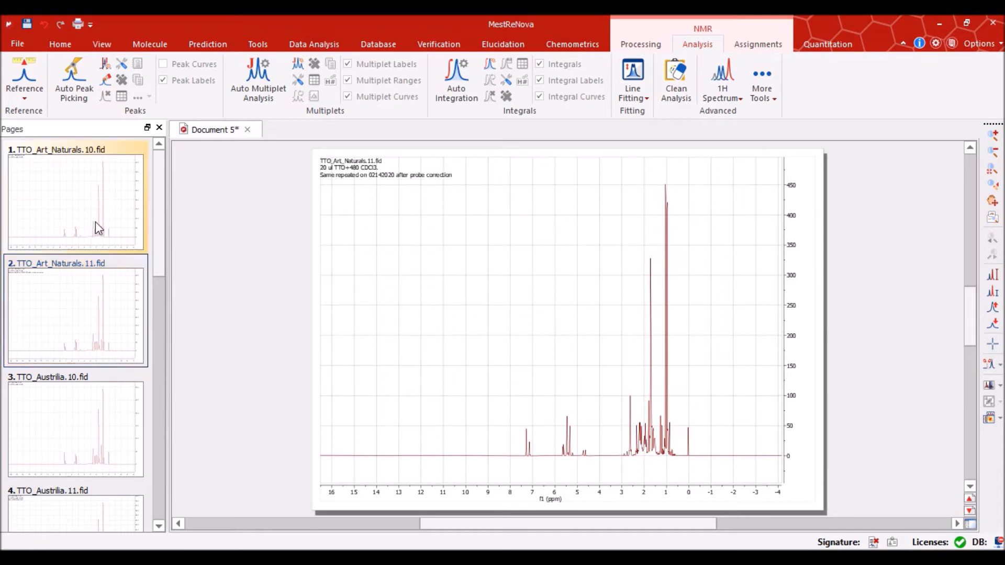
pyautogui.click(74, 199)
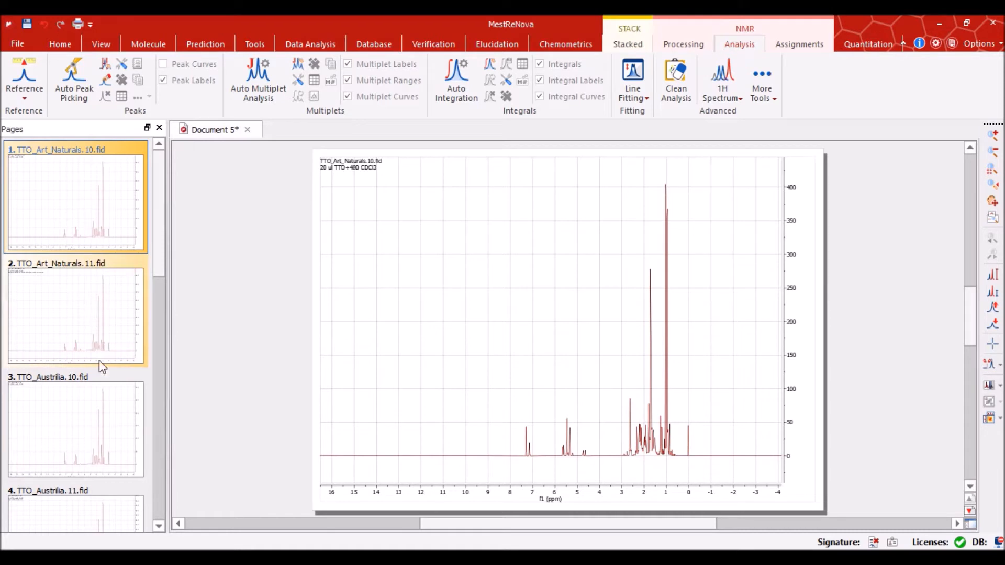
pyautogui.scroll(-3)
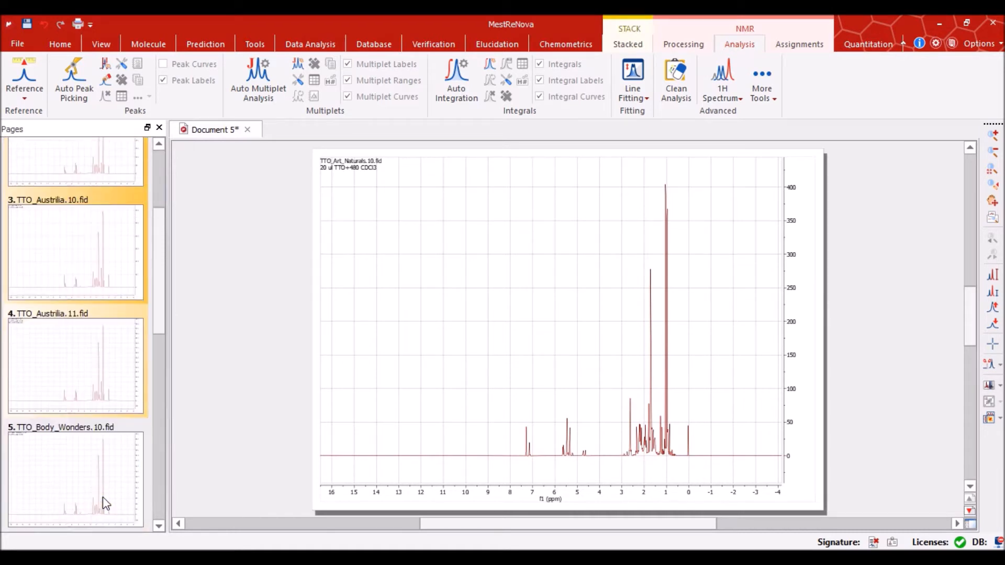
pyautogui.scroll(-3)
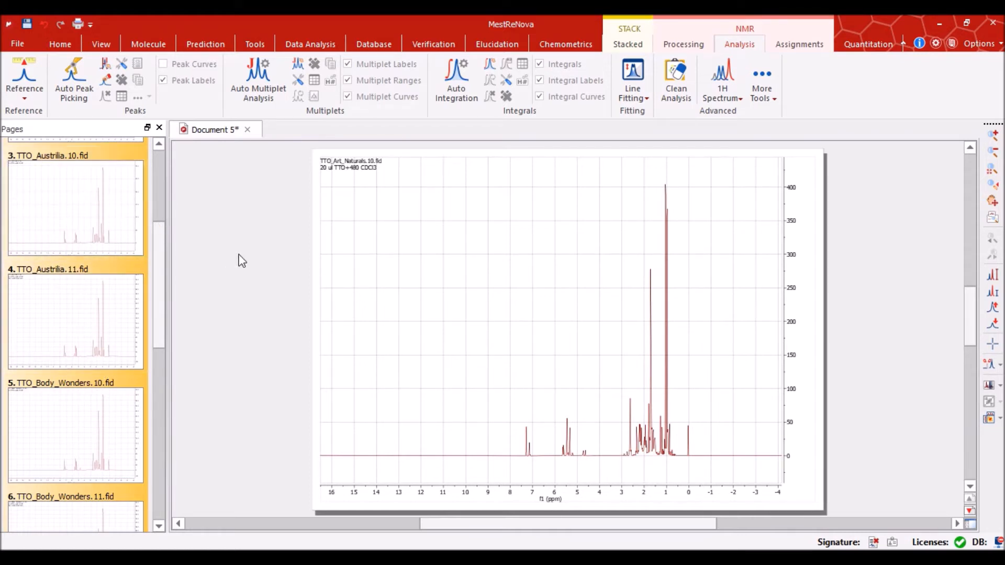
pyautogui.moveTo(366, 263)
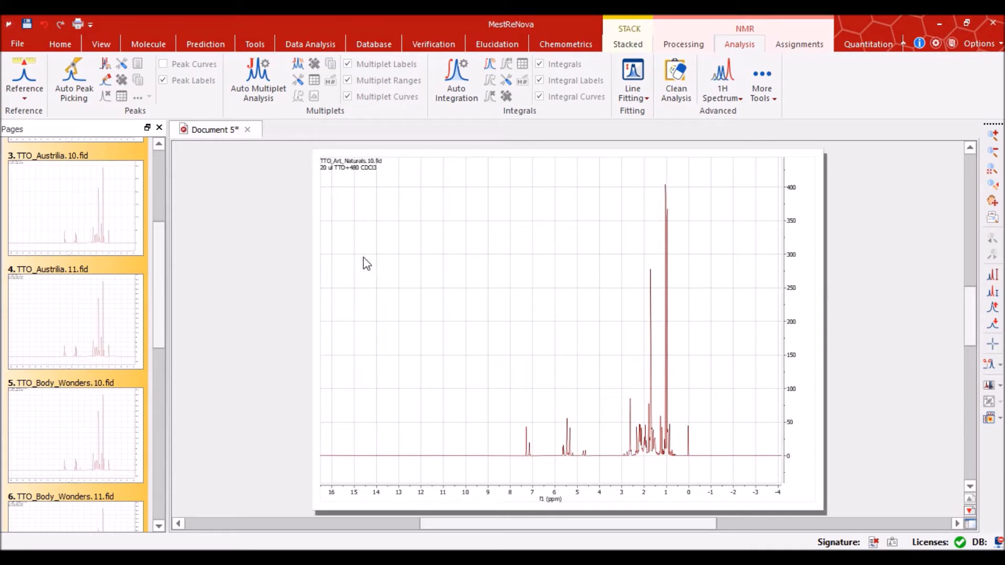
pyautogui.moveTo(526, 343)
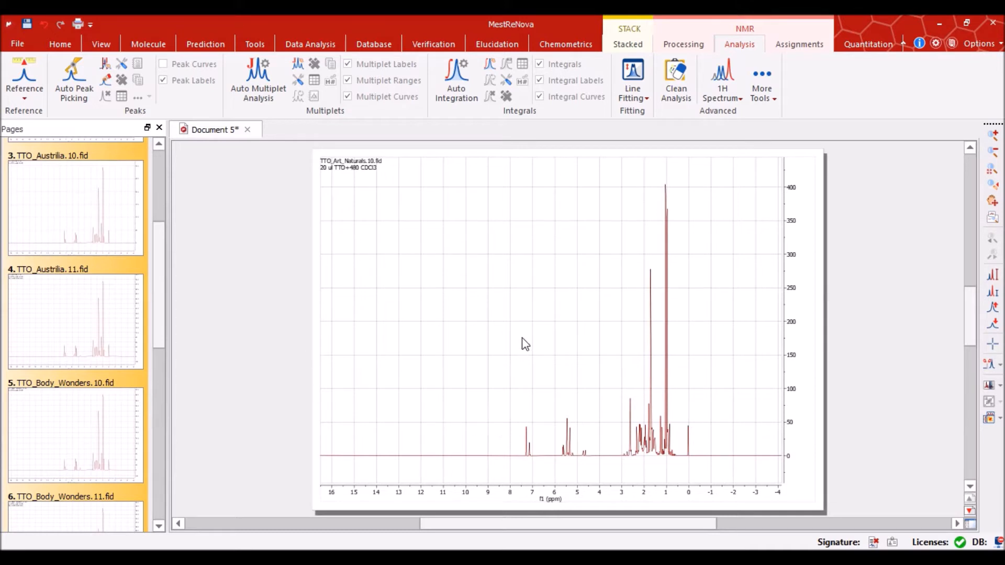
pyautogui.moveTo(524, 332)
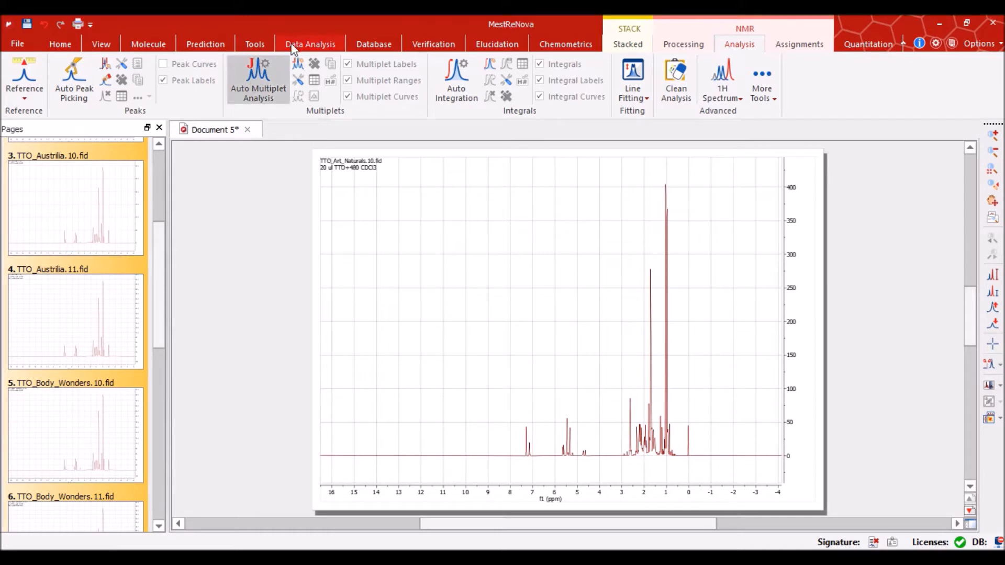
# Switch to the View tools to restore the full 16 to −4 ppm range
pyautogui.click(100, 44)
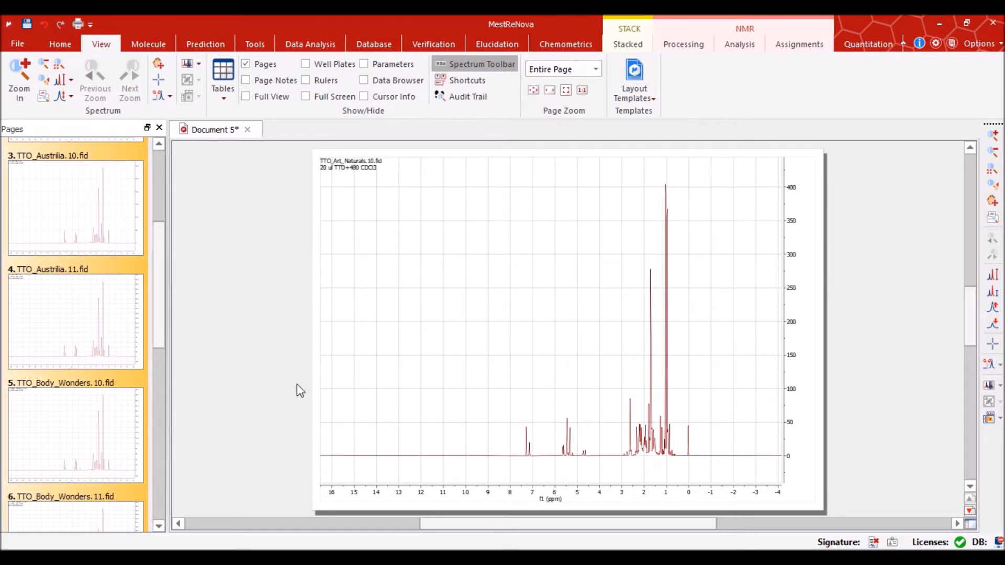
pyautogui.moveTo(500, 383)
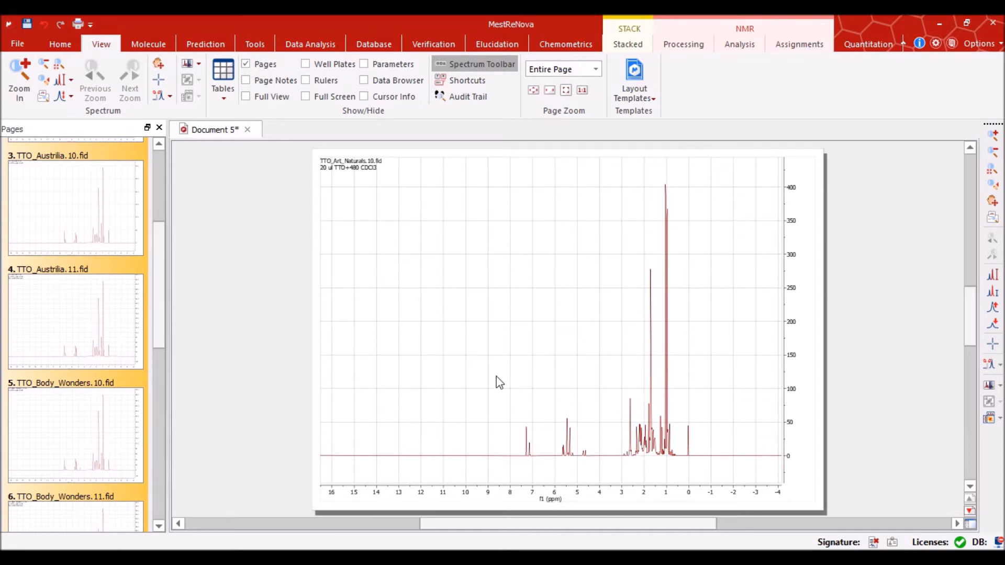
pyautogui.moveTo(20, 77)
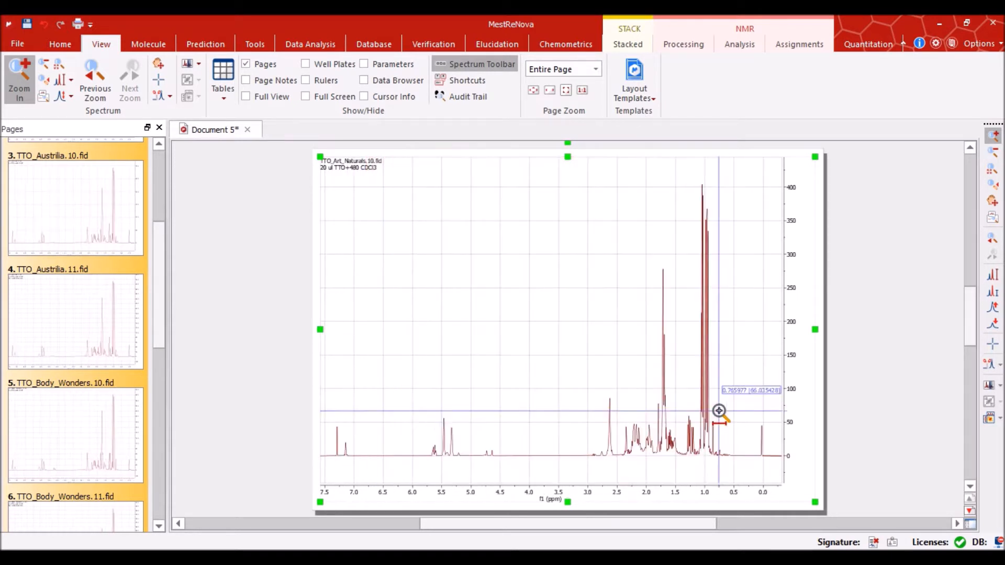
pyautogui.moveTo(542, 415)
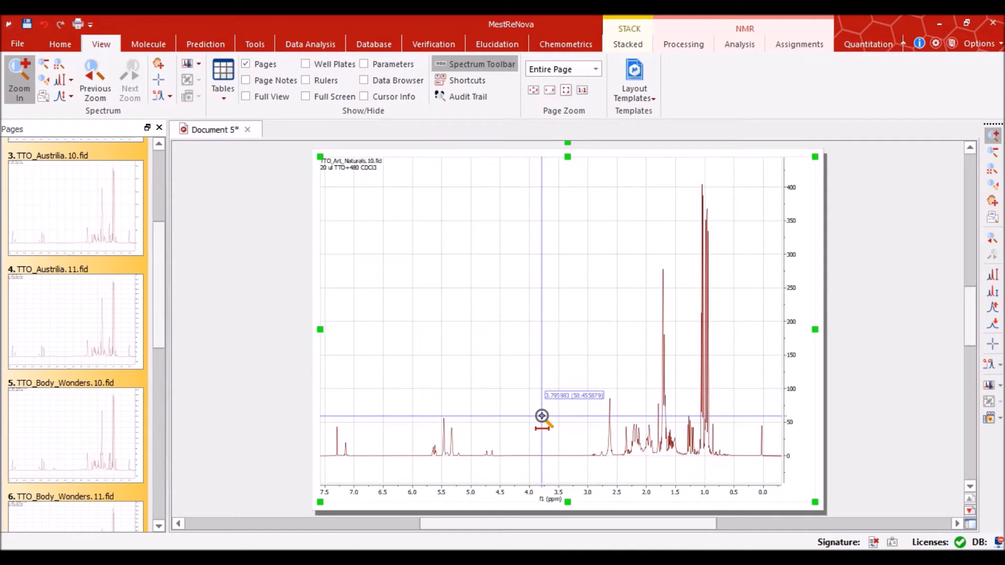
pyautogui.moveTo(534, 411)
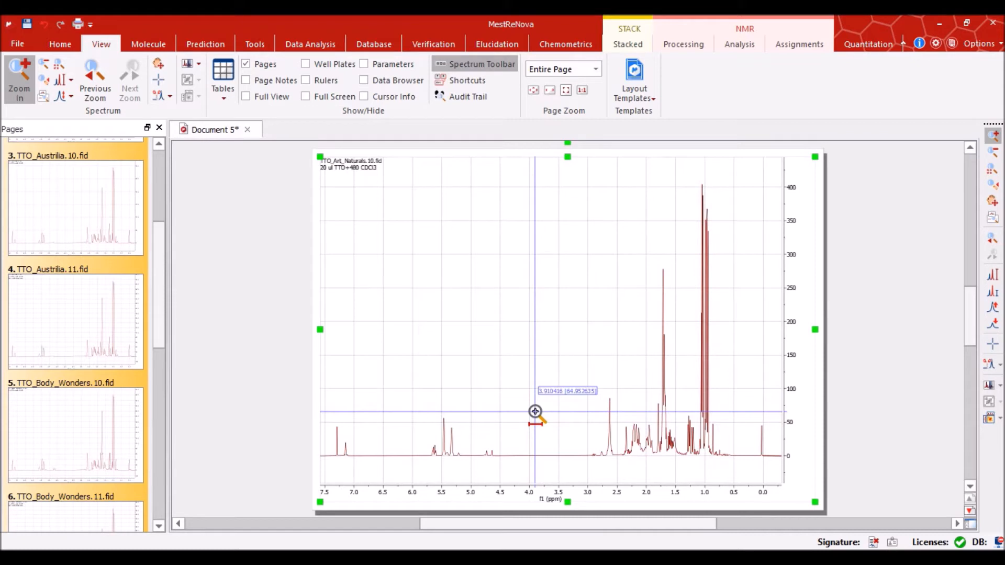
pyautogui.moveTo(525, 395)
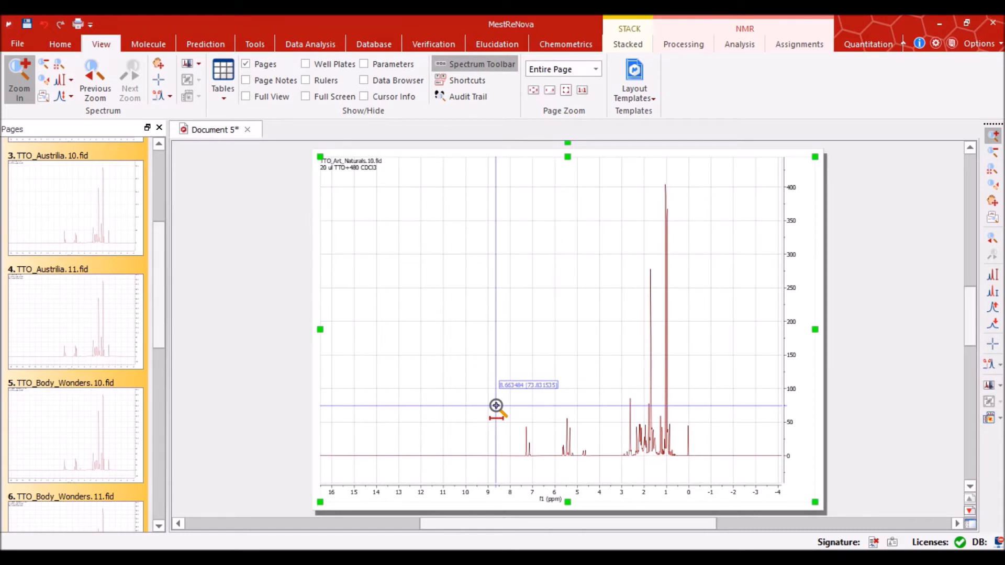
pyautogui.moveTo(522, 295)
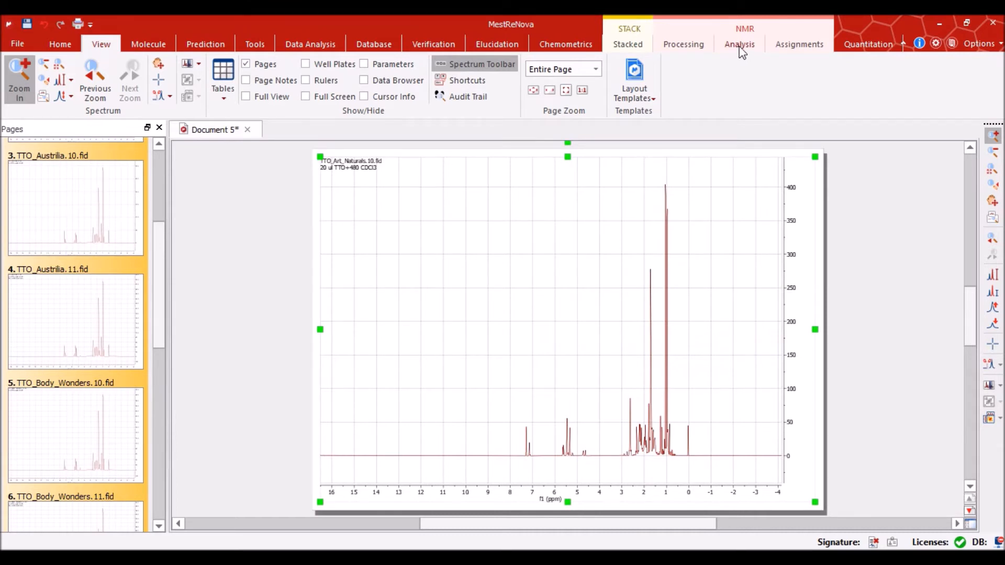
# Choose peak referencing from the Analysis tab's Reference list for the 7.26 ppm peak
pyautogui.click(739, 44)
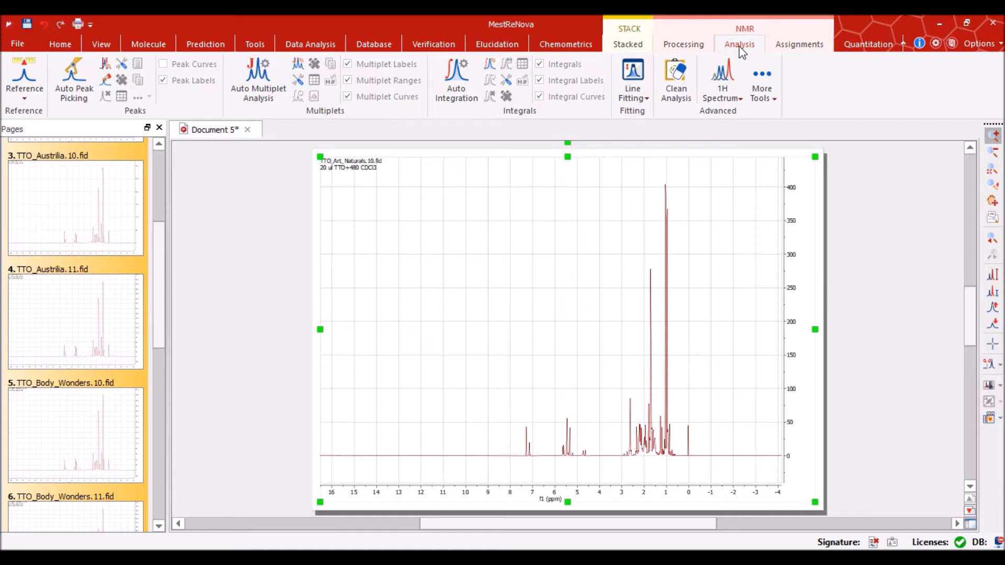
pyautogui.moveTo(221, 191)
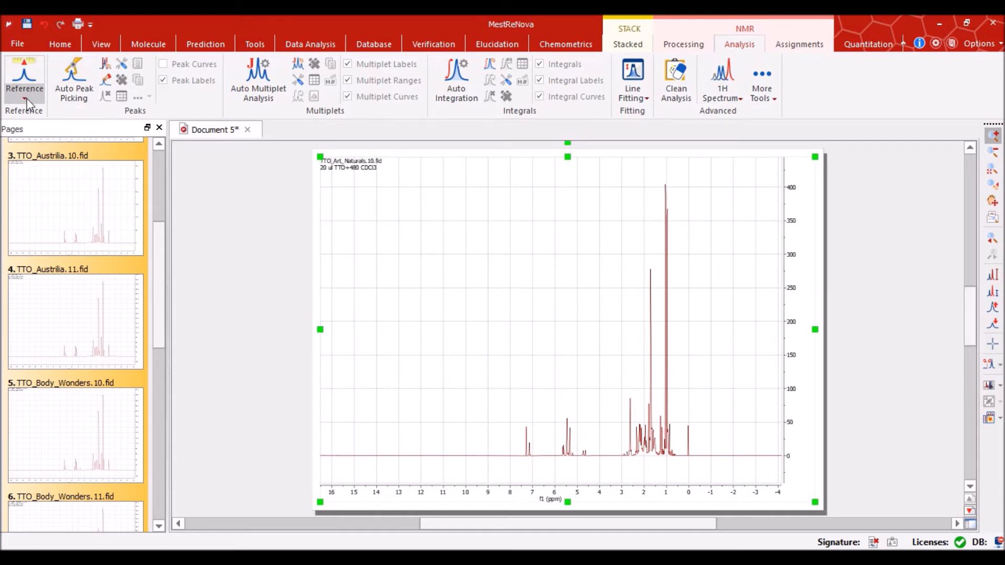
pyautogui.click(24, 80)
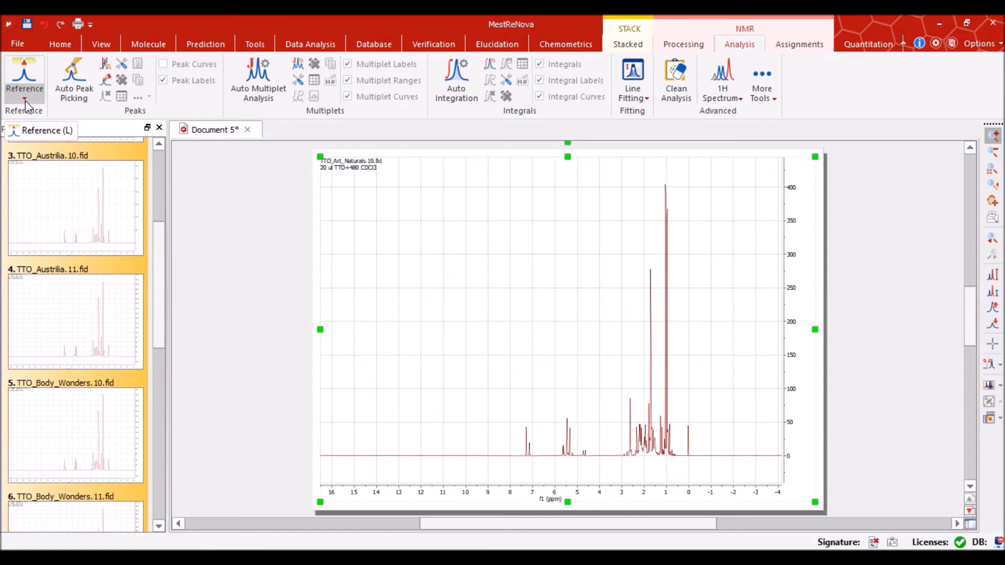
pyautogui.click(25, 100)
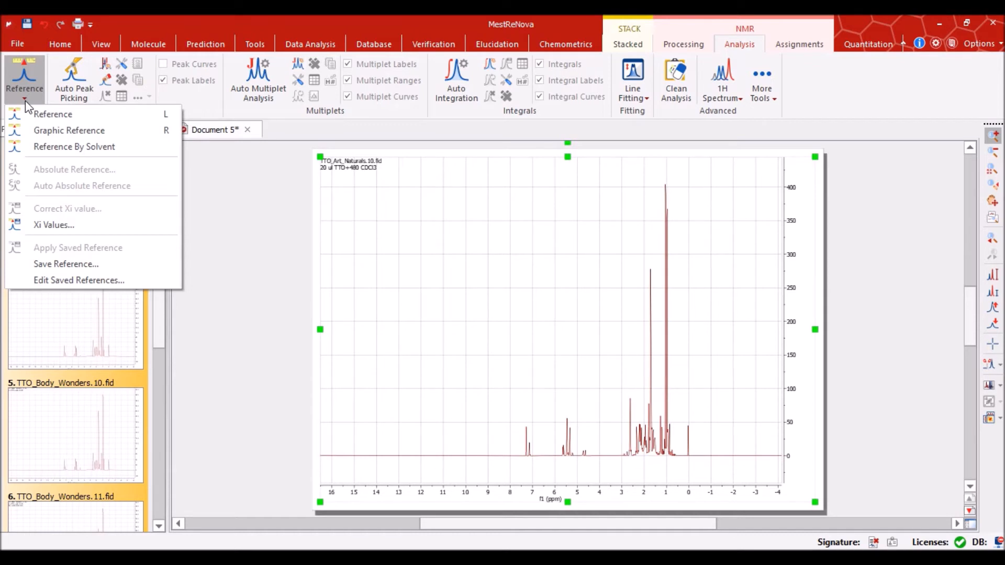
pyautogui.moveTo(53, 114)
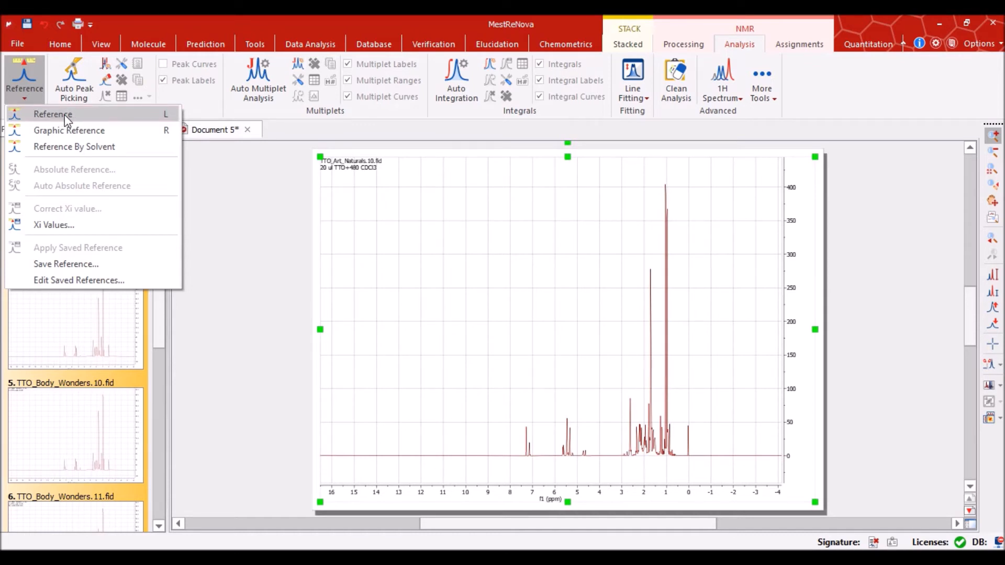
pyautogui.click(409, 368)
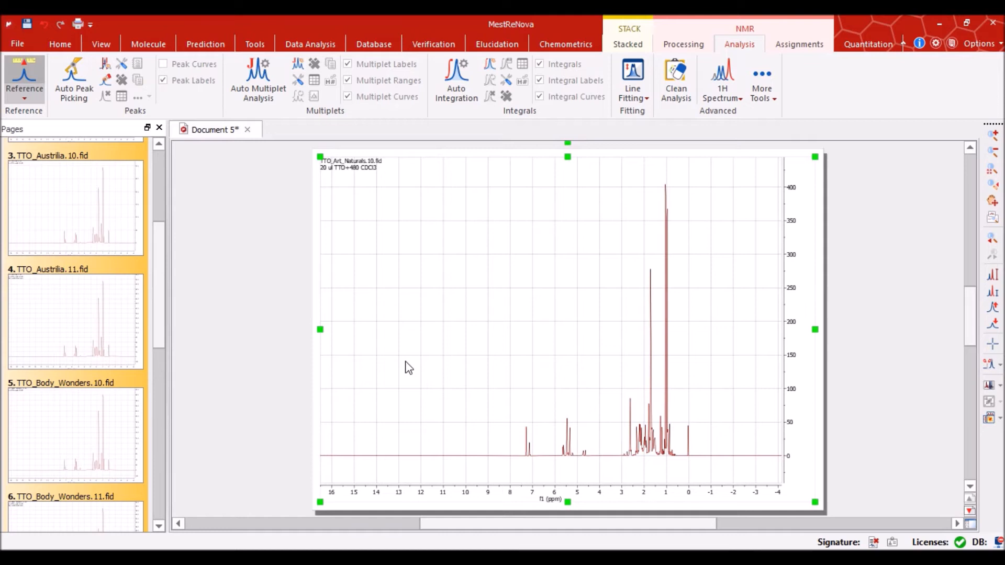
pyautogui.moveTo(429, 347)
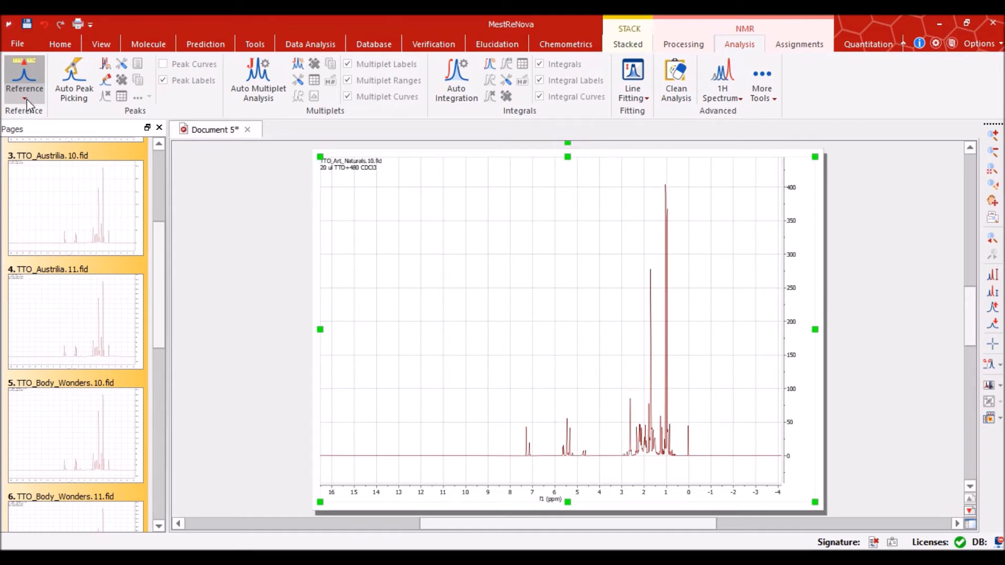
pyautogui.click(24, 97)
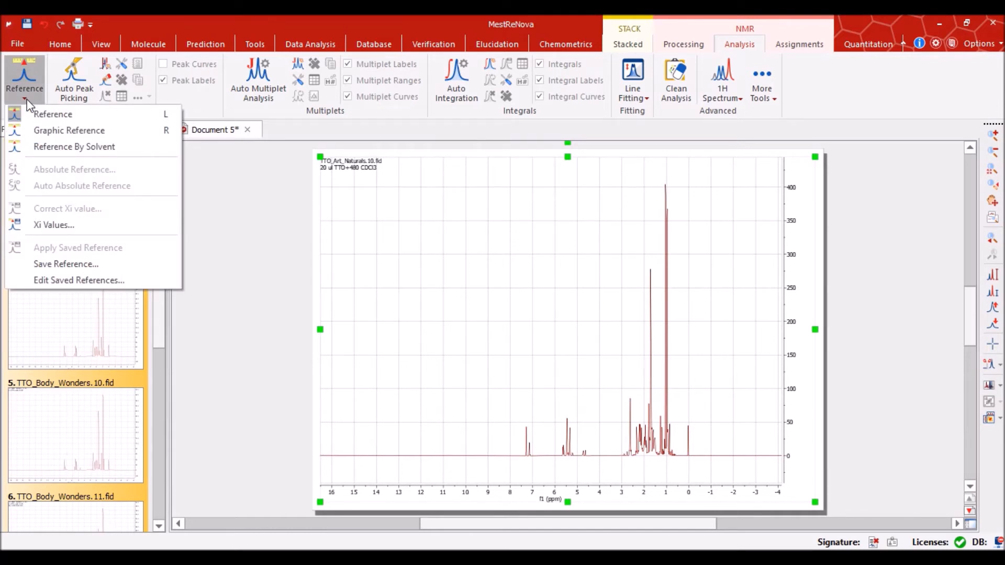
pyautogui.moveTo(73, 146)
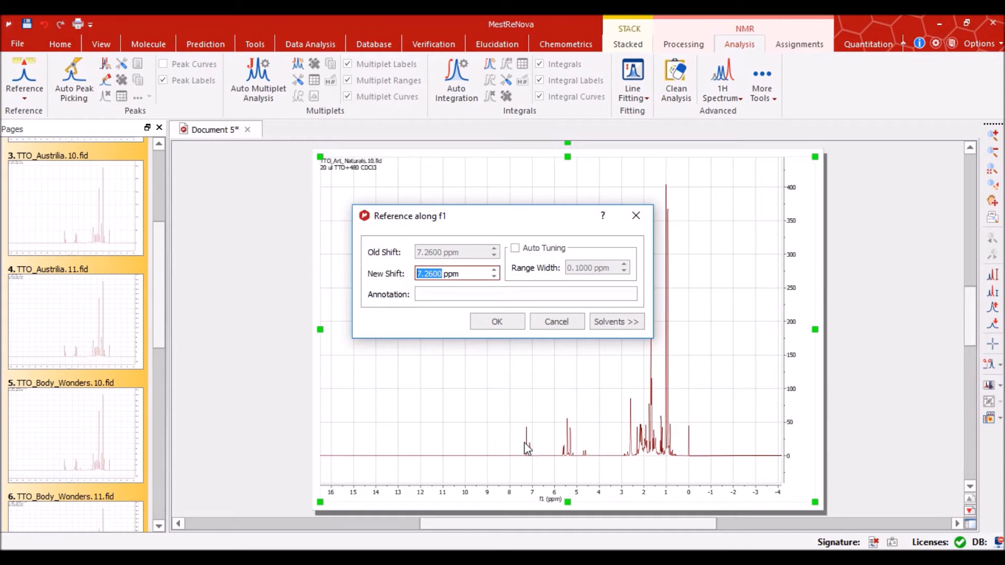
pyautogui.moveTo(415, 295)
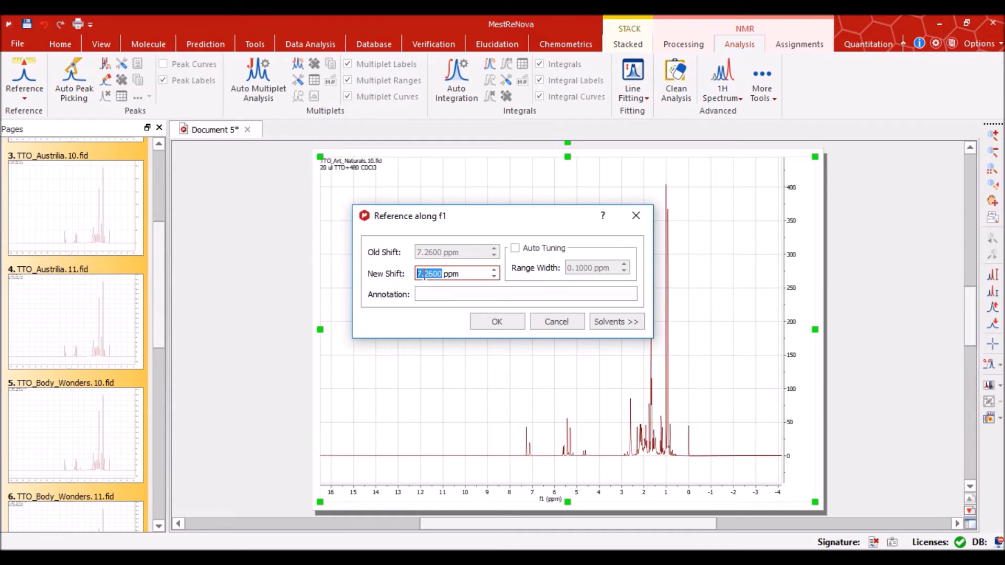
pyautogui.moveTo(412, 245)
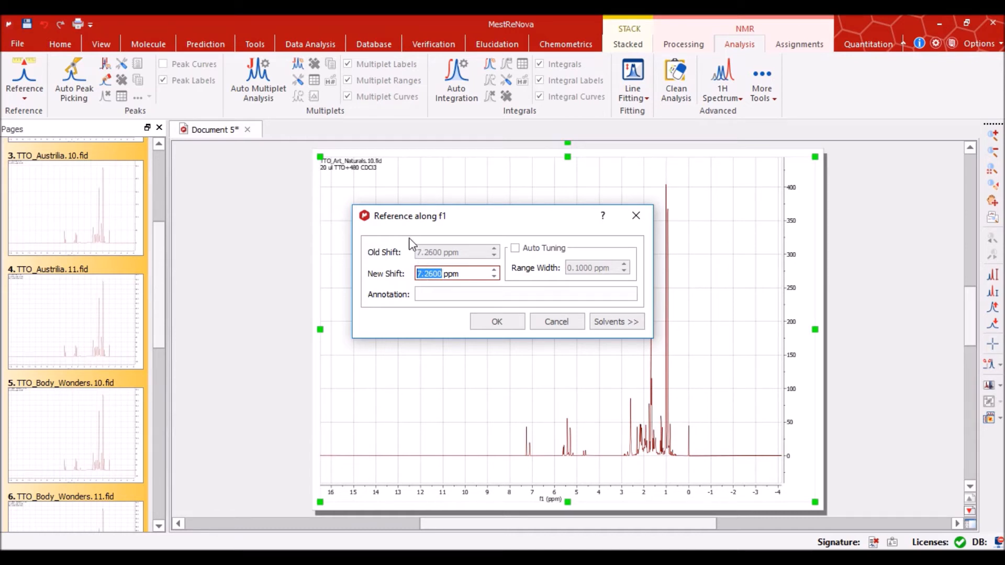
pyautogui.moveTo(457, 269)
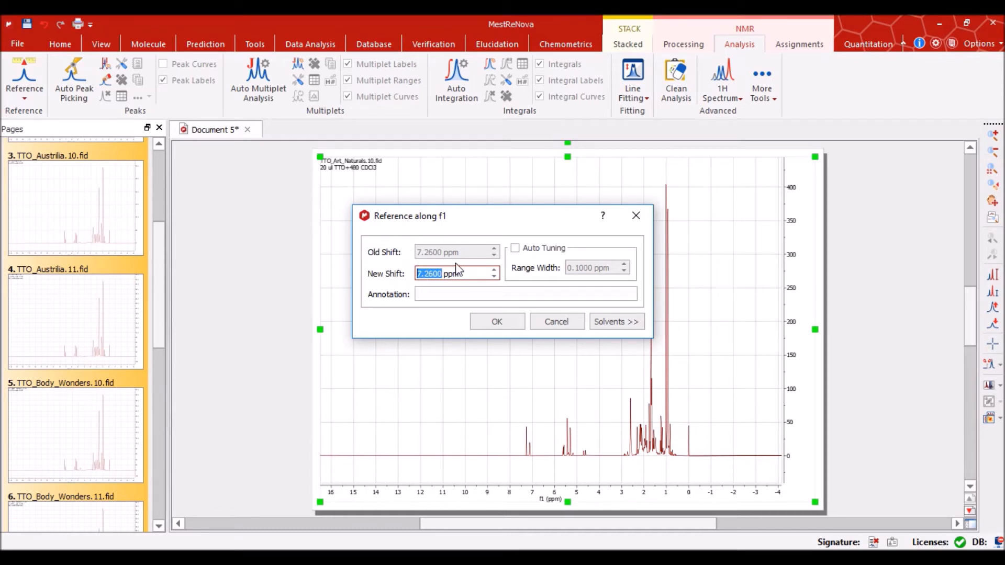
pyautogui.moveTo(465, 252)
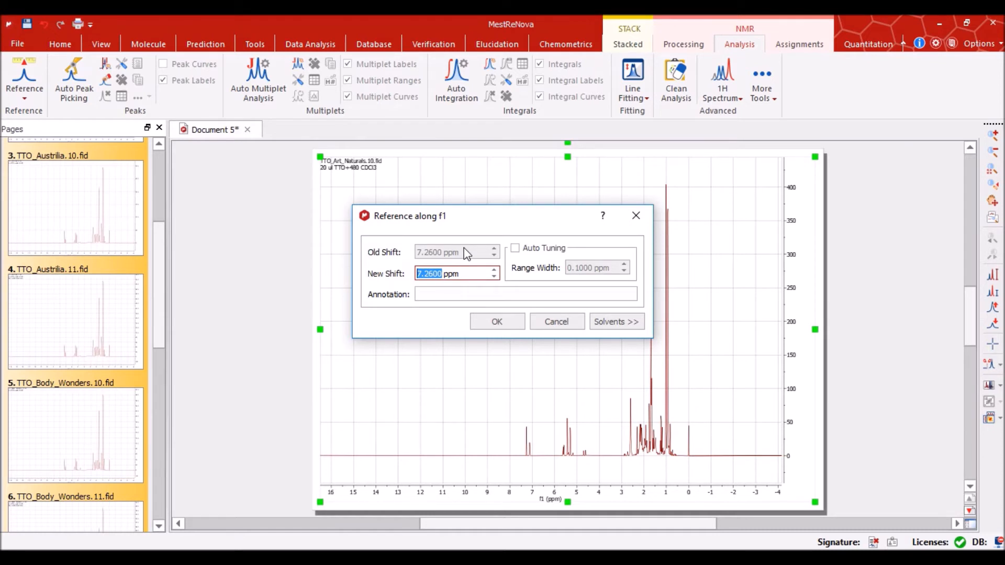
# Reference f1 to Chloroform-d at 7.260 ppm via the Solvents list and confirm
pyautogui.click(427, 274)
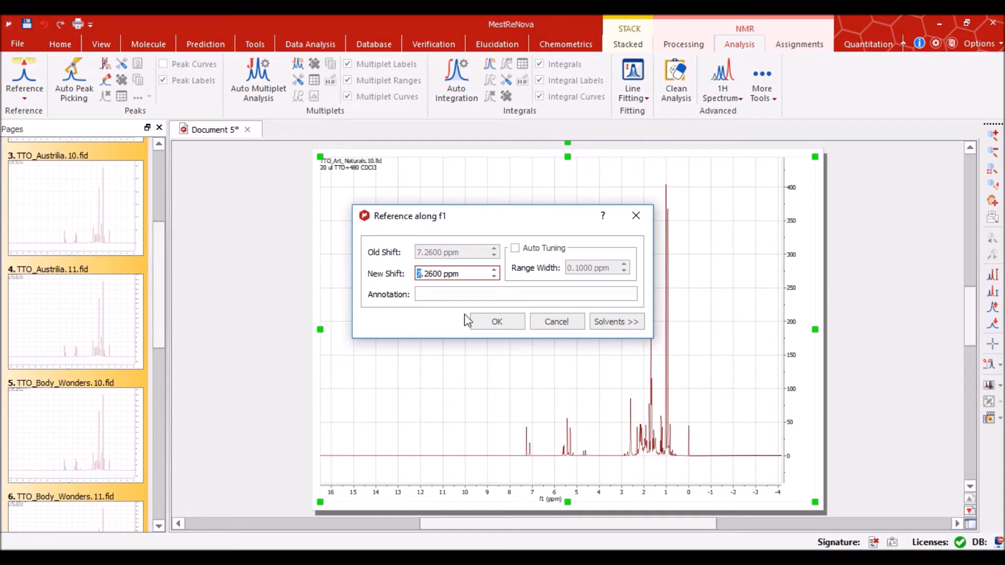
pyautogui.write('5')
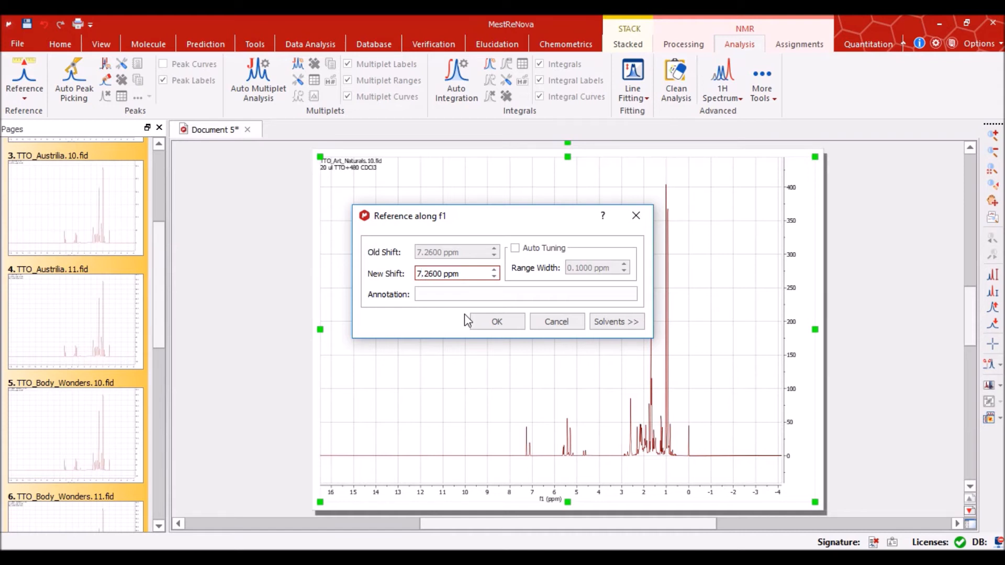
pyautogui.moveTo(548, 224)
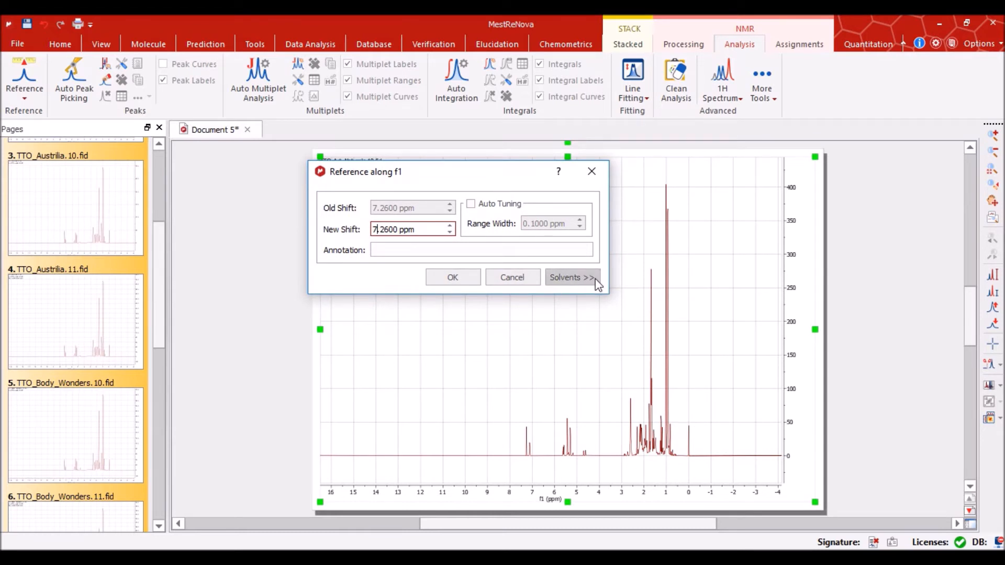
pyautogui.click(570, 277)
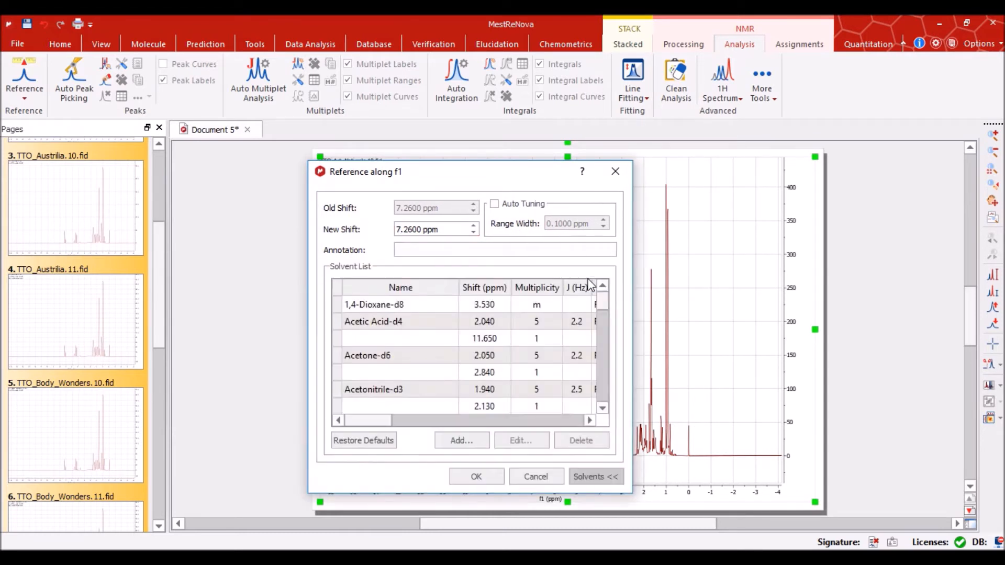
pyautogui.scroll(-3)
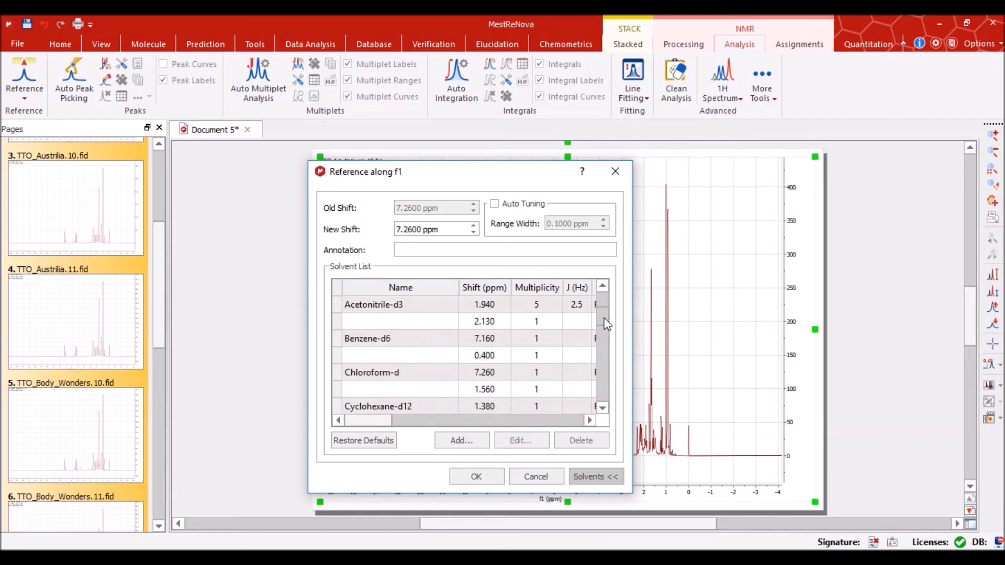
pyautogui.scroll(-3)
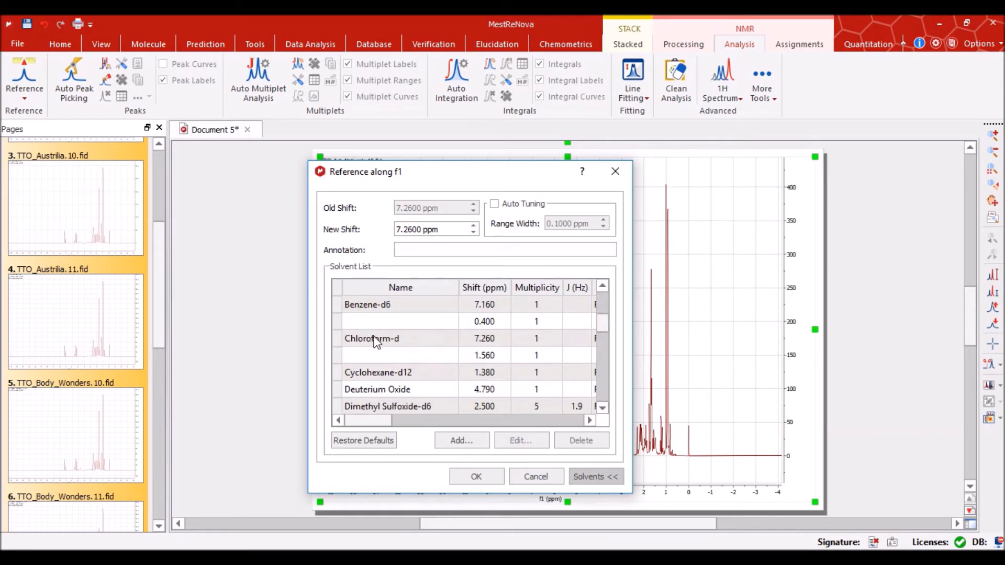
pyautogui.moveTo(413, 343)
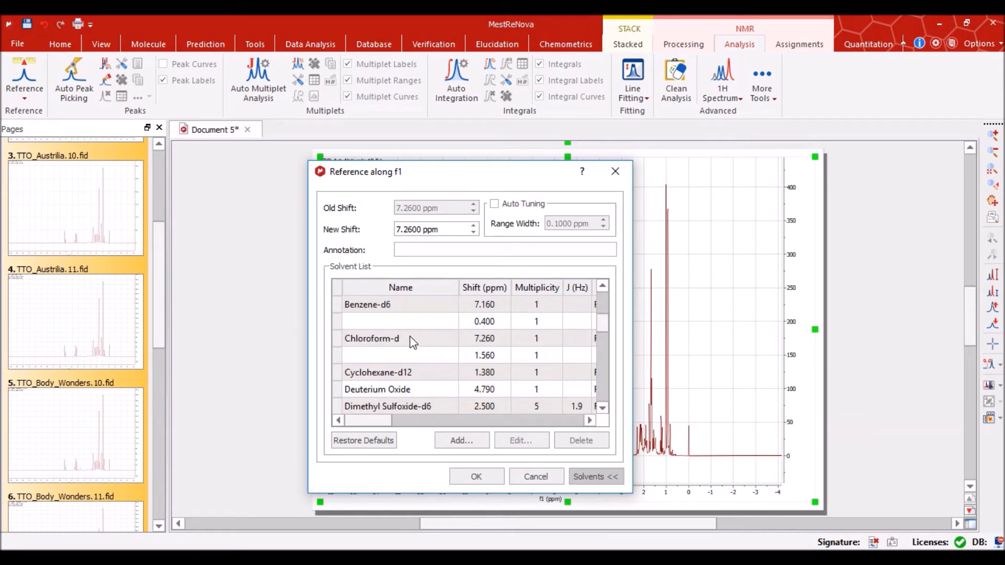
pyautogui.click(372, 339)
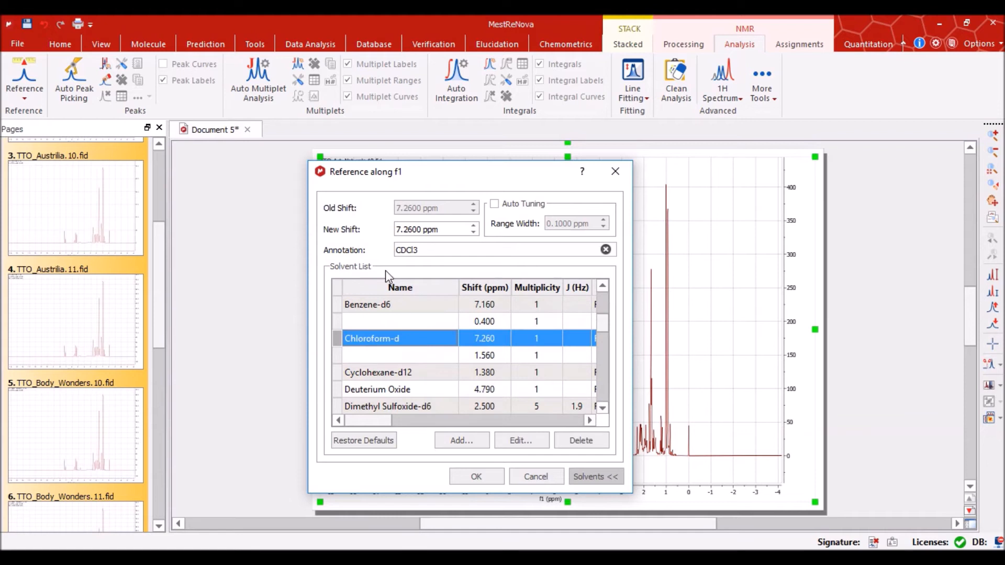
pyautogui.moveTo(411, 243)
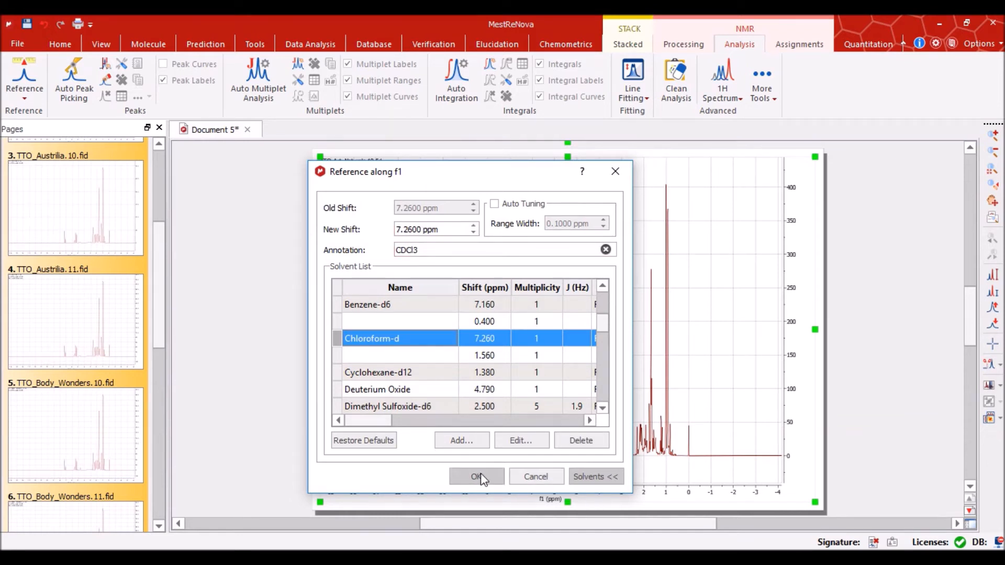
pyautogui.click(477, 476)
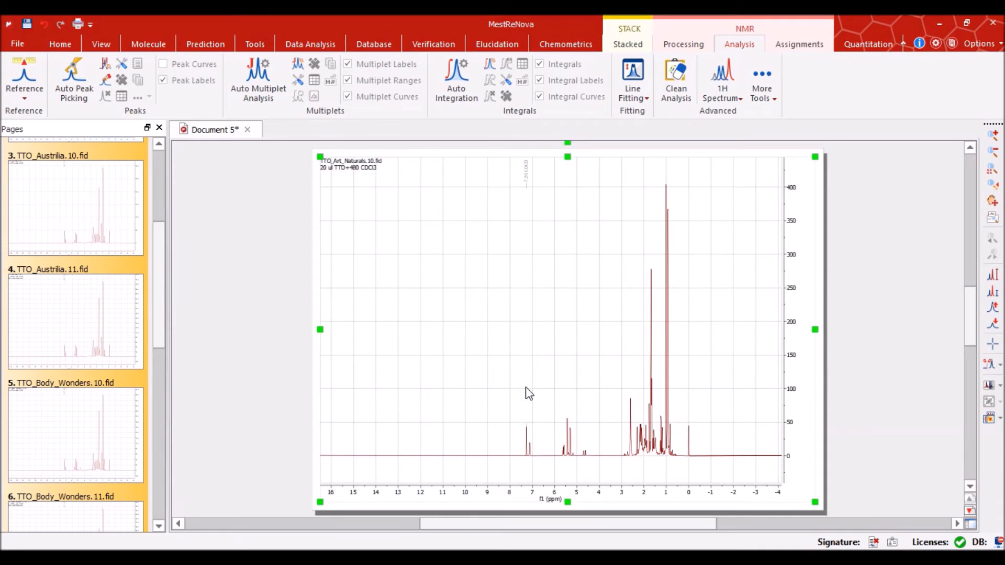
# Scroll to the top of the Pages panel and click the first two spectrum pages
pyautogui.scroll(3)
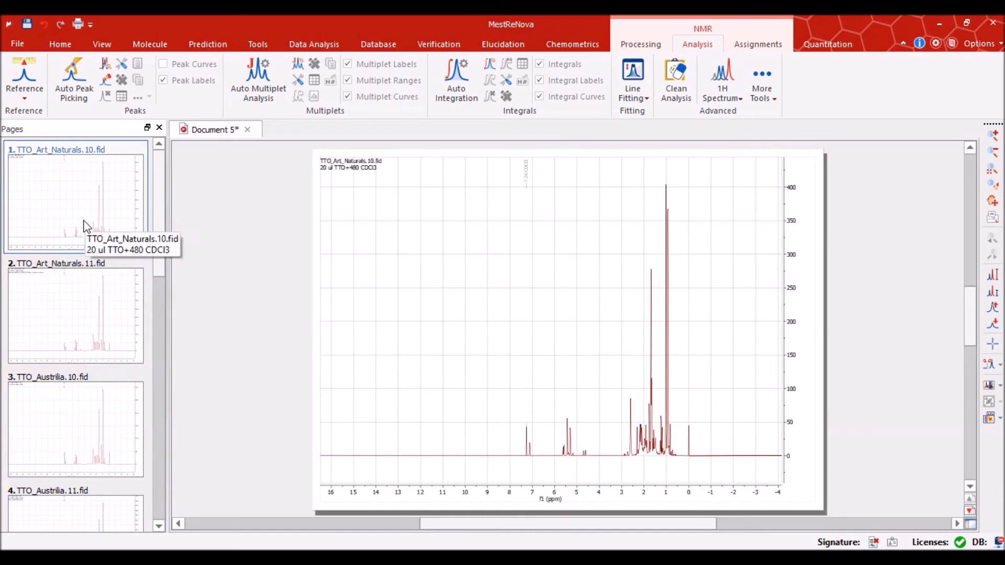
pyautogui.click(75, 315)
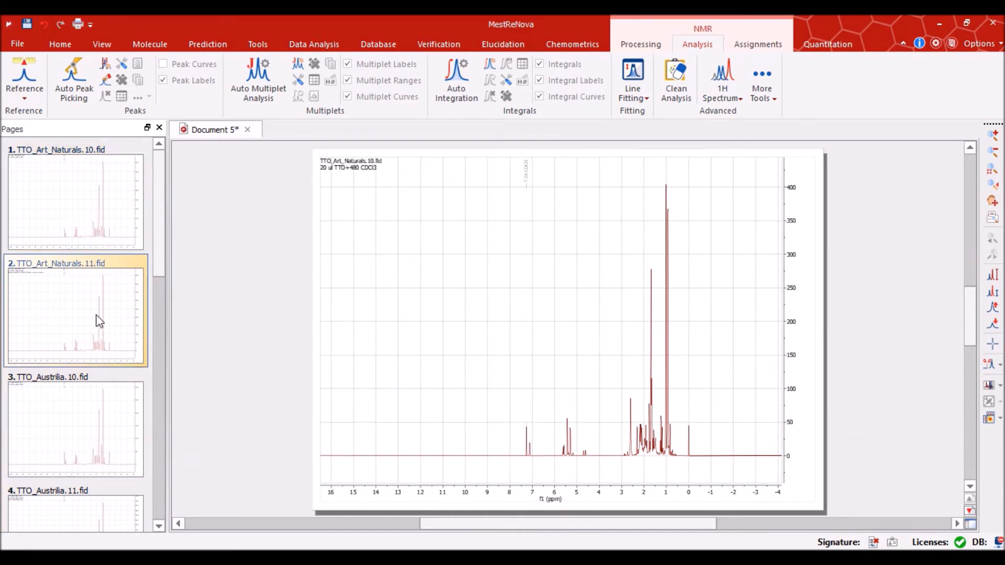
pyautogui.click(75, 426)
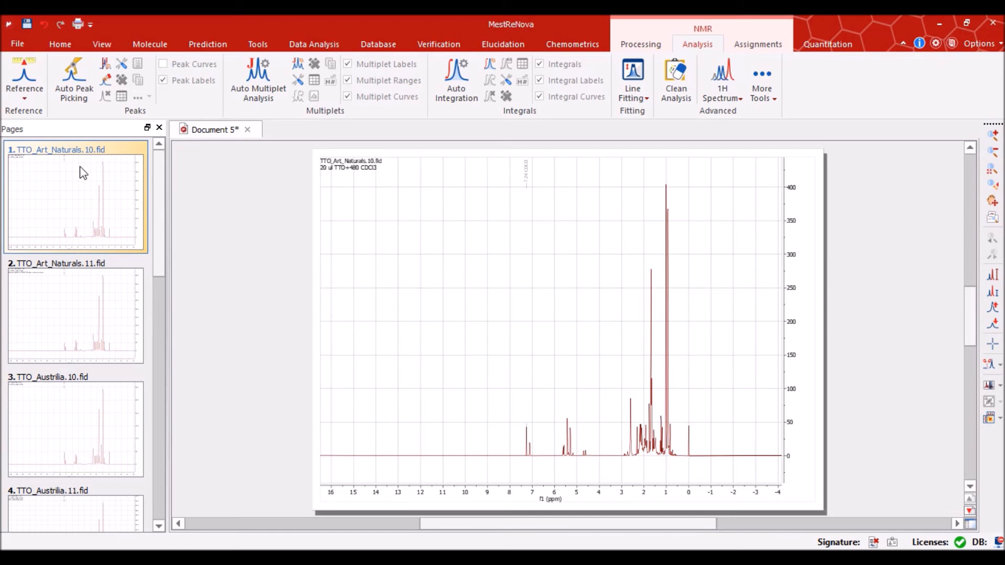
pyautogui.moveTo(95, 306)
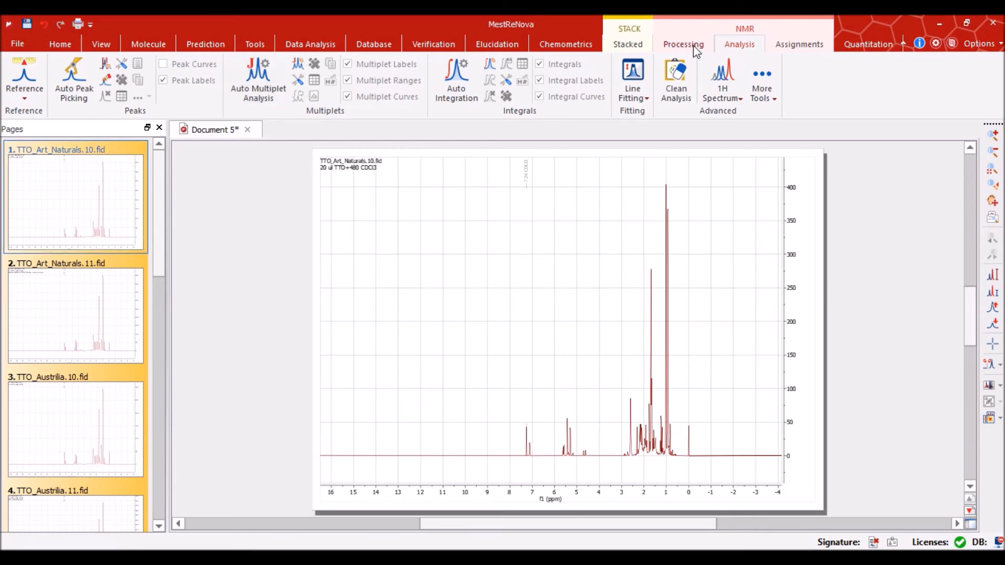
# Launch Manual Correction from the Processing tab to open Phase Correction
pyautogui.click(683, 43)
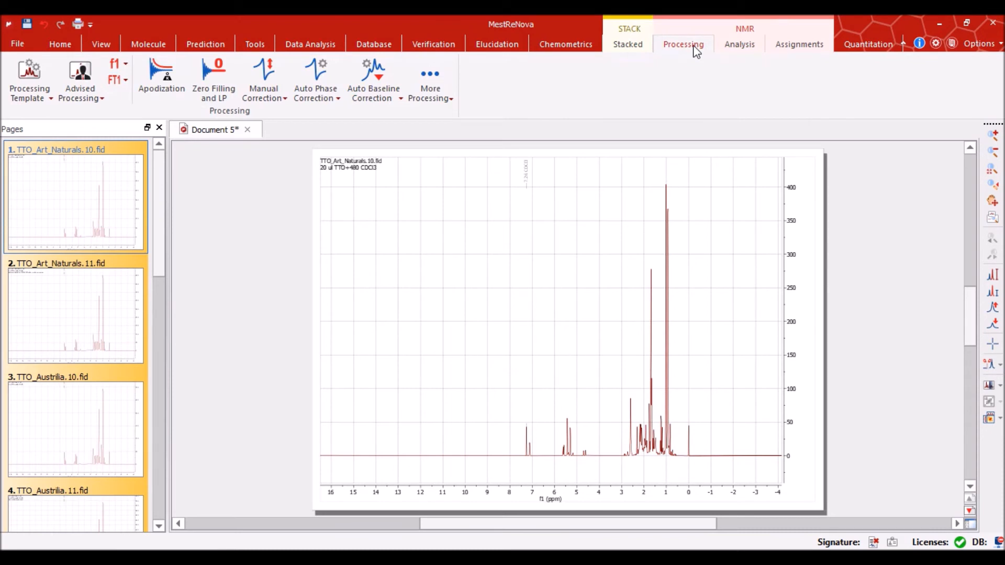
pyautogui.moveTo(429, 288)
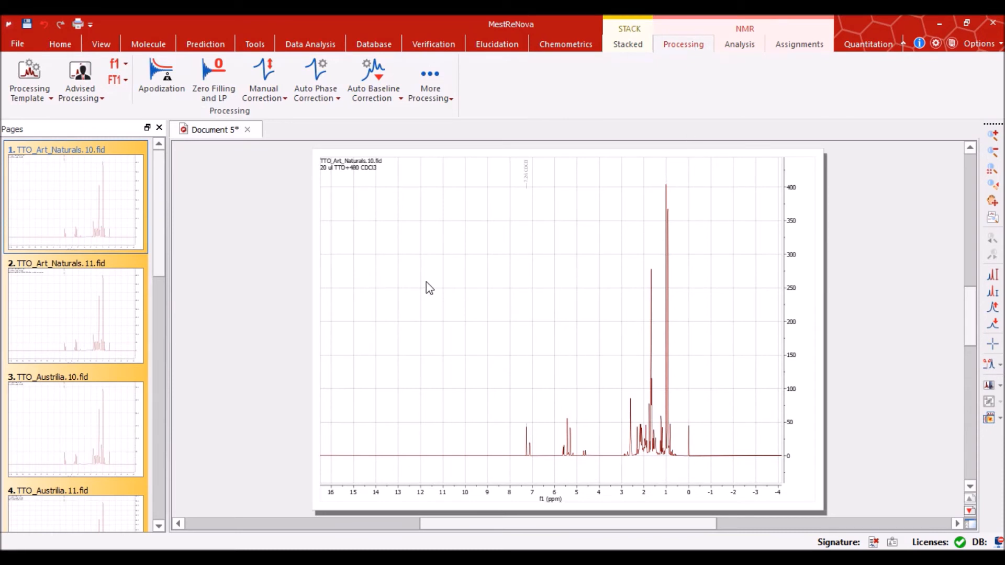
pyautogui.moveTo(293, 267)
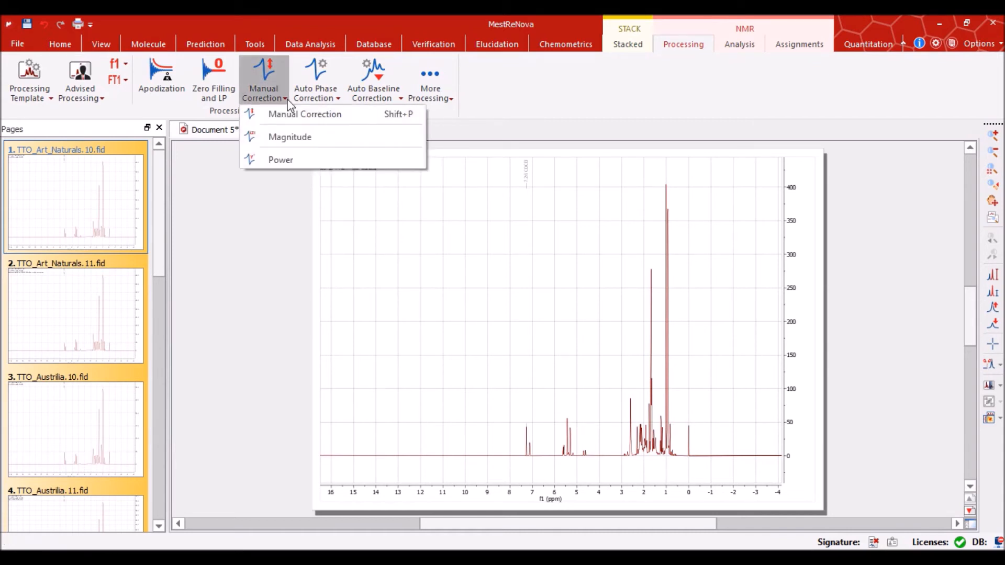
pyautogui.moveTo(304, 114)
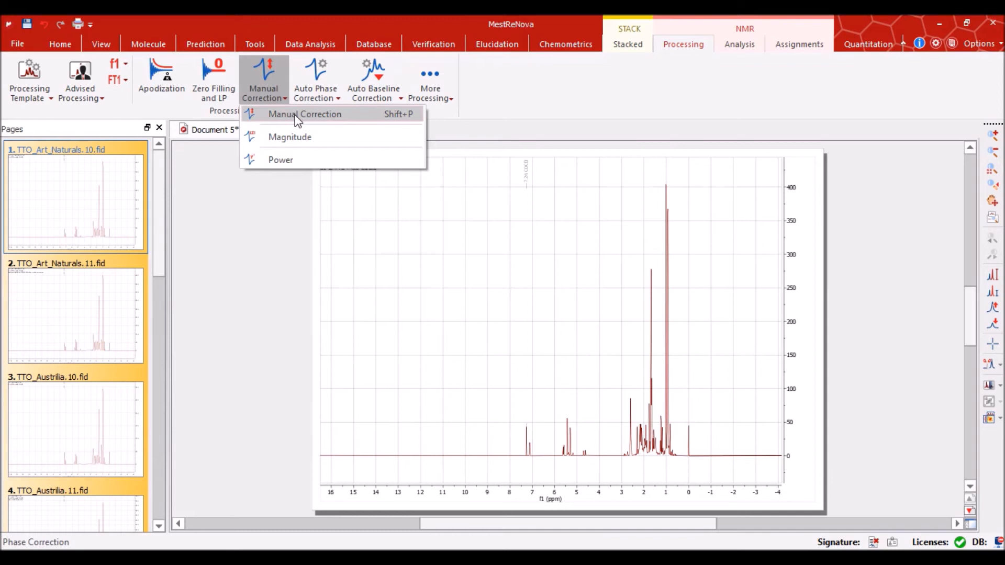
pyautogui.click(304, 115)
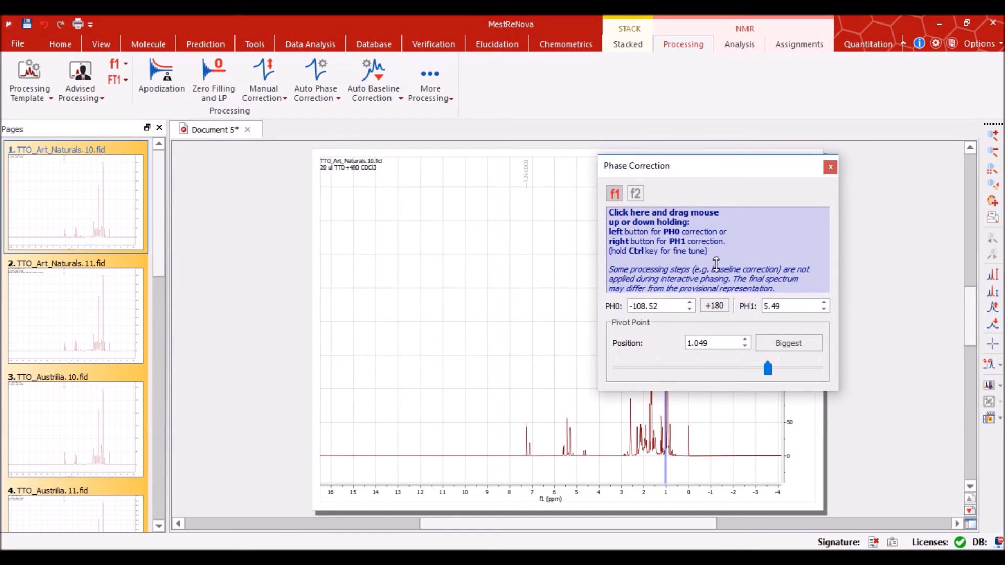
pyautogui.moveTo(617, 225)
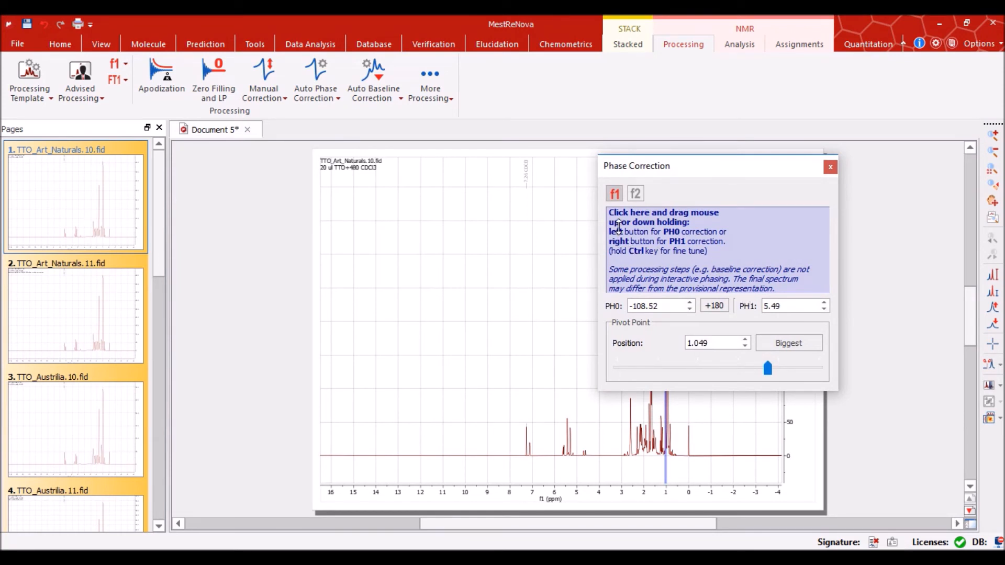
pyautogui.moveTo(699, 261)
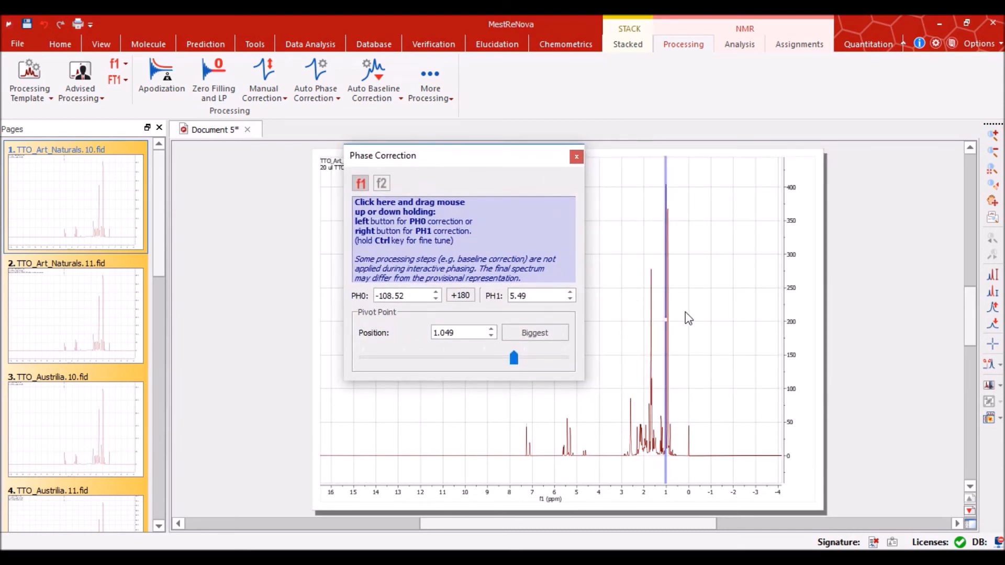
pyautogui.moveTo(692, 174)
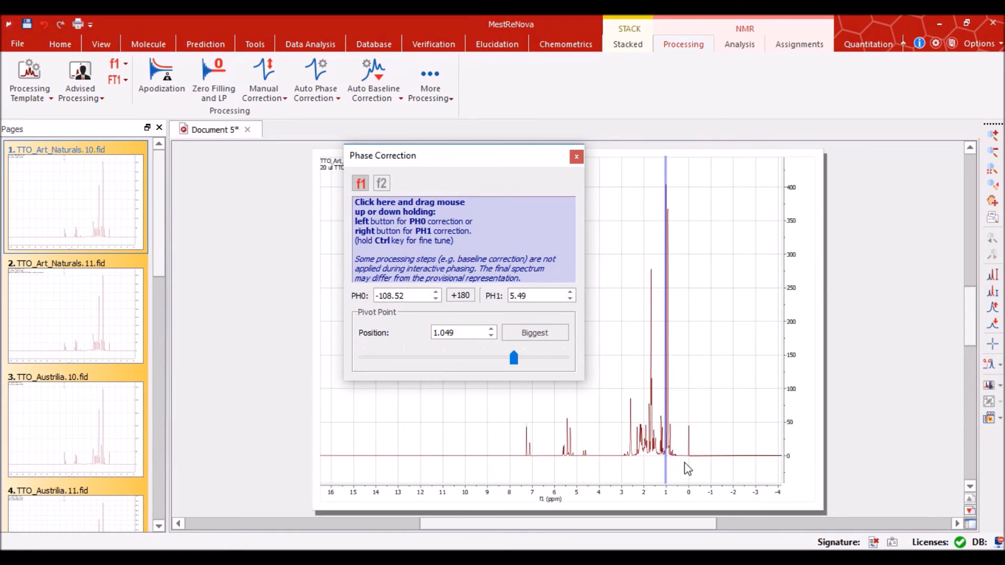
pyautogui.moveTo(465, 380)
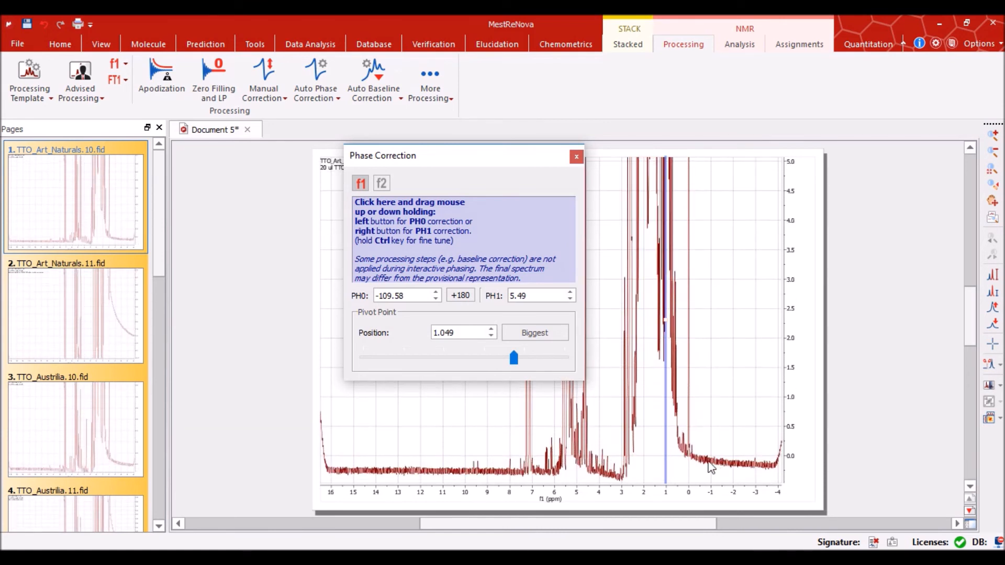
pyautogui.moveTo(487, 240)
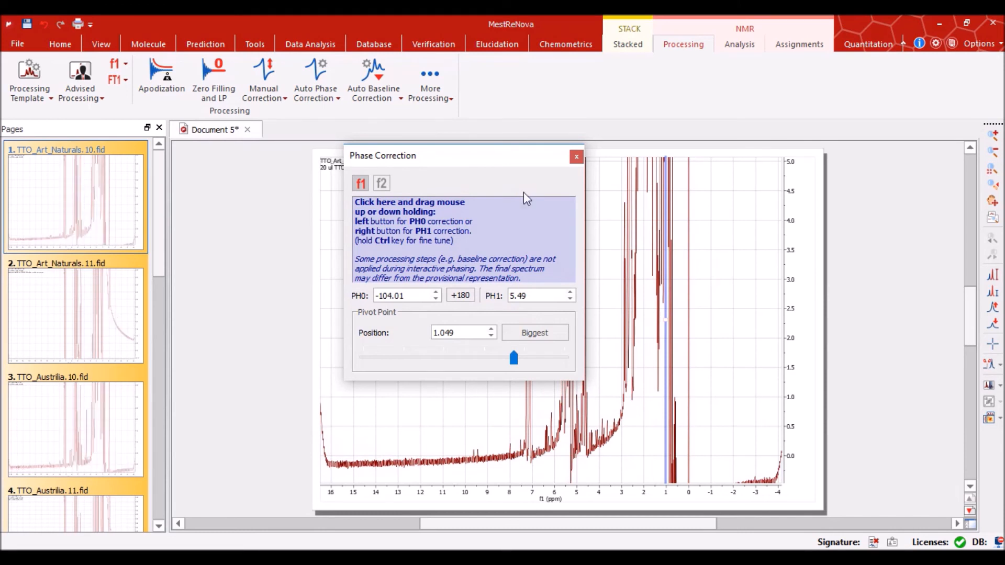
pyautogui.moveTo(29, 80)
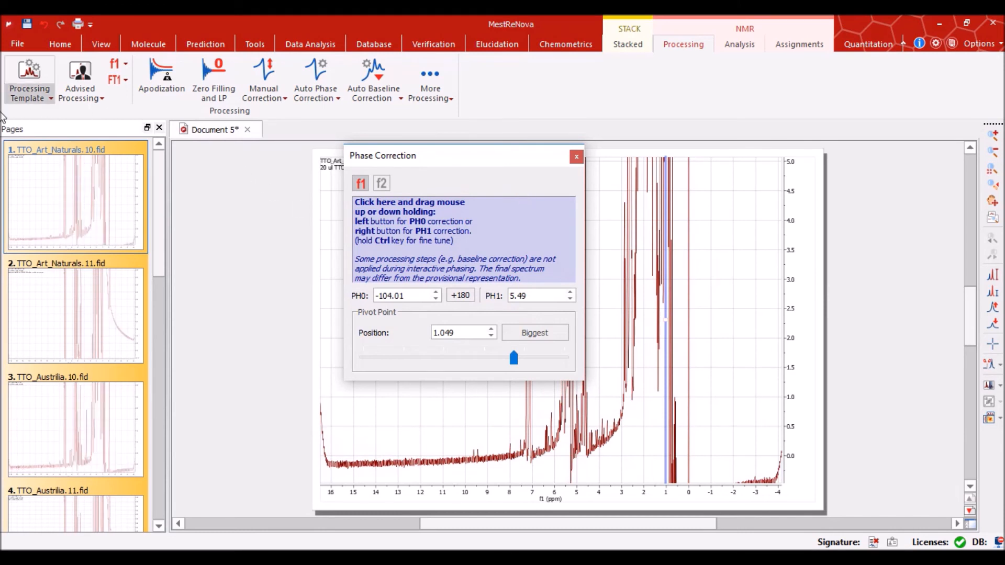
pyautogui.moveTo(151, 428)
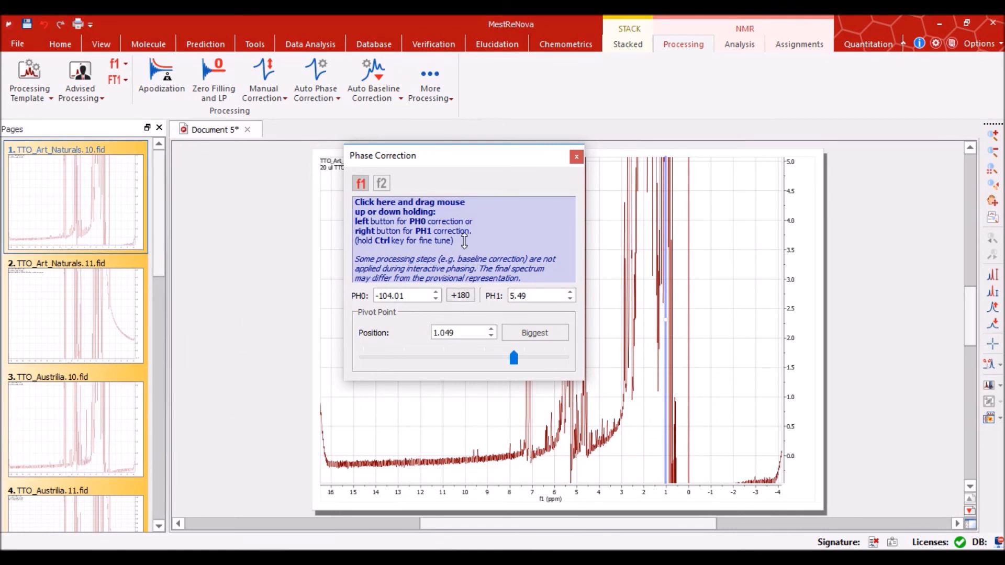
pyautogui.moveTo(505, 262)
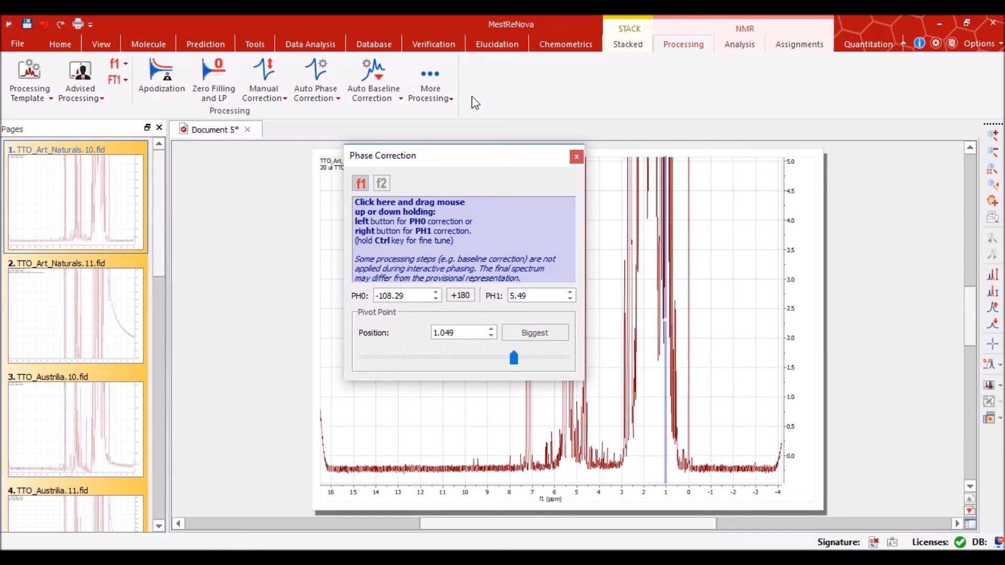
pyautogui.moveTo(456, 225)
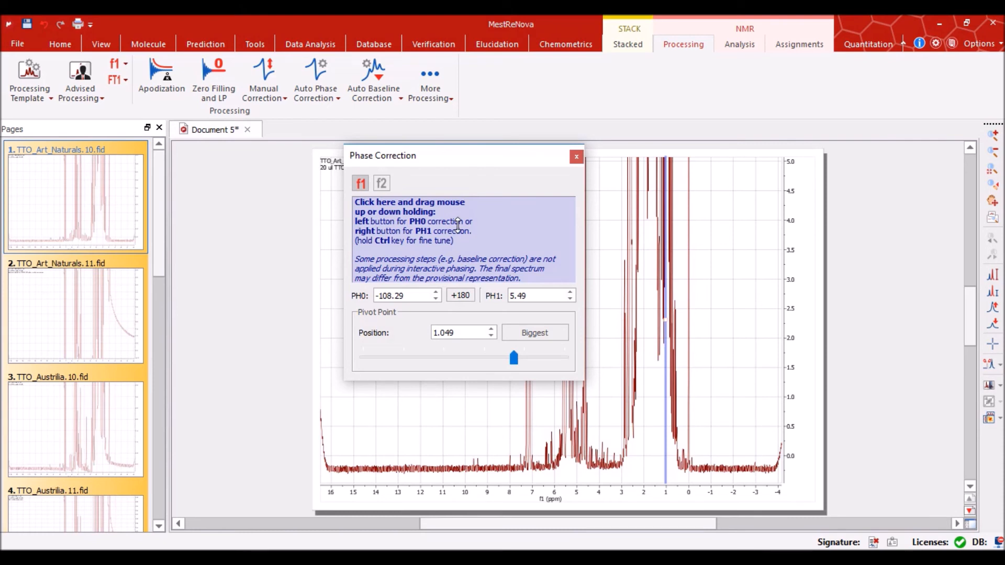
pyautogui.moveTo(211, 346)
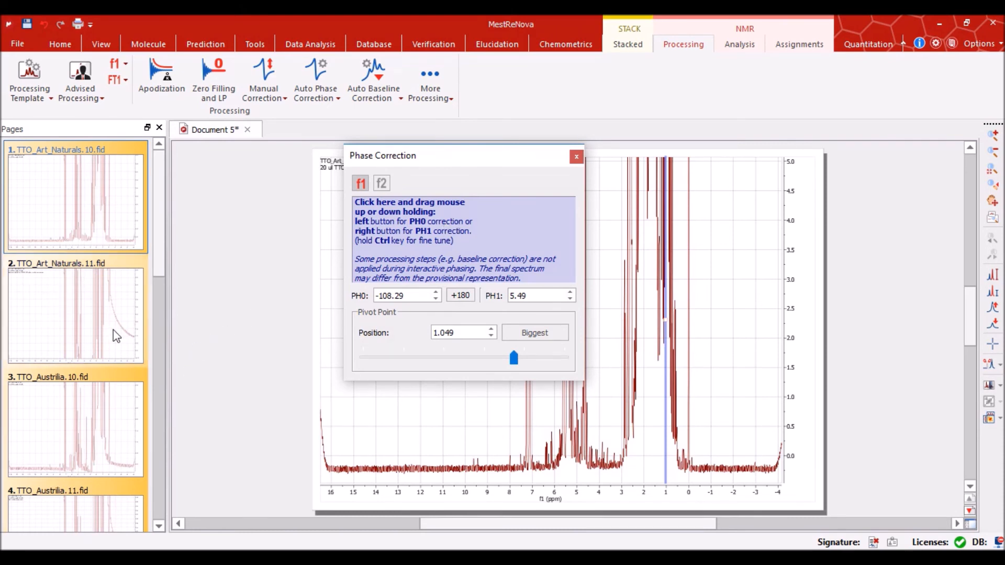
pyautogui.moveTo(92, 289)
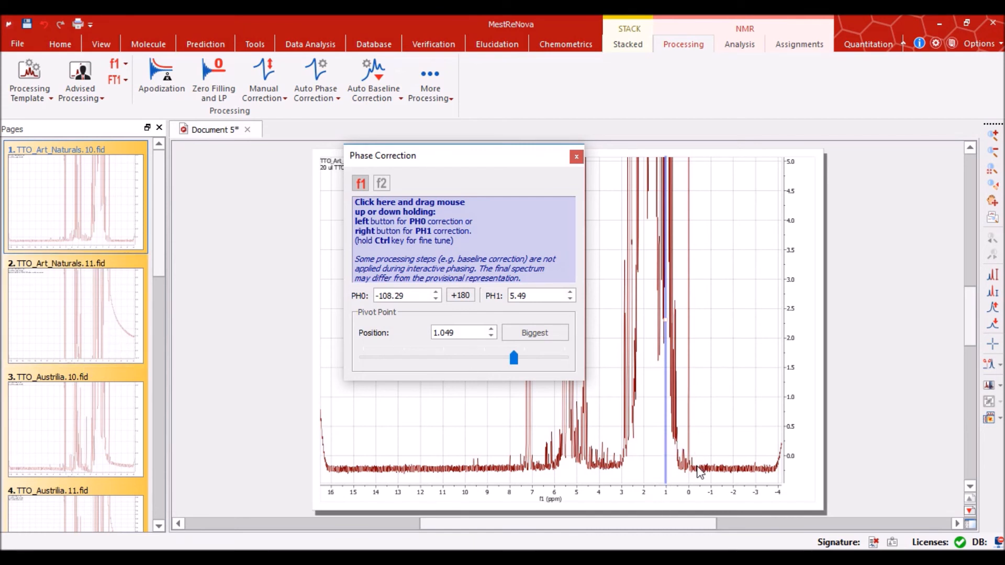
pyautogui.moveTo(628, 476)
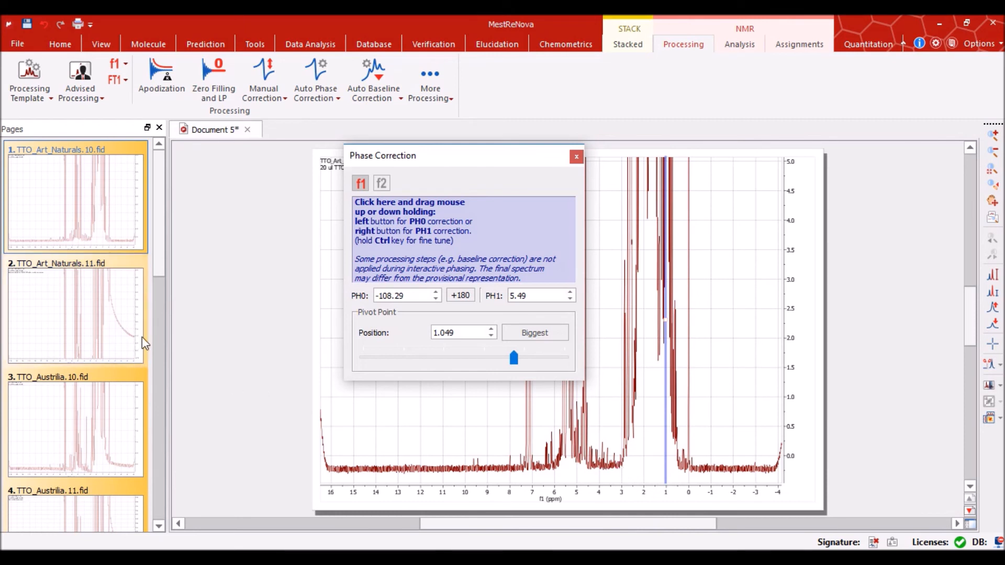
pyautogui.moveTo(69, 303)
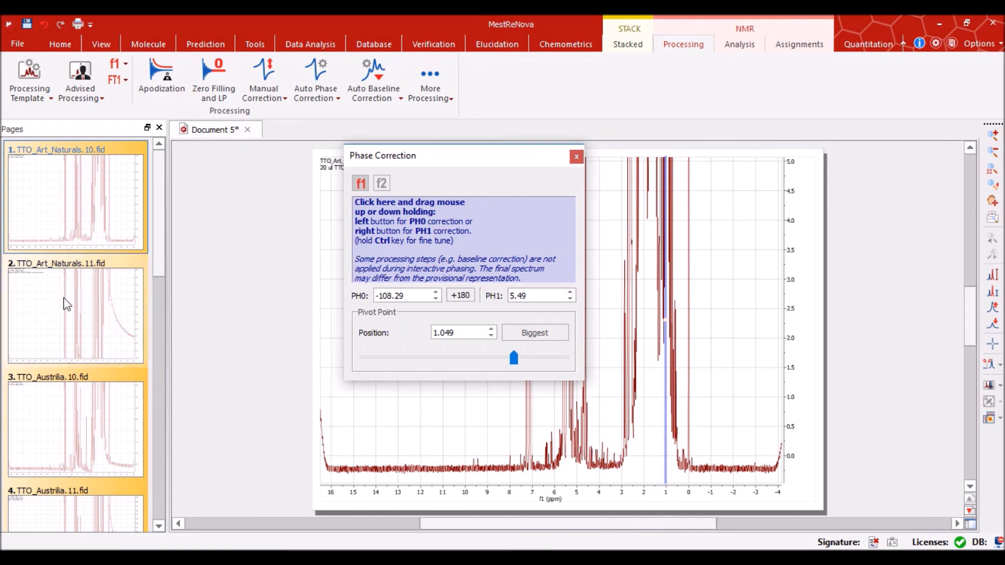
pyautogui.moveTo(131, 445)
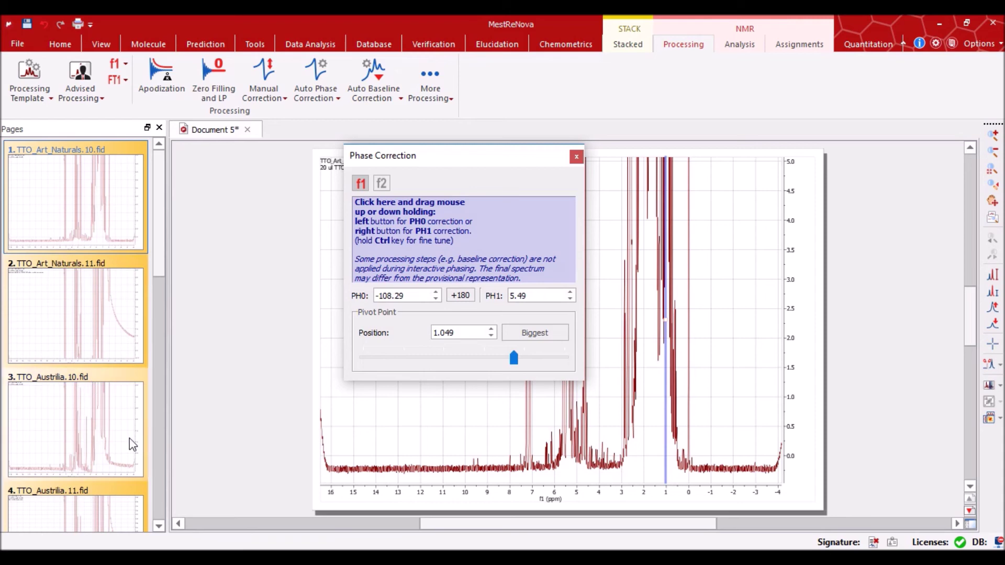
# Adjust the first spectrum's zero-order phase to PH0 −108.29, keeping PH1 at 5.49
pyautogui.scroll(-3)
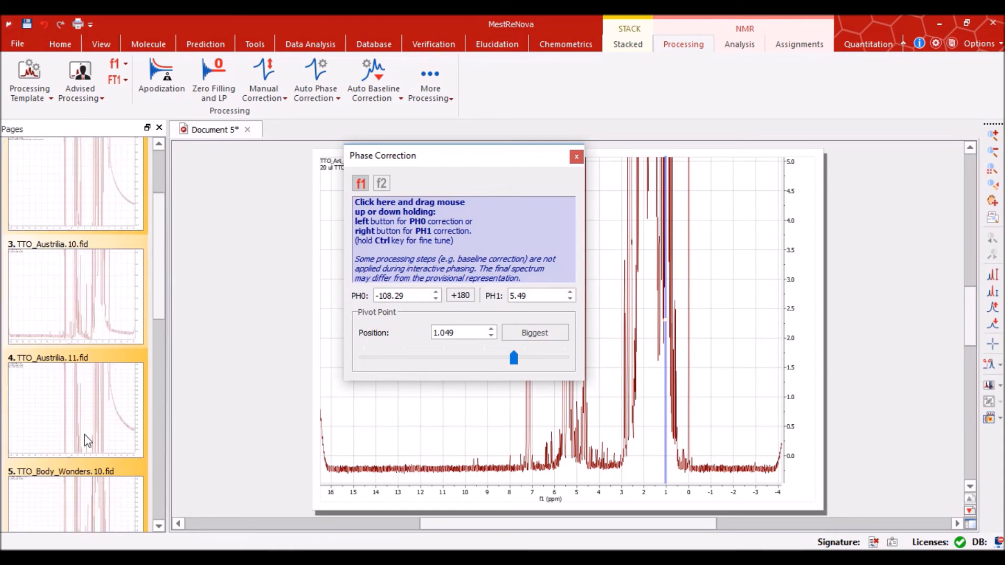
pyautogui.scroll(-3)
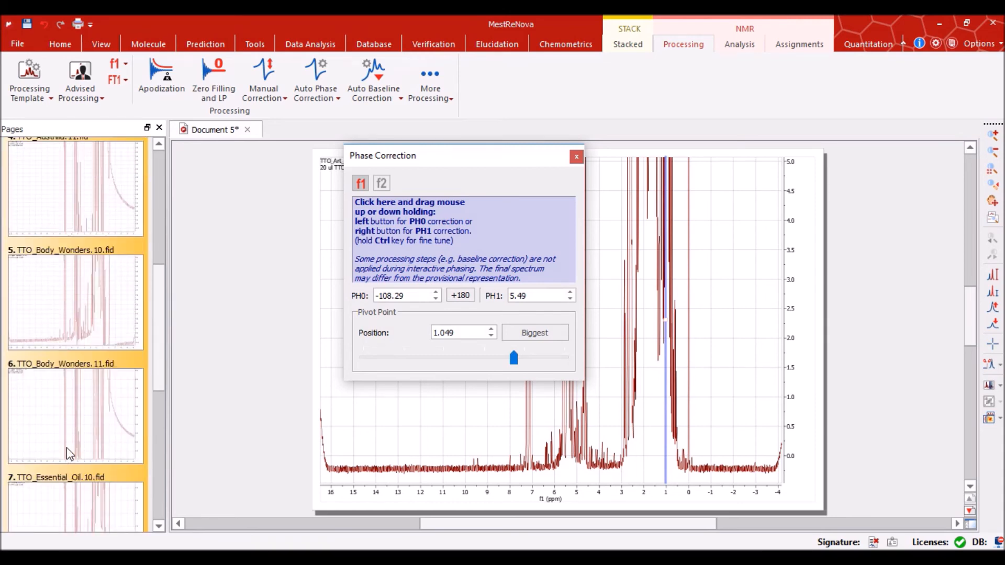
pyautogui.scroll(3)
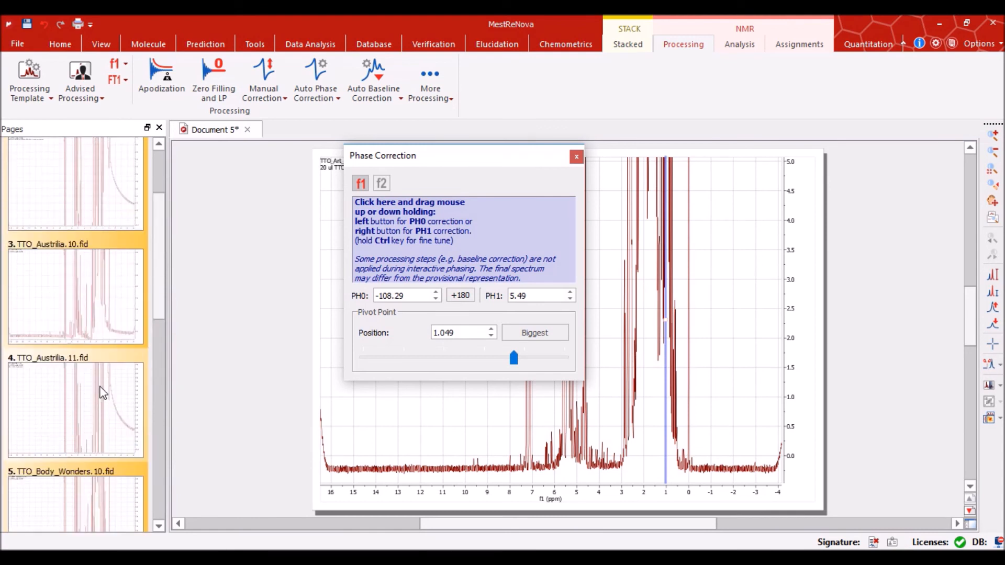
pyautogui.scroll(3)
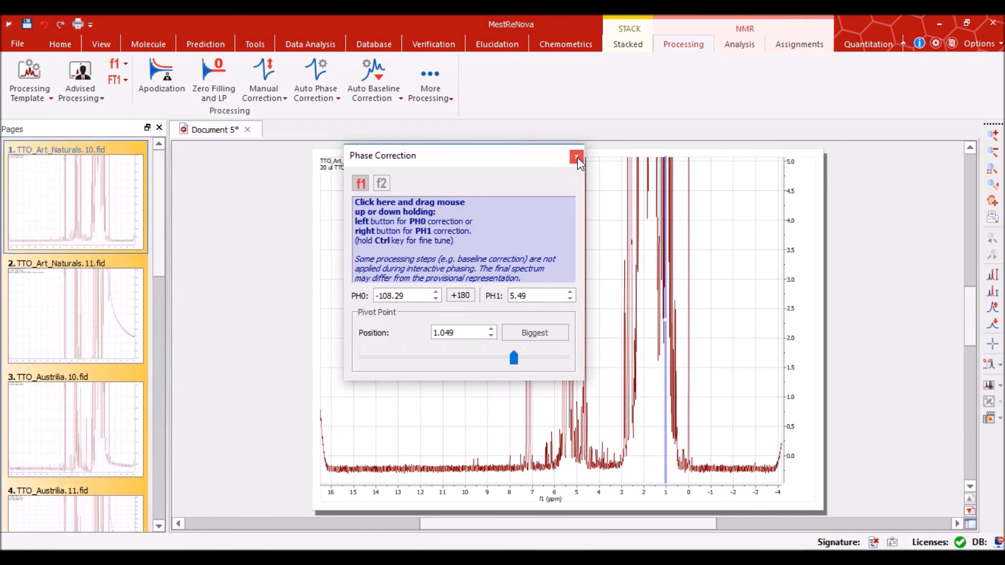
pyautogui.moveTo(577, 157)
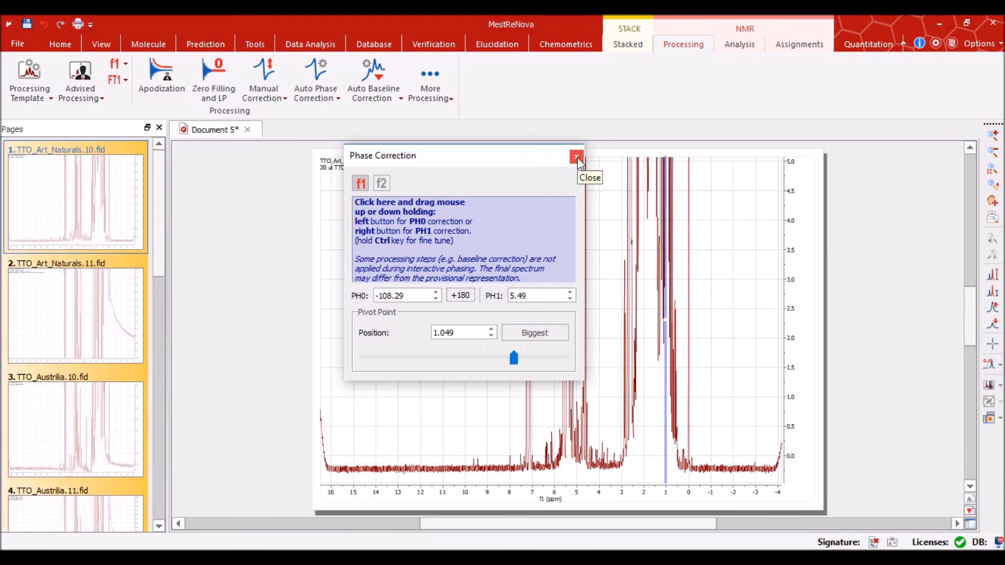
# Move through the remaining pages, rephasing each, reaching TTO_First_Botany 11 at PH0 −83.71
pyautogui.click(576, 159)
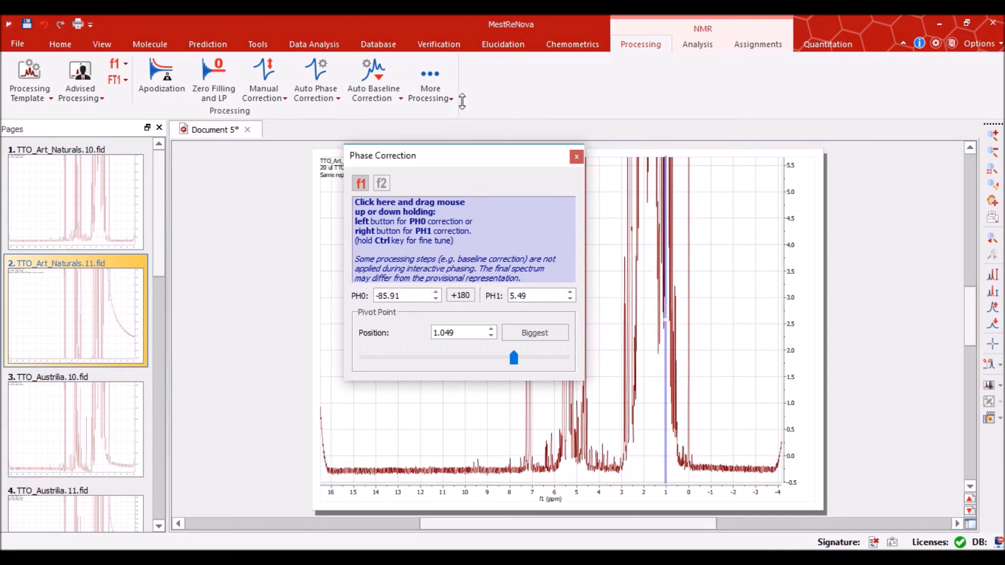
pyautogui.click(75, 423)
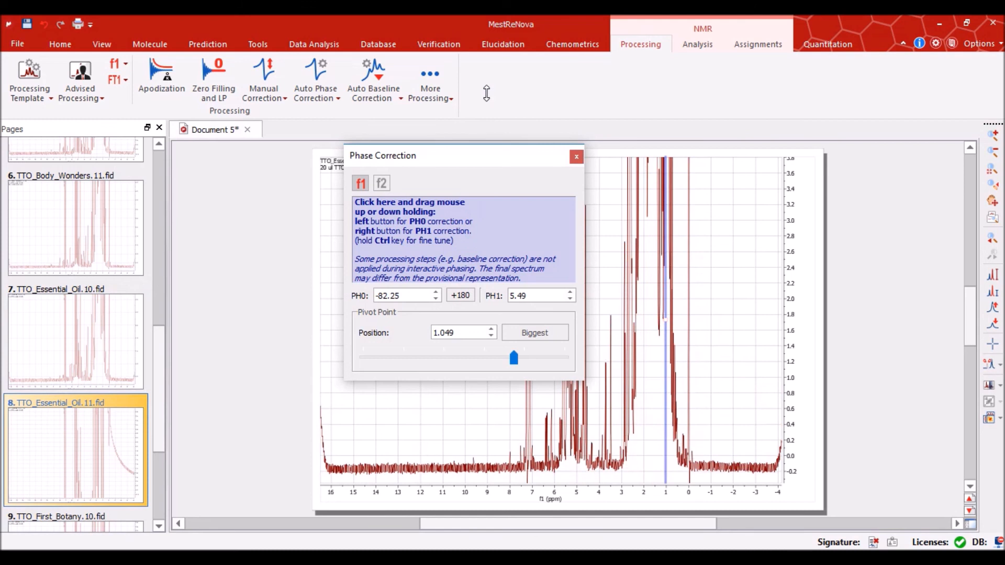
pyautogui.scroll(-3)
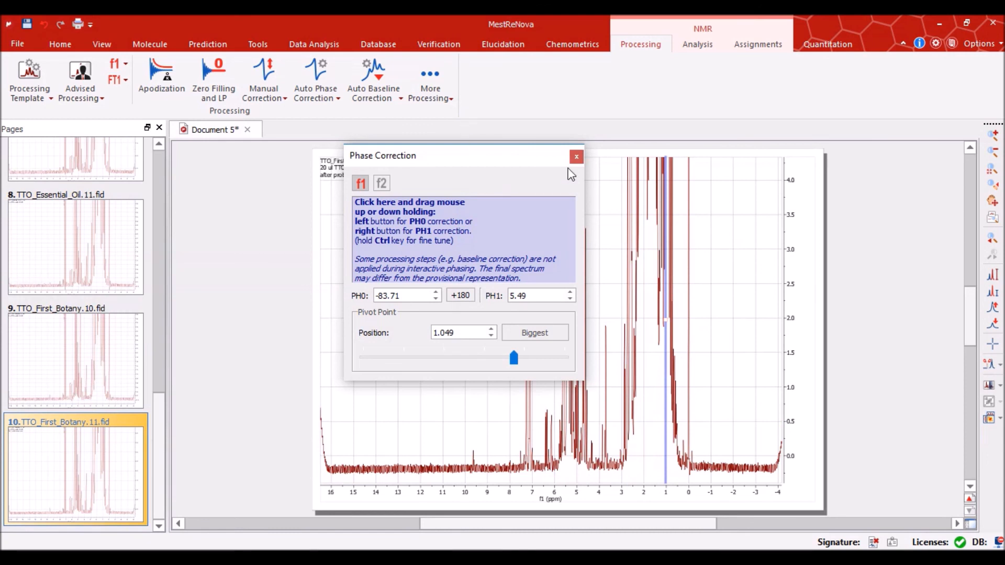
pyautogui.moveTo(588, 171)
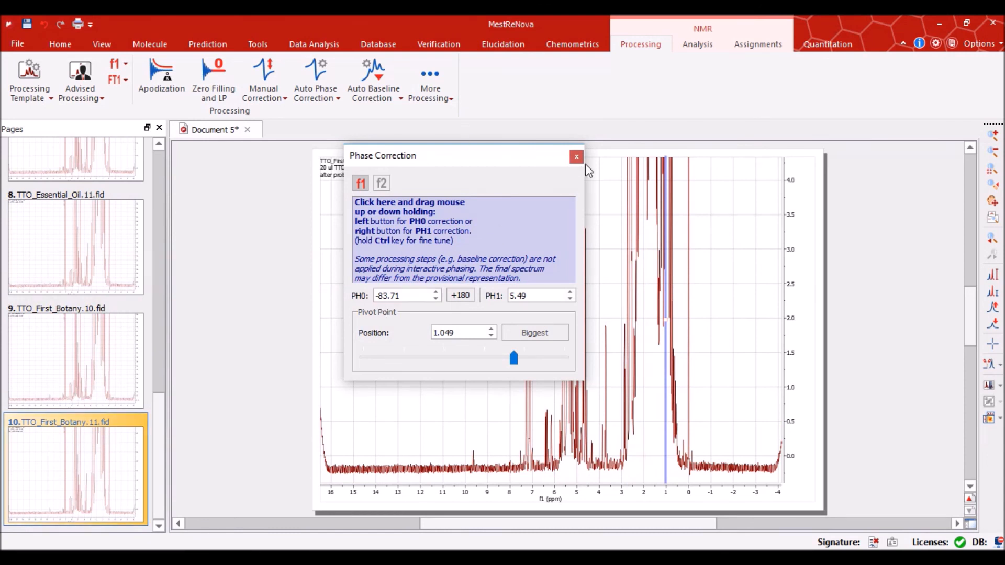
# Close the Phase Correction dialog, applying the corrected phases to all ten spectra
pyautogui.click(576, 157)
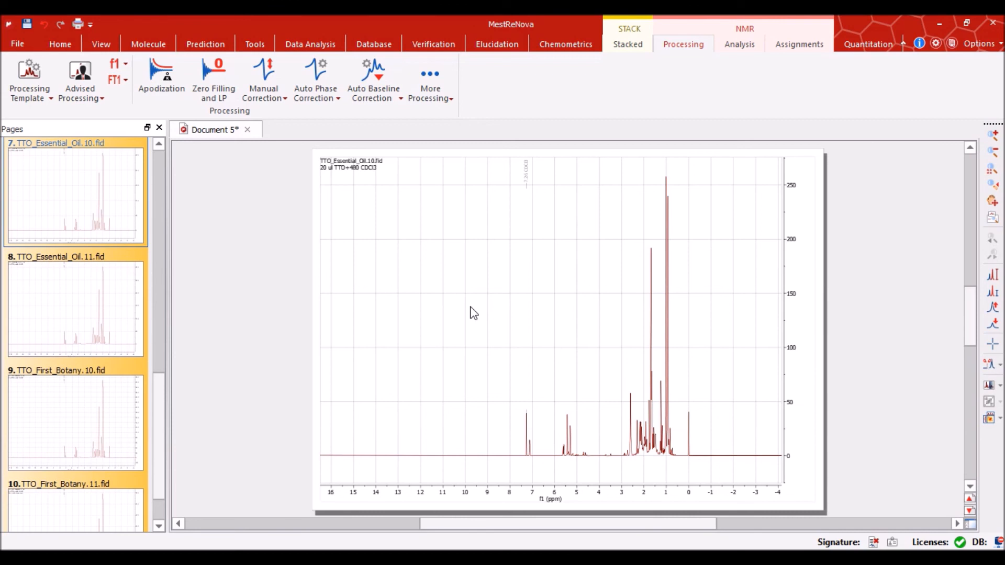
pyautogui.moveTo(468, 445)
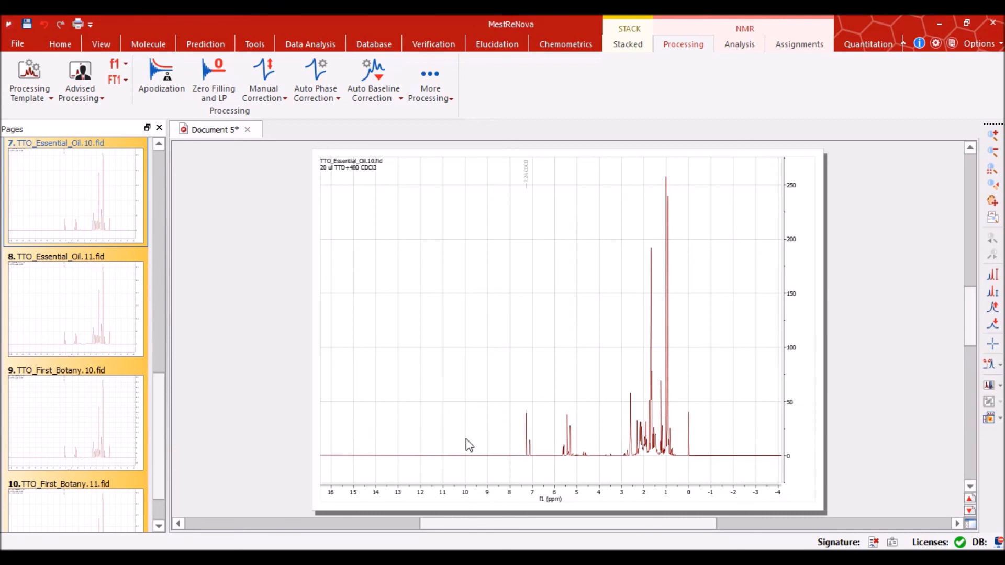
pyautogui.moveTo(689, 454)
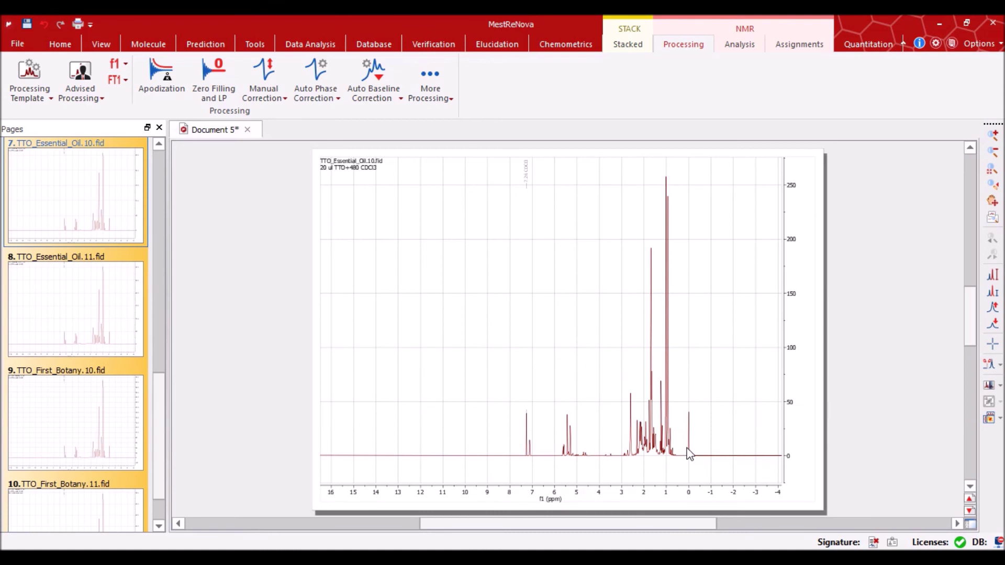